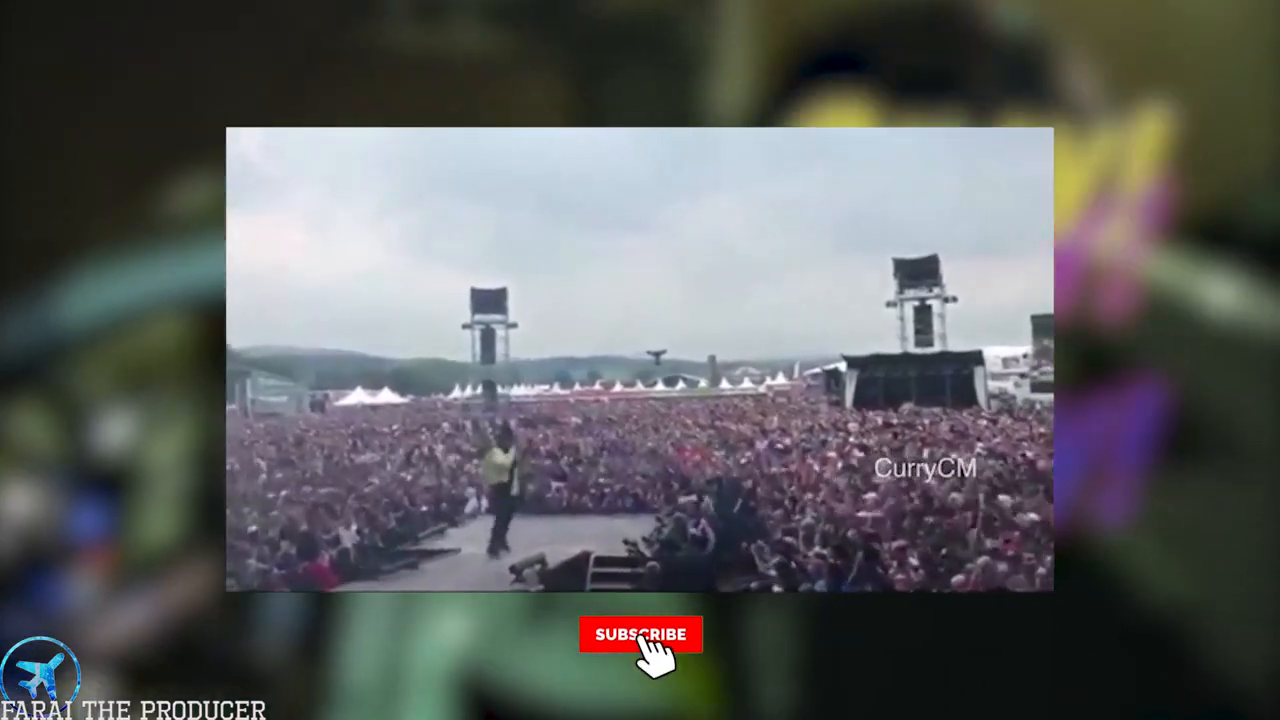
- Show the Neve Vocal EQ curve on the Vocal Chain mixer insert
click(640, 634)
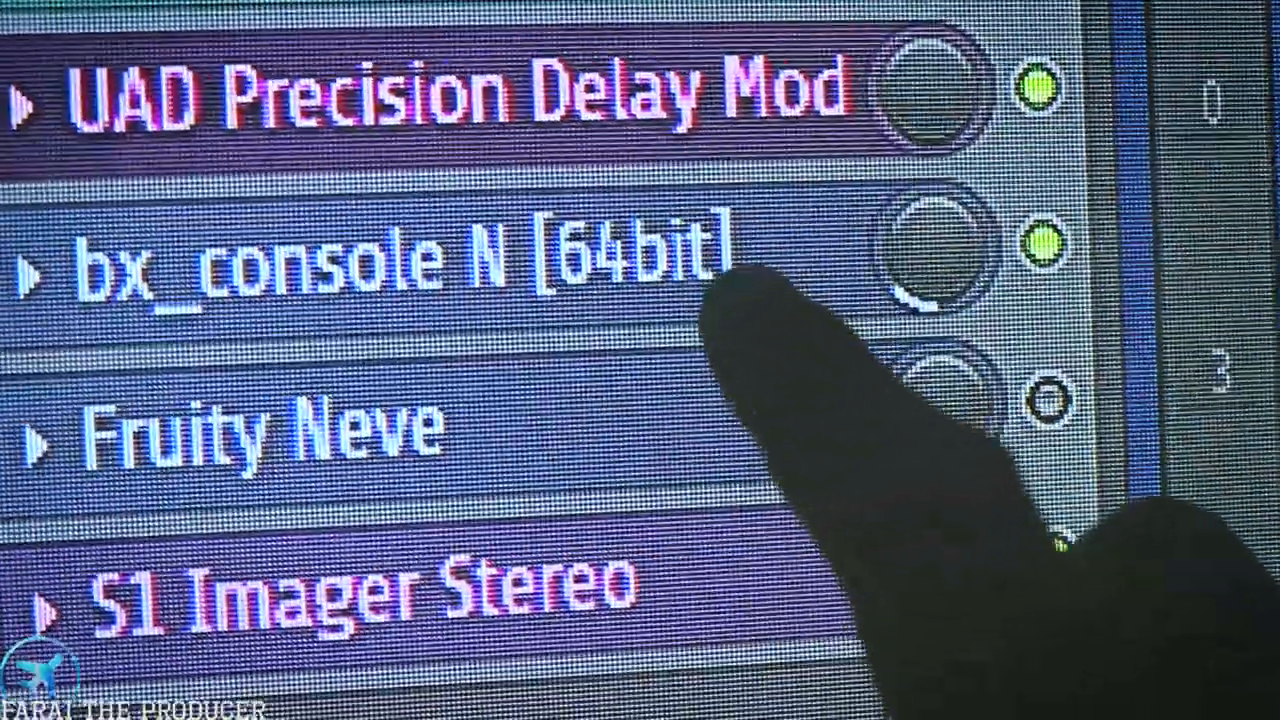
scroll(down, 3)
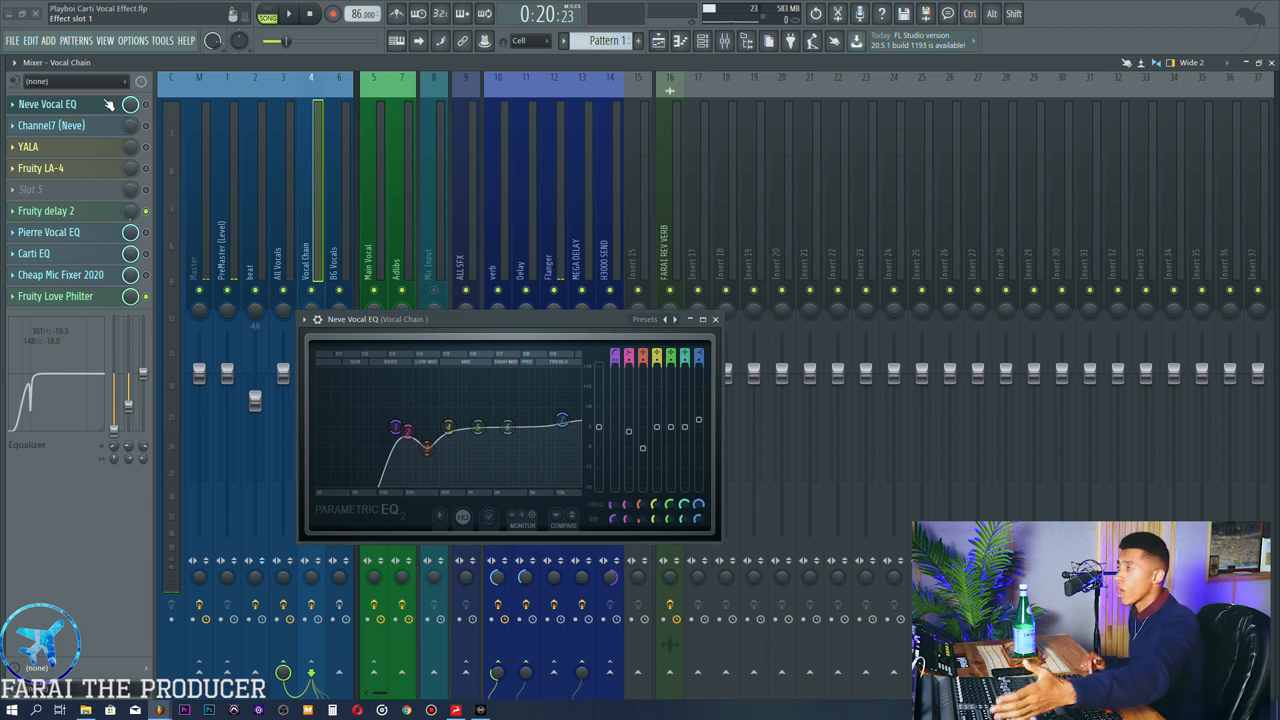
- Show the Playlist arrangement with beat, vocal chain, main vocal and adlib lanes
click(716, 320)
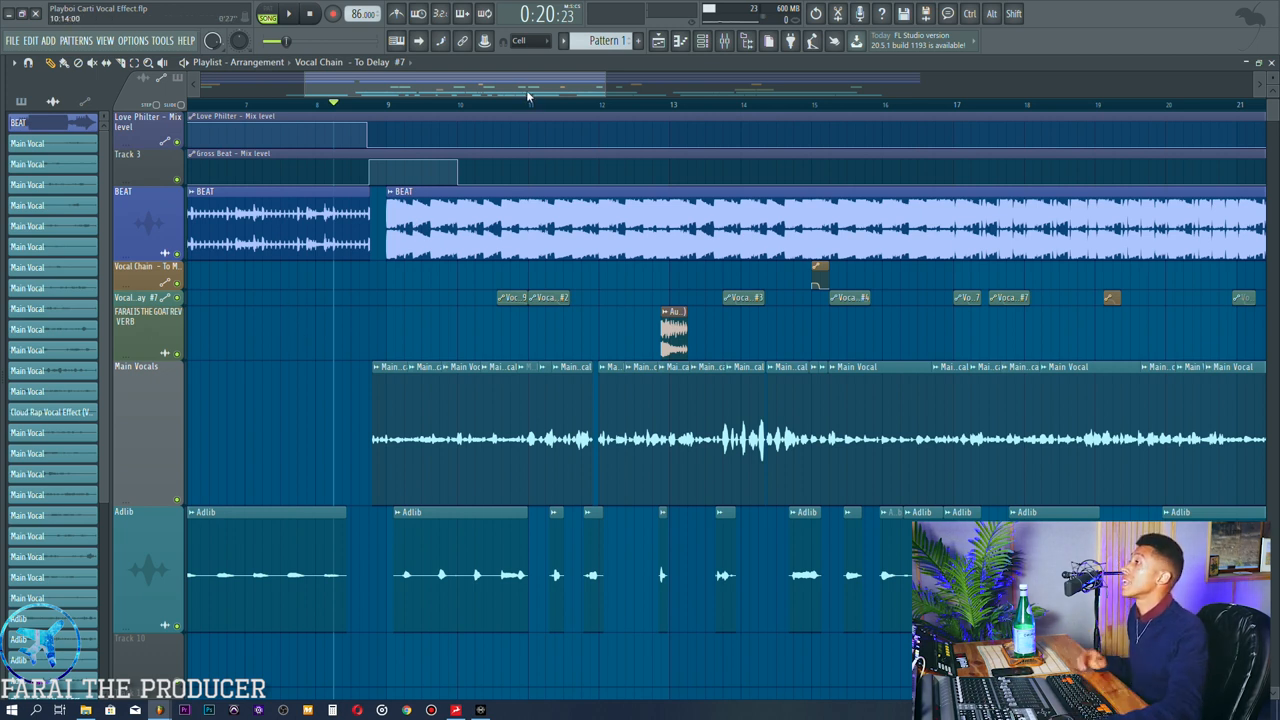
mouse_move(532, 84)
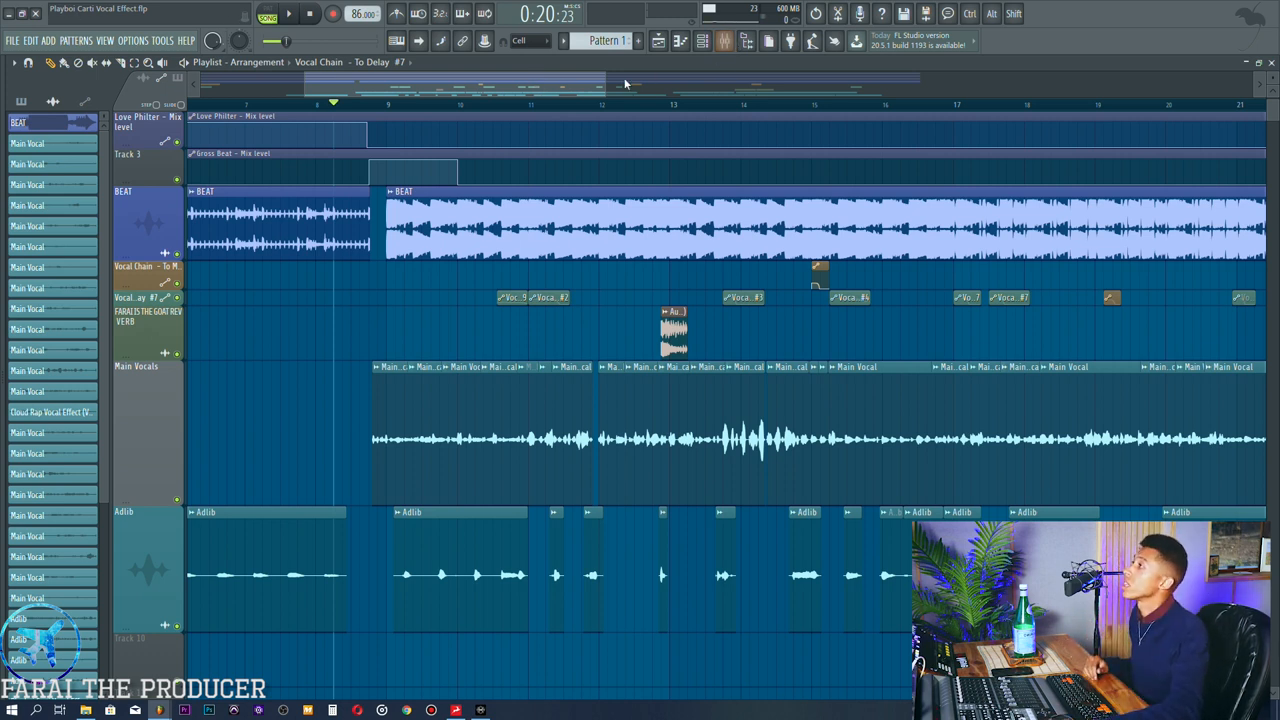
mouse_move(540, 110)
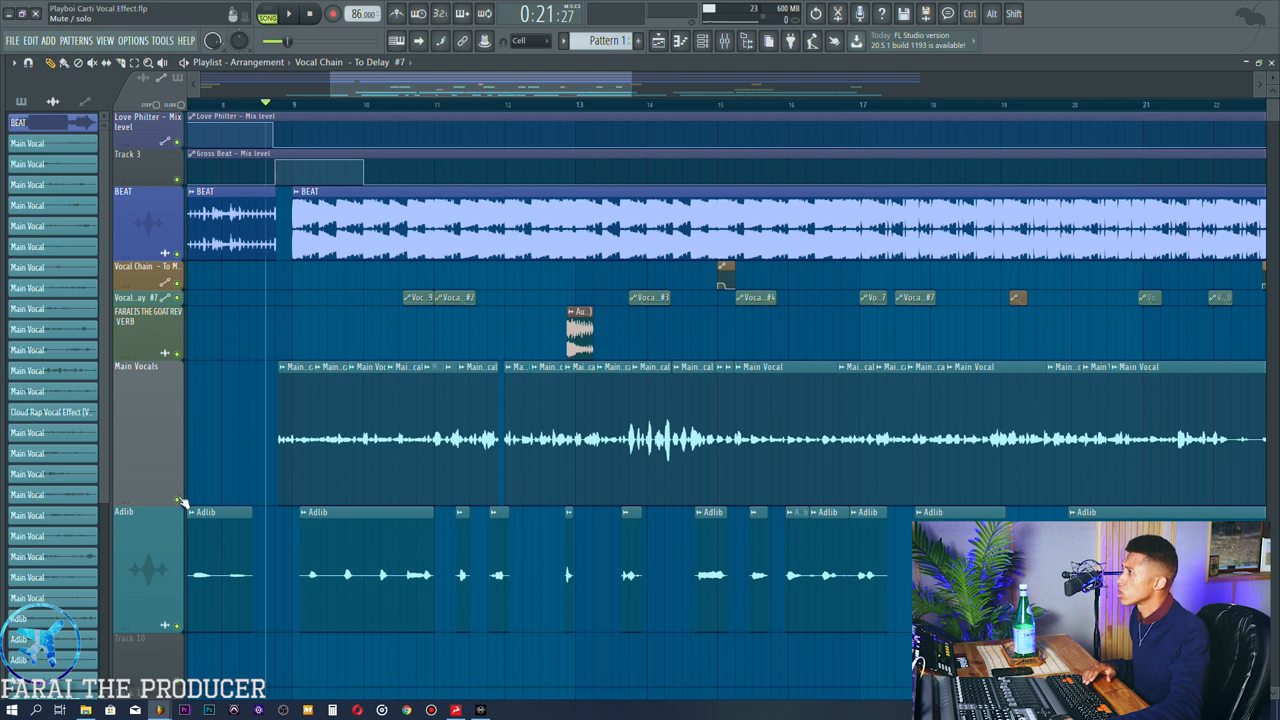
- Review the Main Vocal clip's settings window and close it again
click(288, 14)
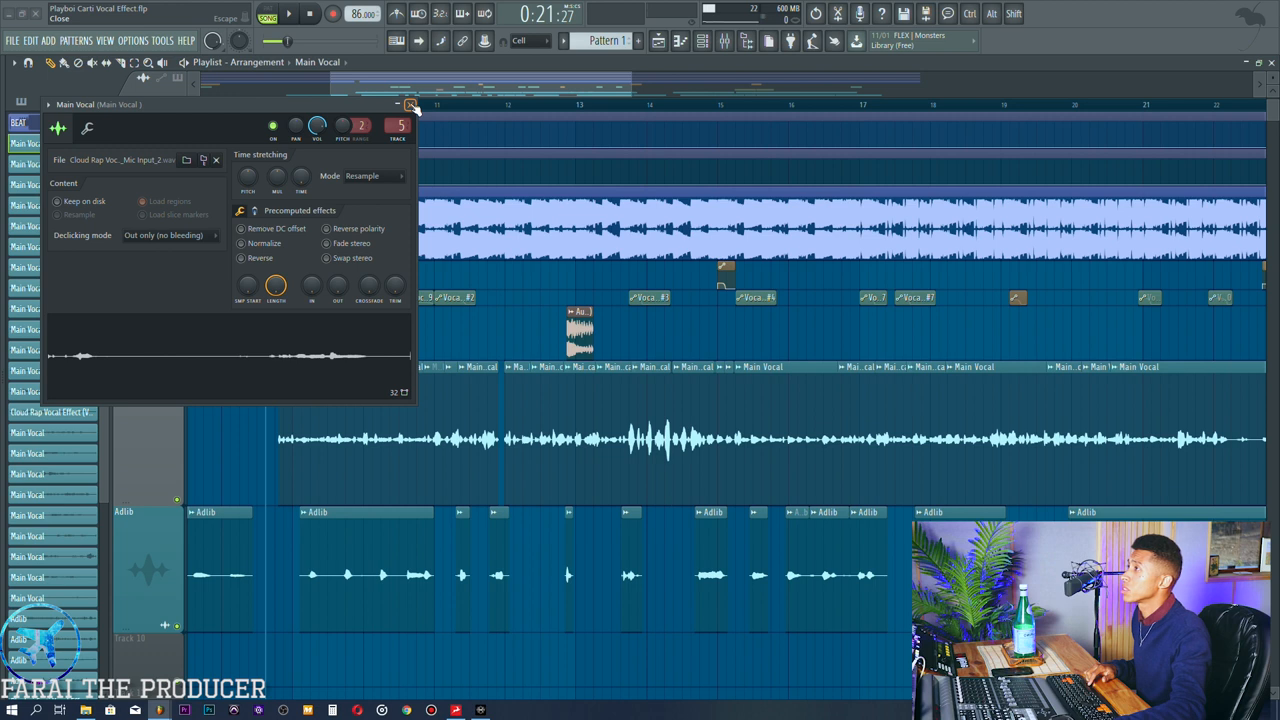
click(410, 104)
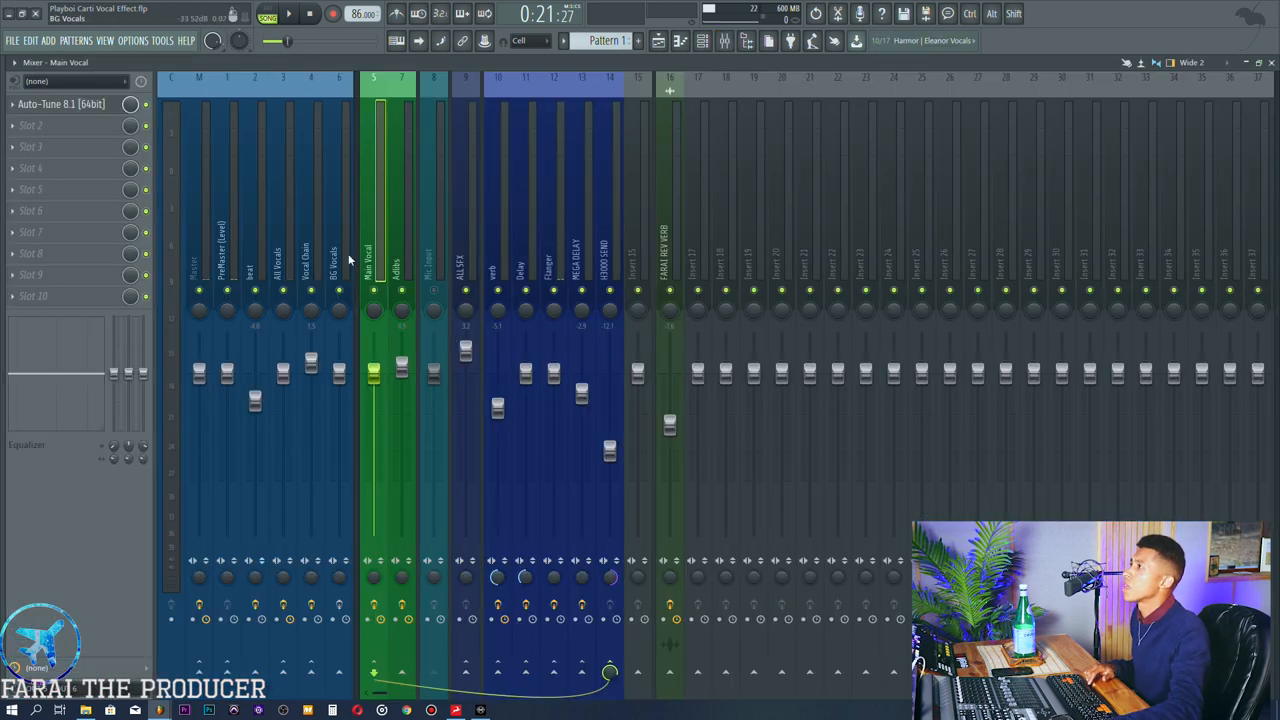
- Select the Vocal Chain insert to show its effect rack with the Neve Vocal EQ
click(372, 250)
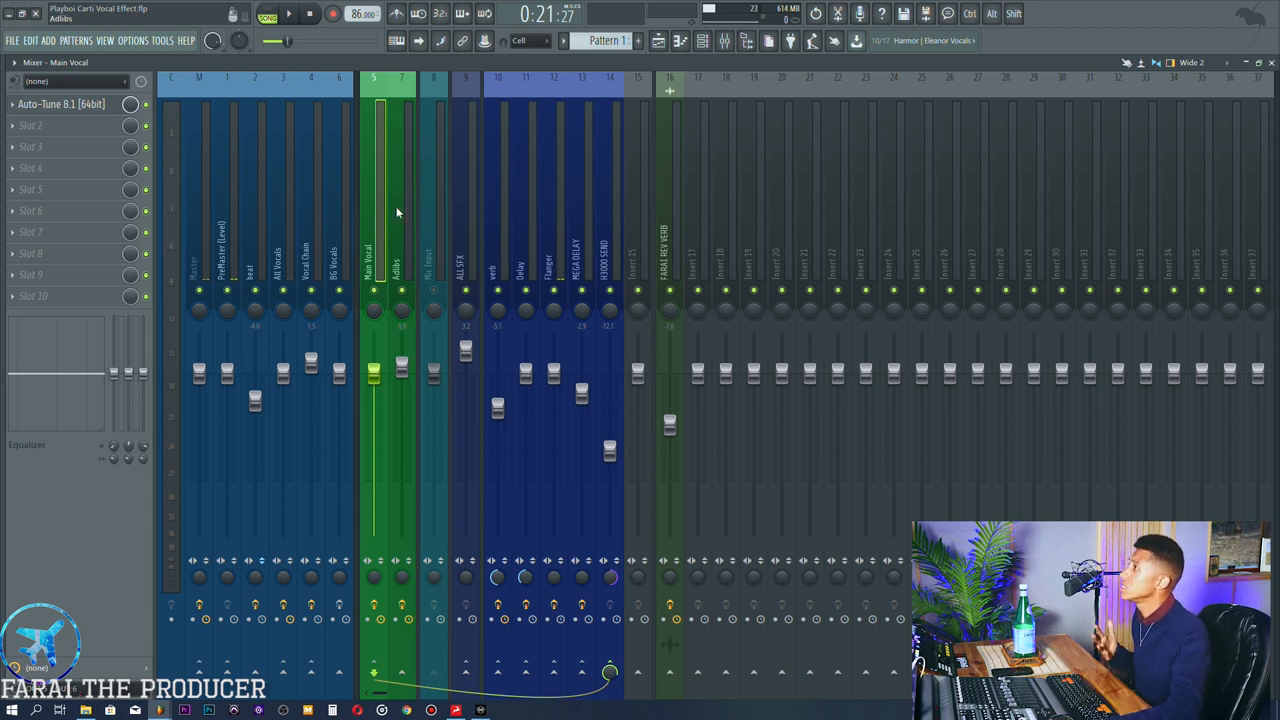
click(312, 250)
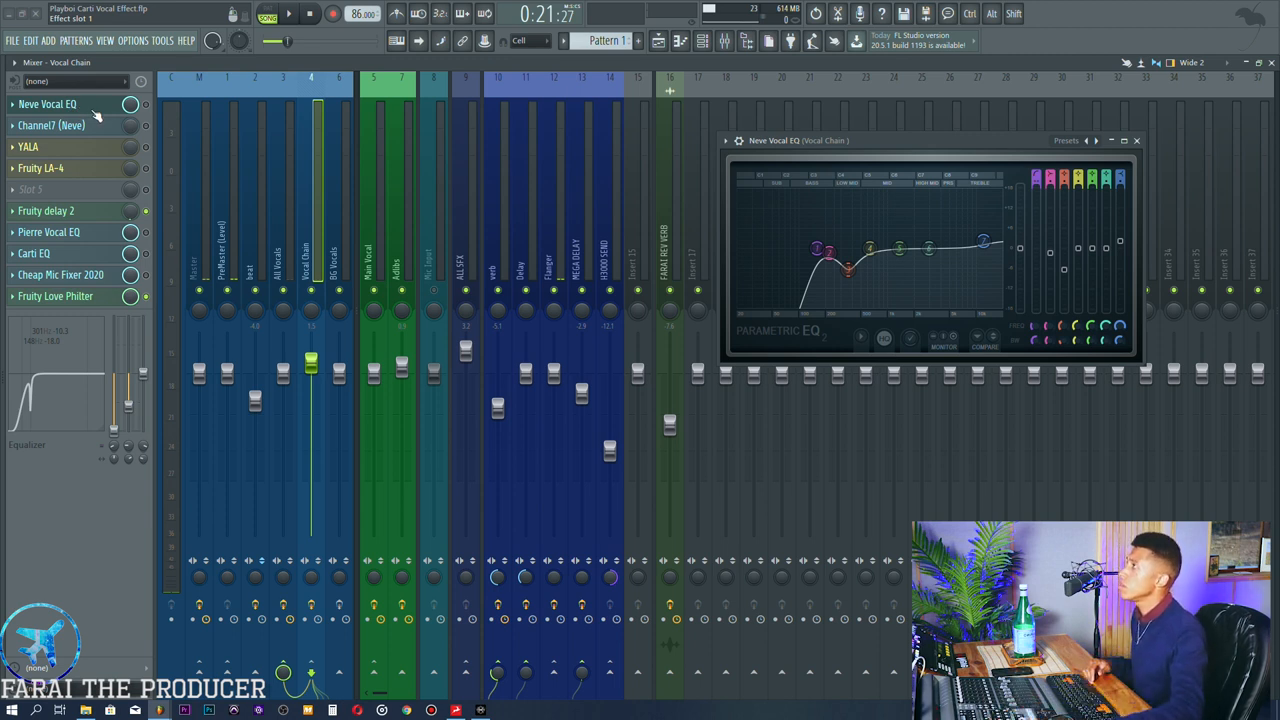
- View the Channel7 Neve plugin, then the YALA compressor on the Vocal Chain insert
click(52, 124)
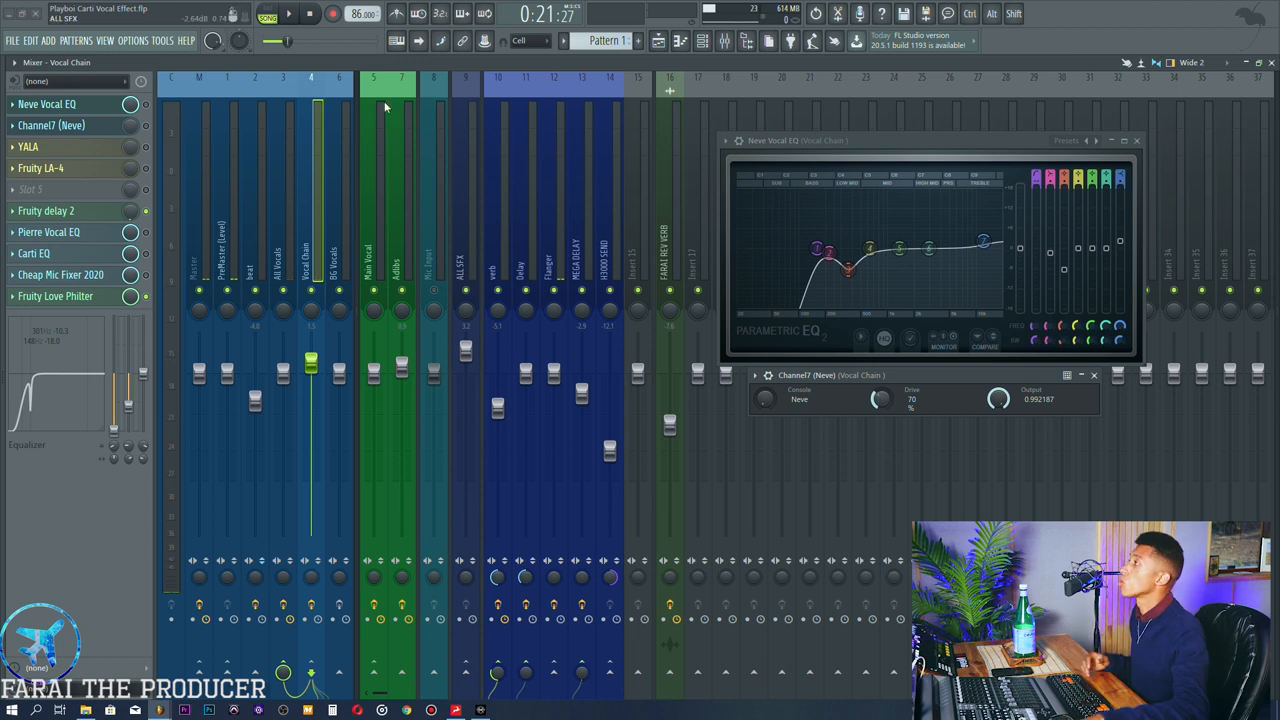
click(28, 148)
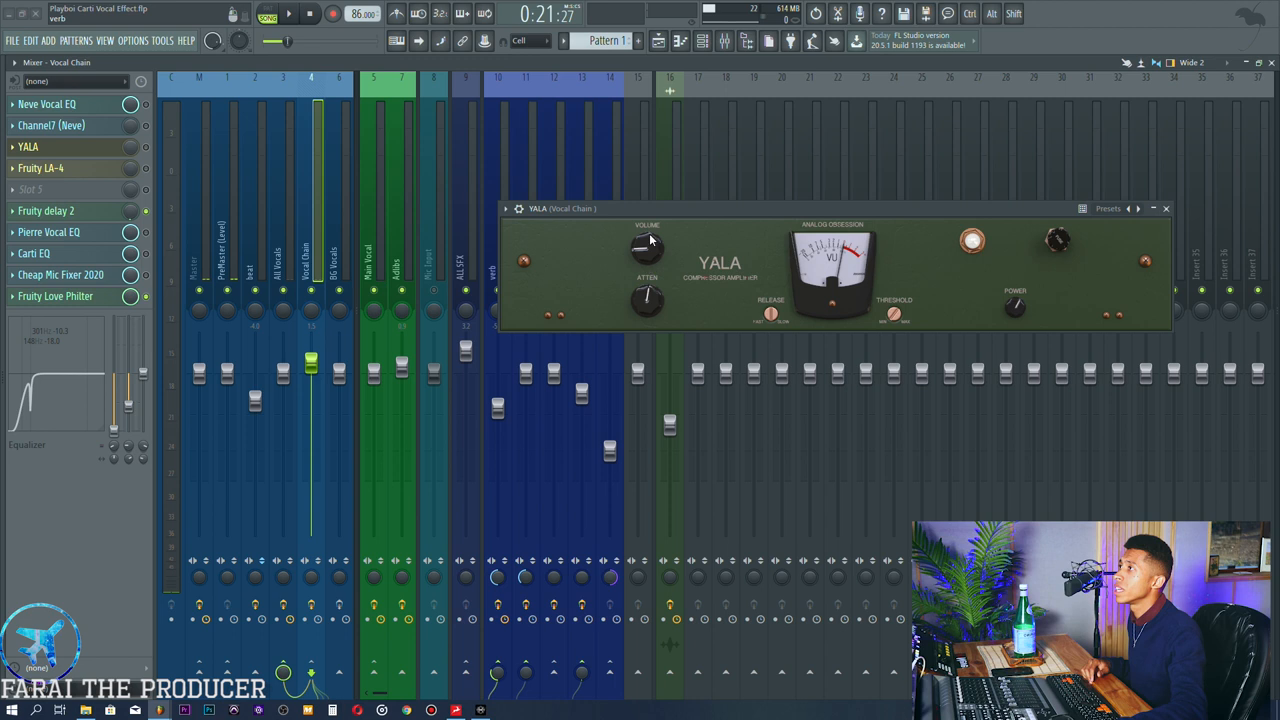
mouse_move(920, 290)
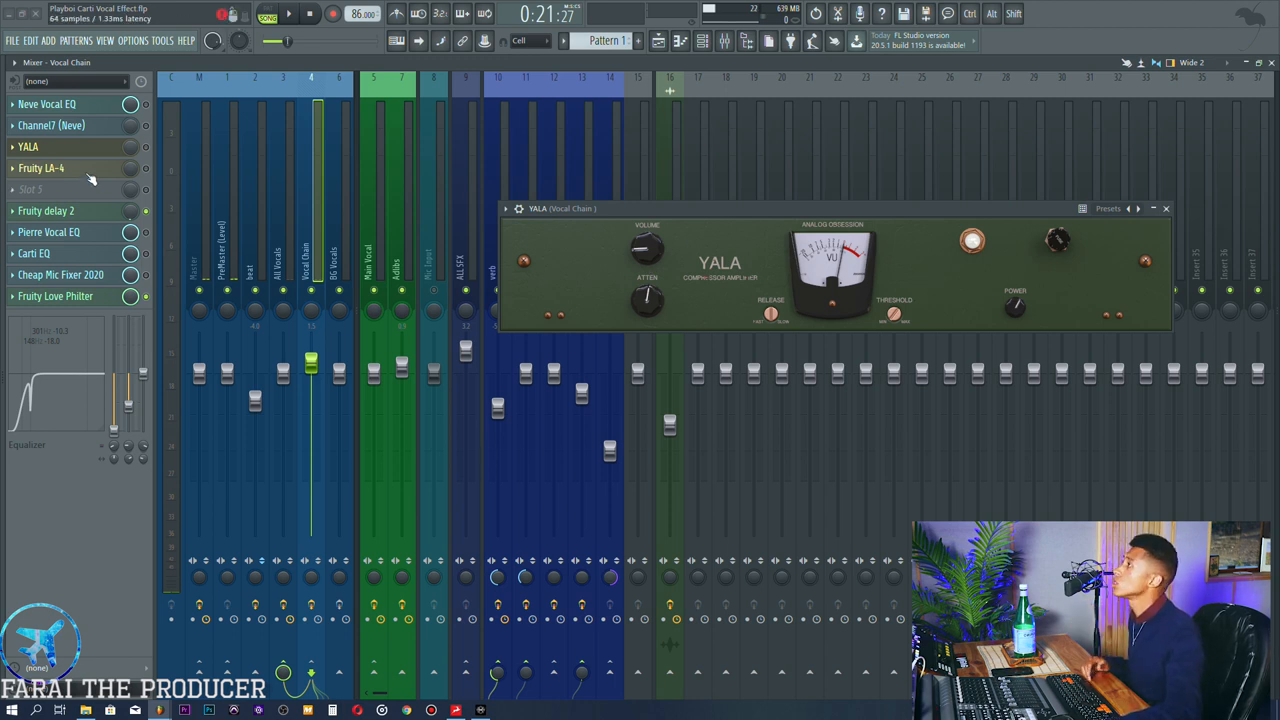
- Bring up Auto-Tune 8.1 from the Main Vocal insert's effect rack
click(40, 168)
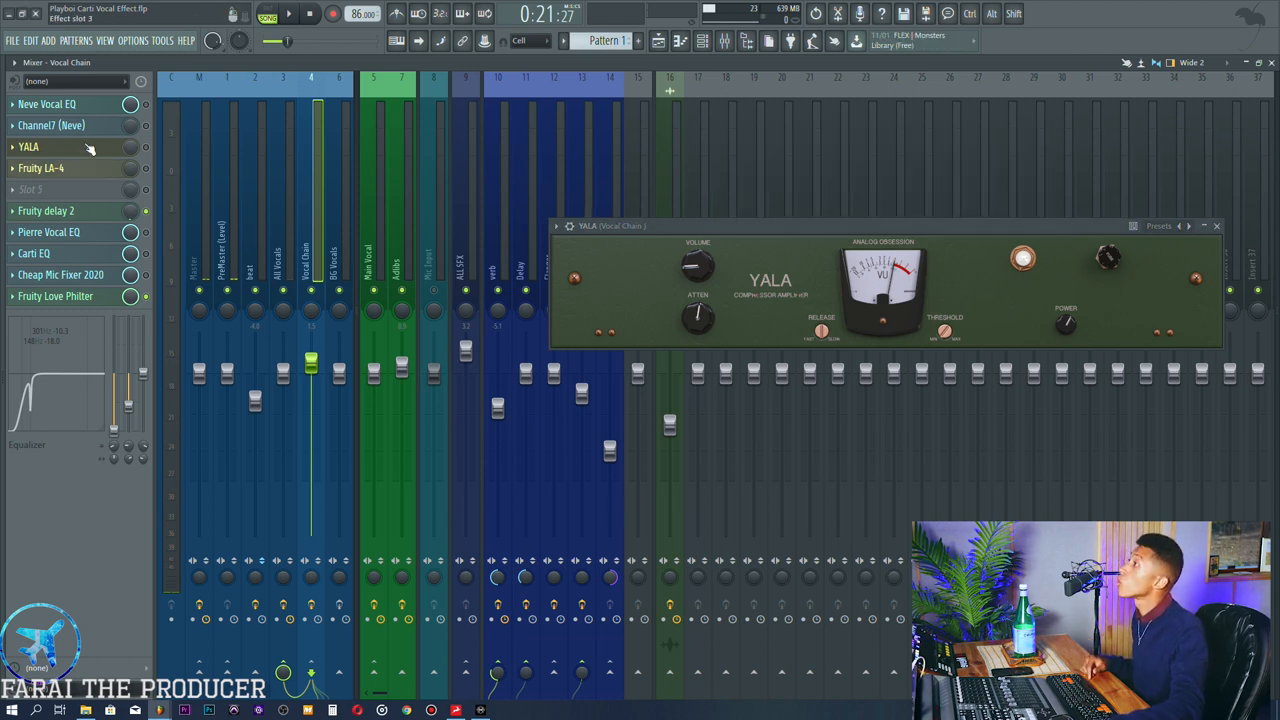
click(48, 104)
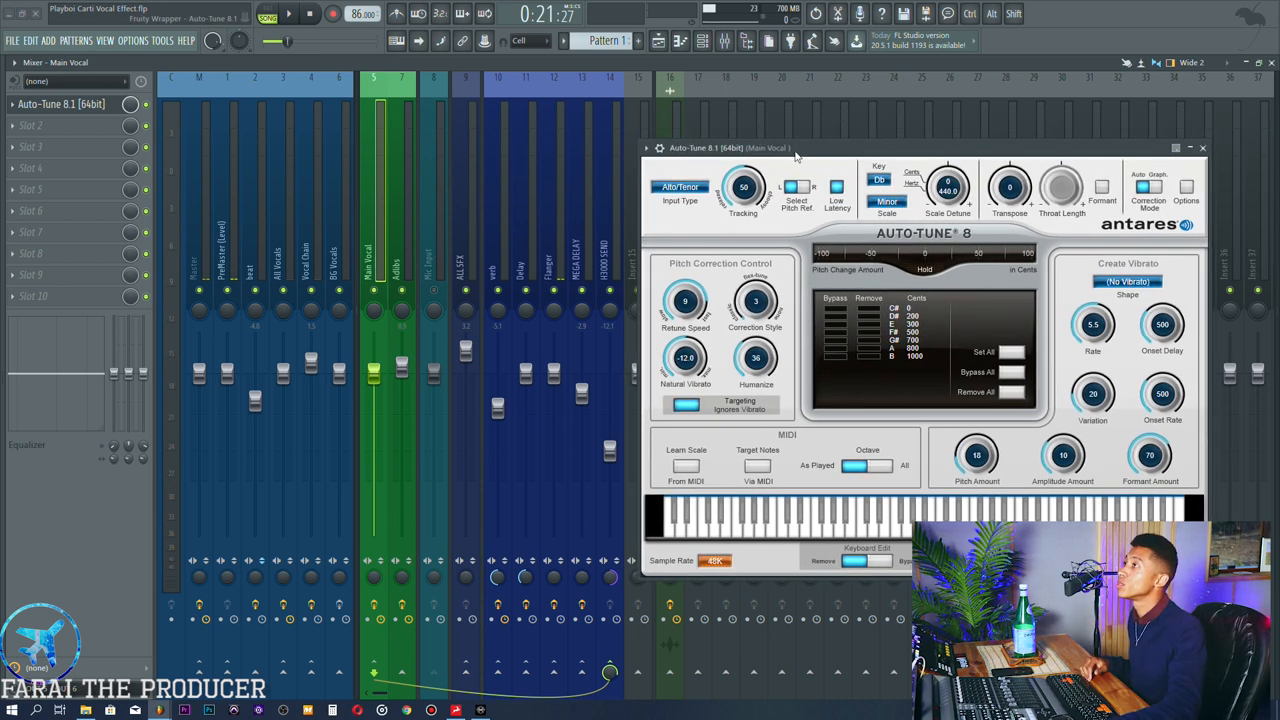
- Close Auto-Tune and show the Vocal Chain's Pierre Vocal EQ bands
drag(770, 148, 784, 116)
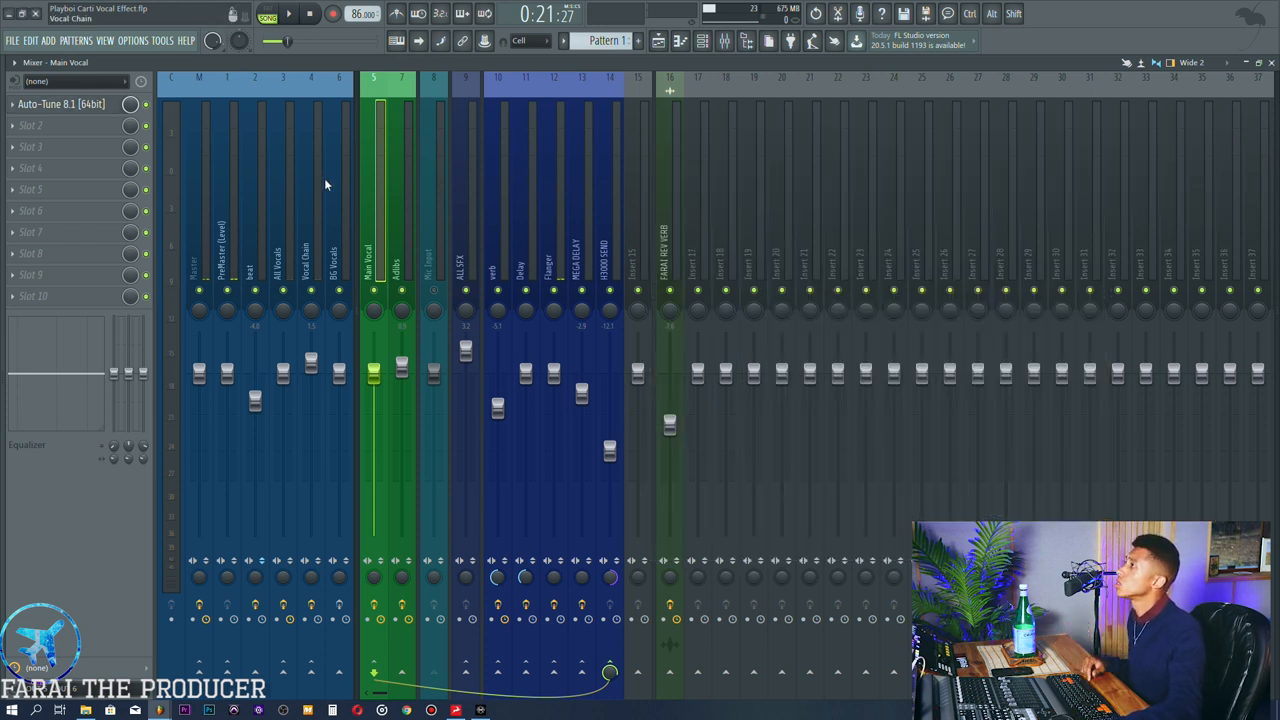
click(312, 200)
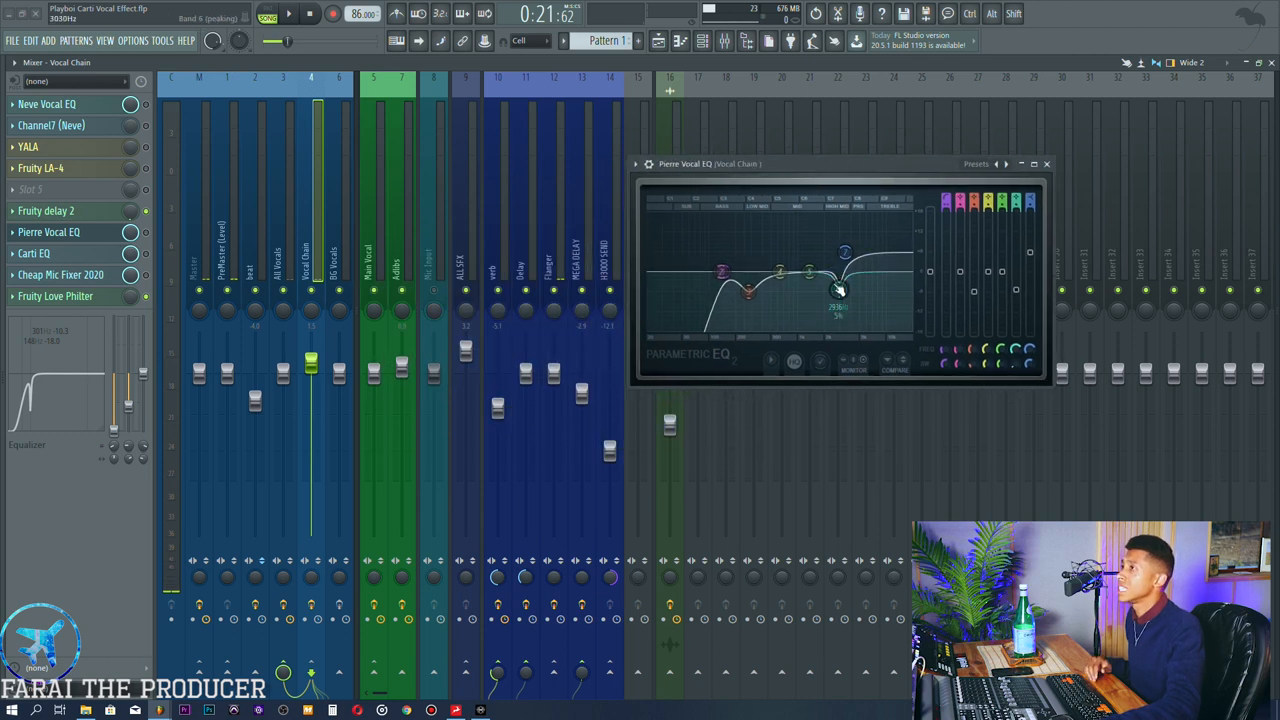
click(32, 252)
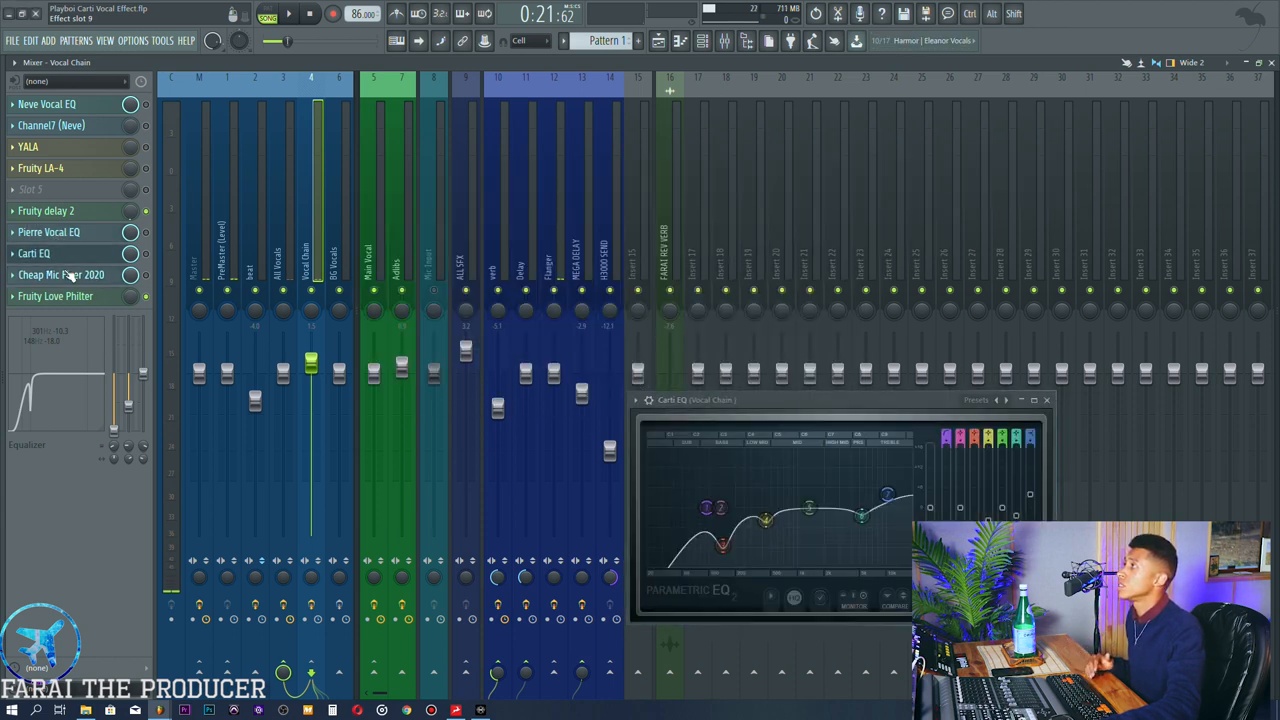
click(60, 274)
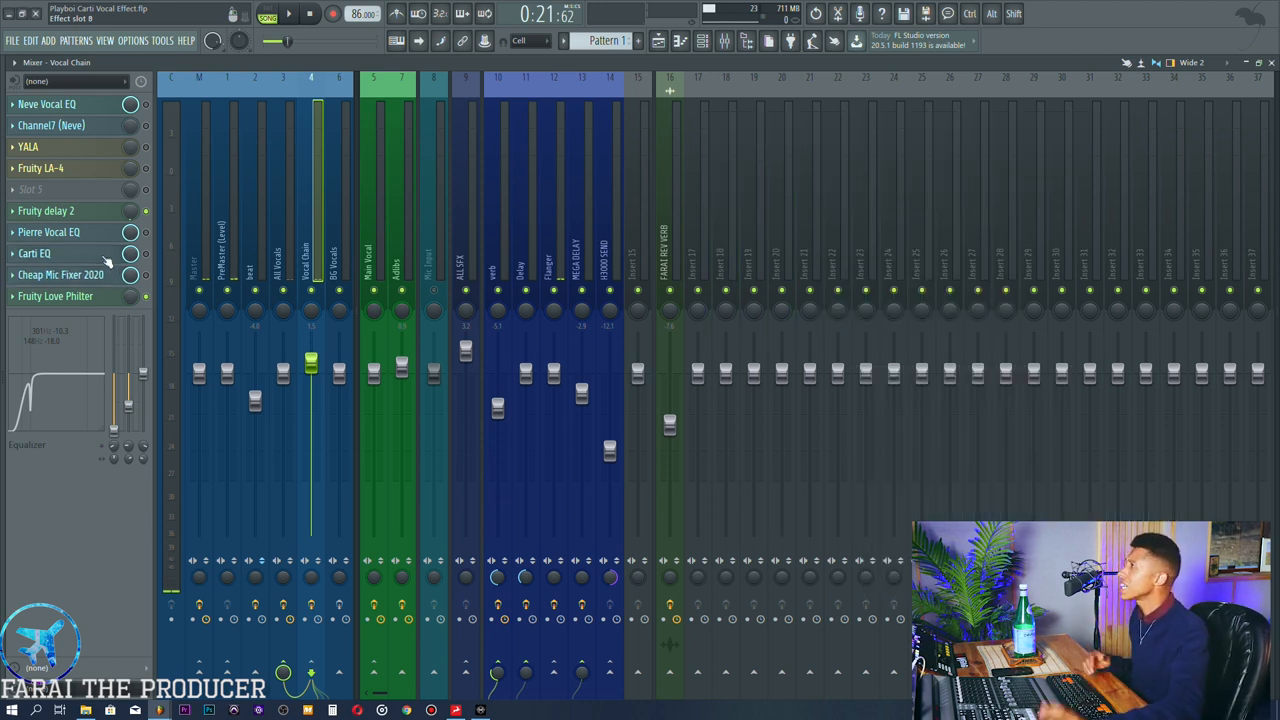
- Go from the playlist back to the Mixer and show the All Vocals bus with NS1 Stereo
click(56, 296)
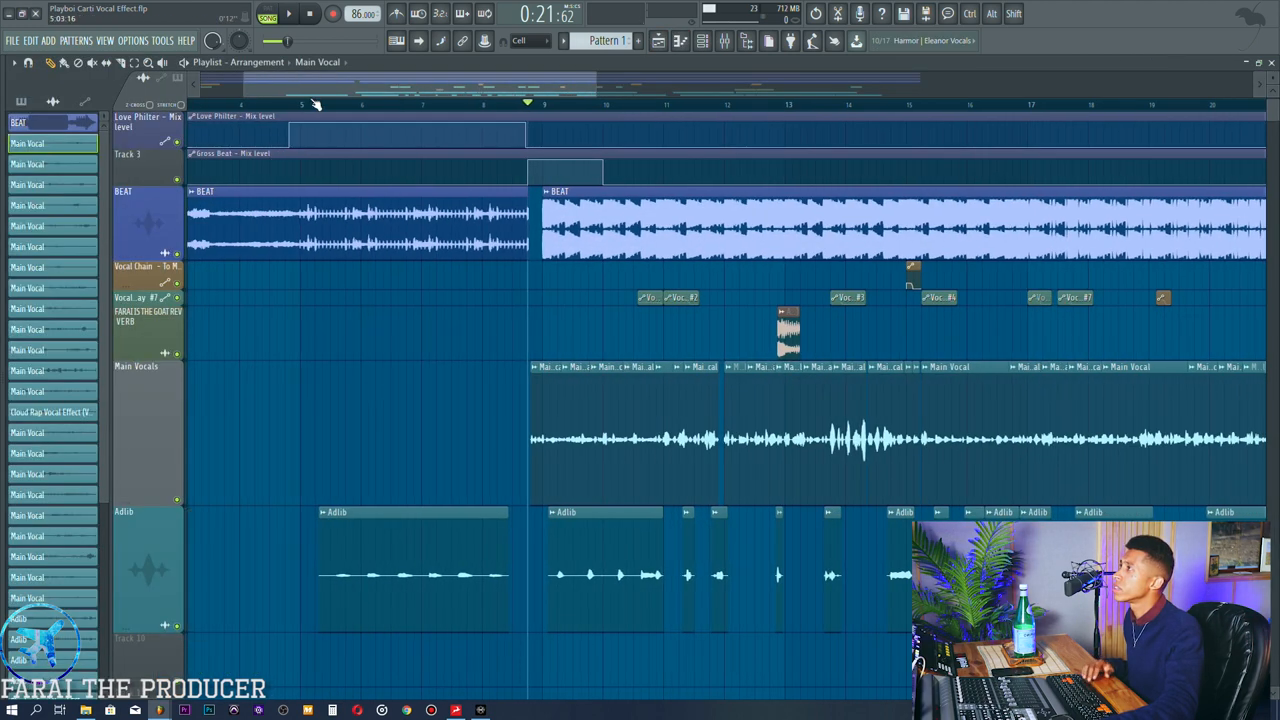
click(288, 12)
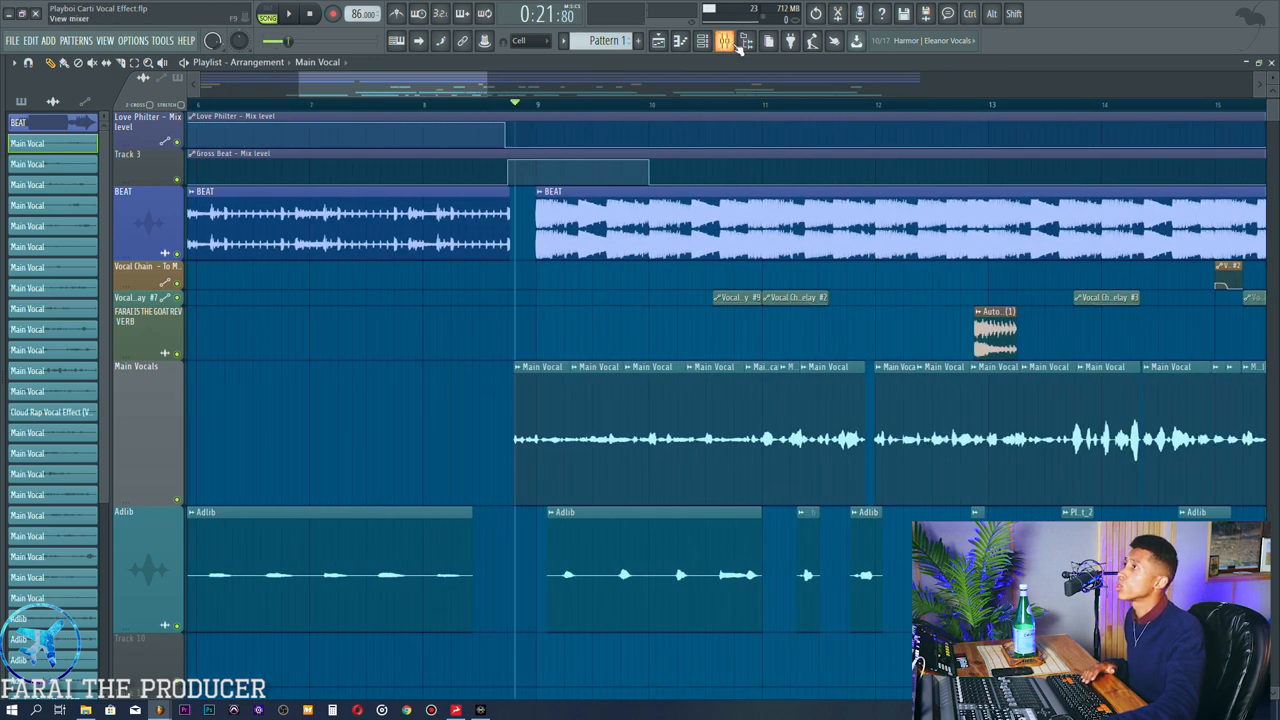
click(724, 40)
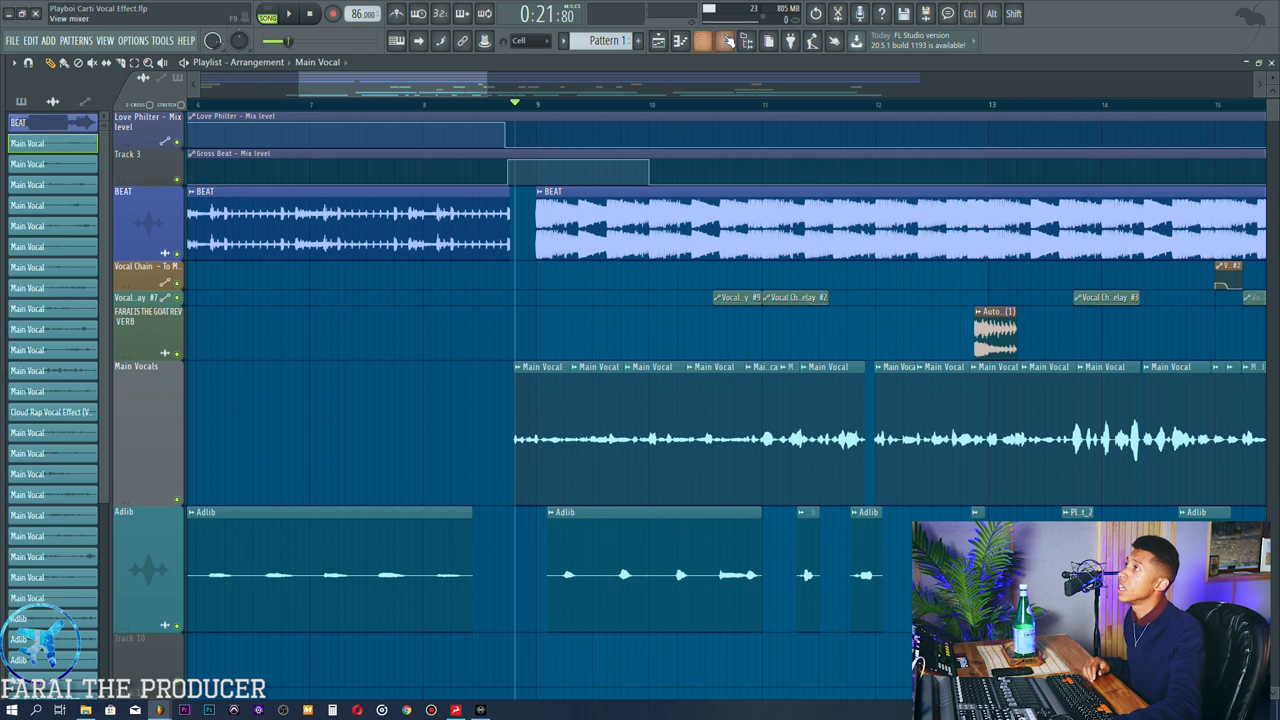
click(728, 40)
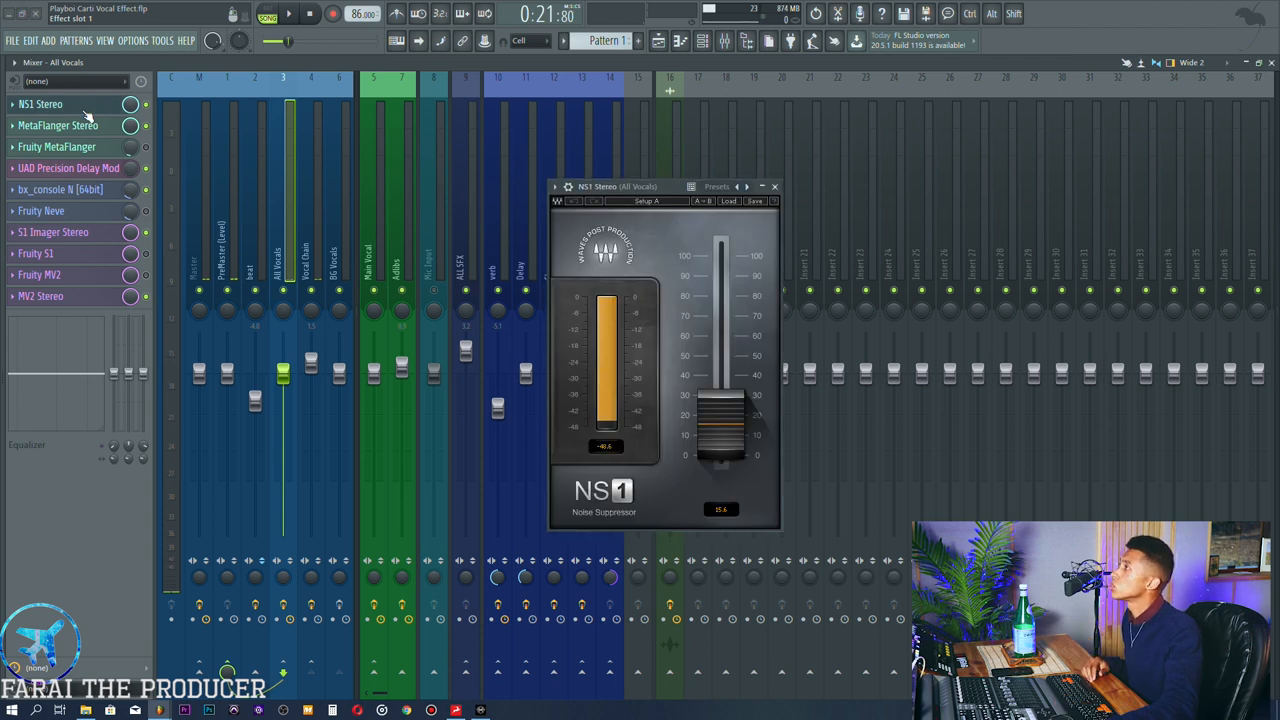
- Close NS1 and bring up MetaFlanger Stereo on the All Vocals bus
click(774, 186)
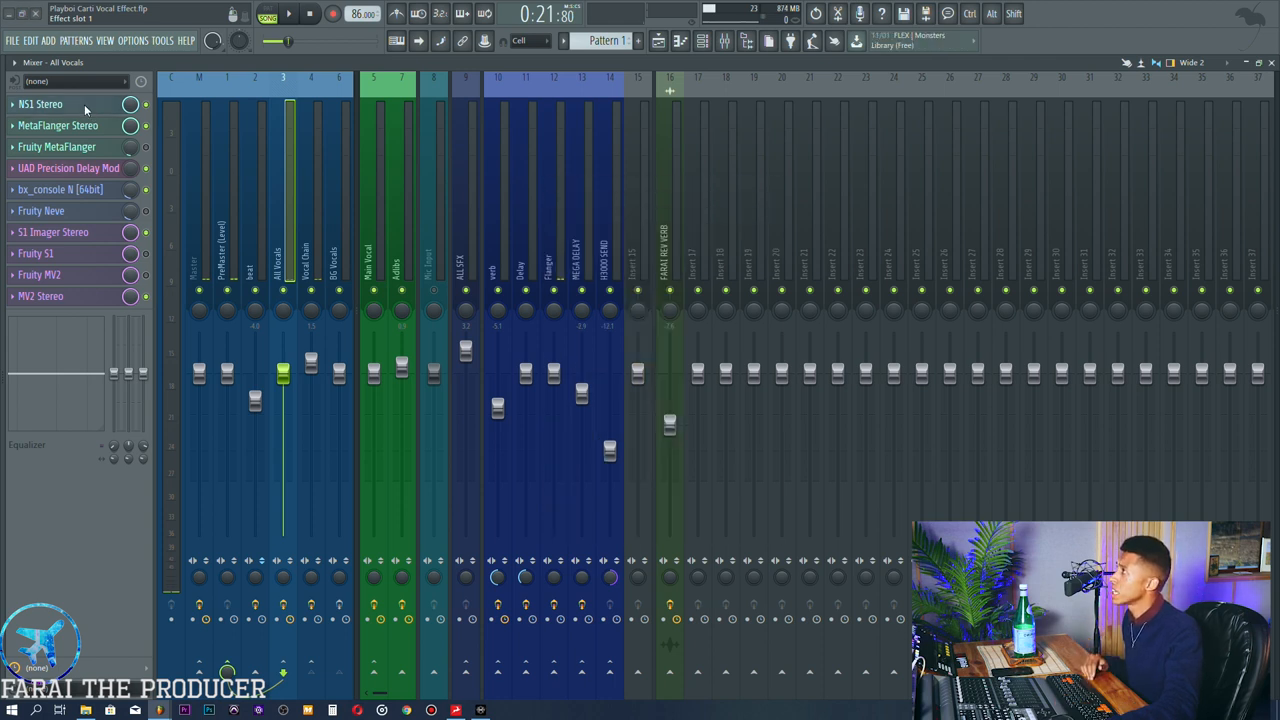
click(312, 250)
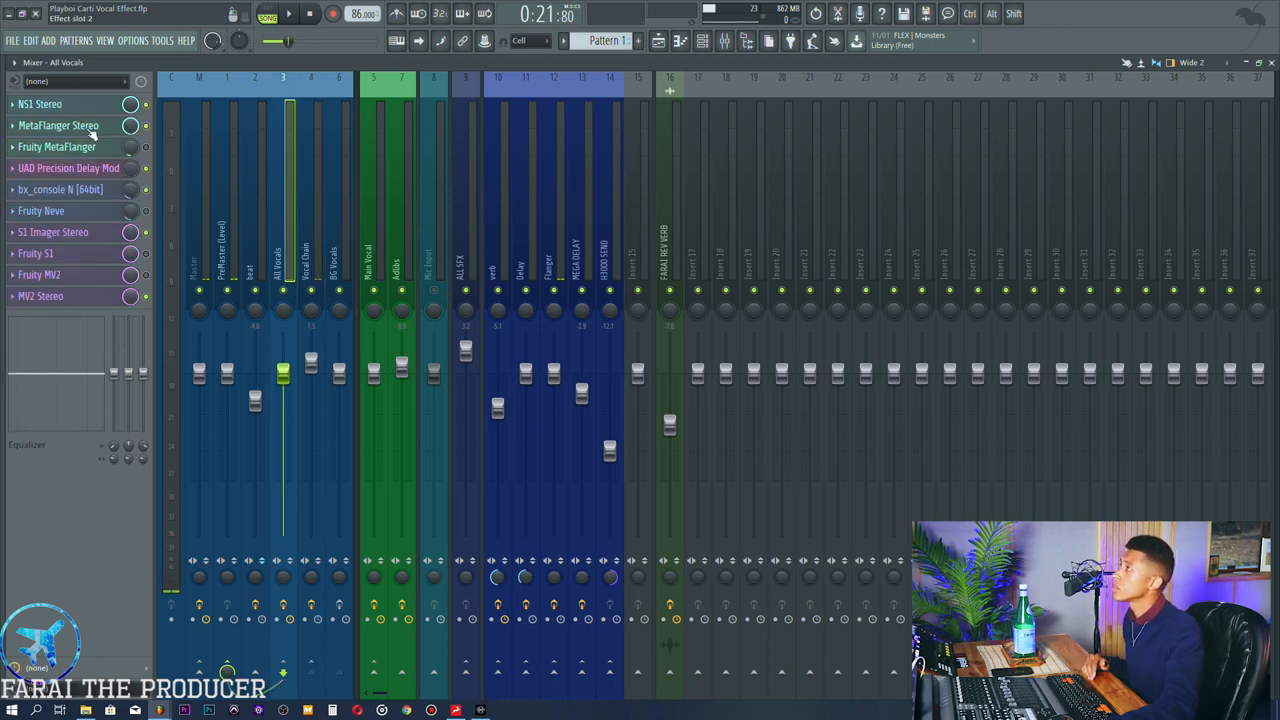
click(58, 124)
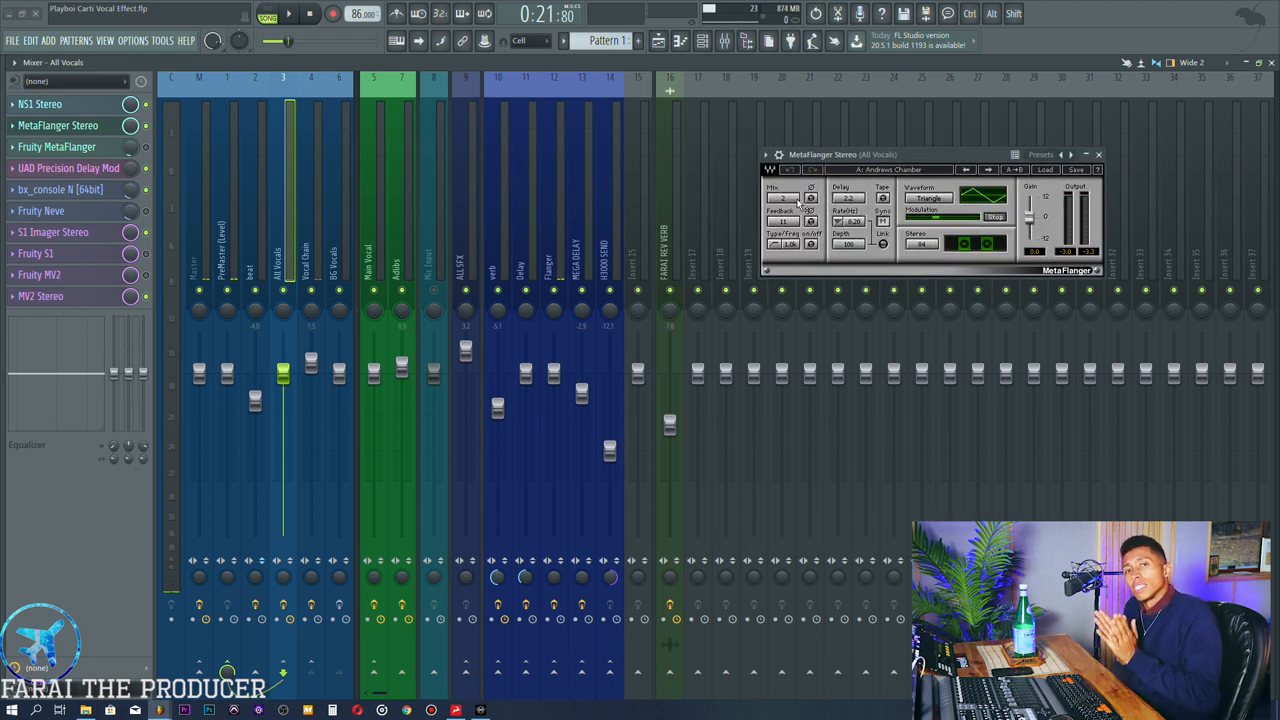
- Add the Fruity MetaFlanger window, glance at Adlibs, and play the vocals through the flanger
click(58, 146)
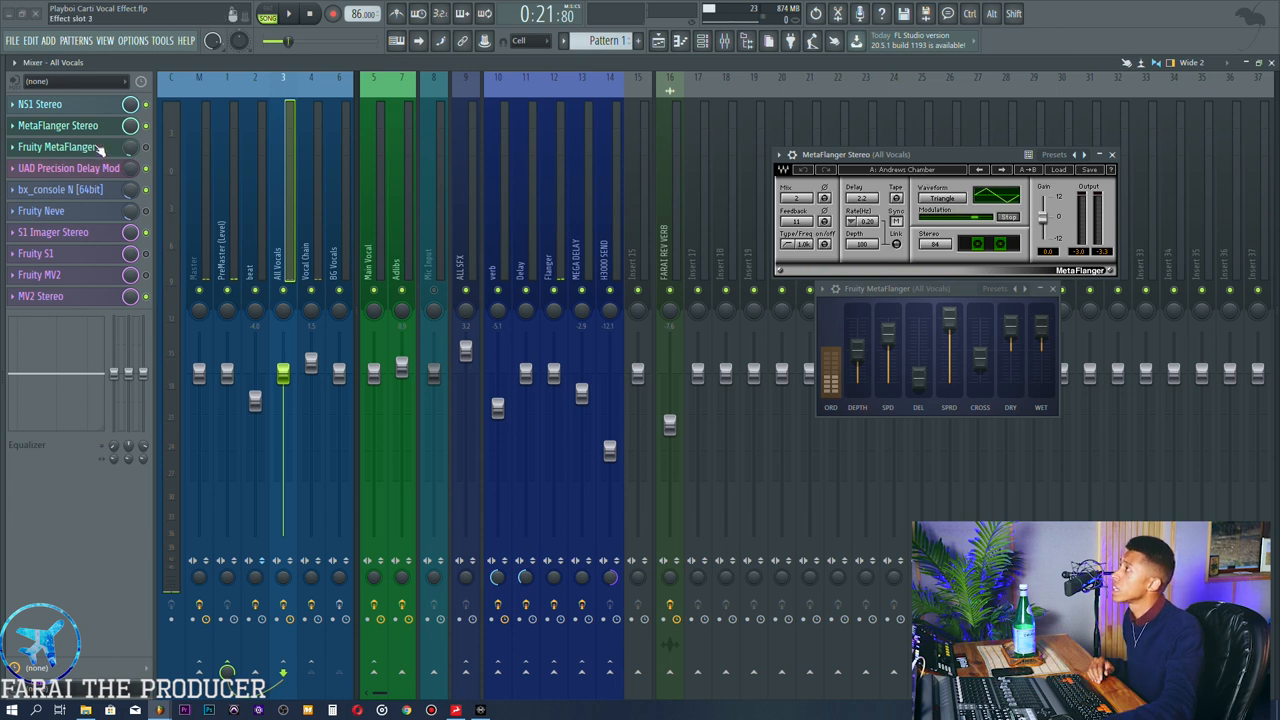
click(400, 250)
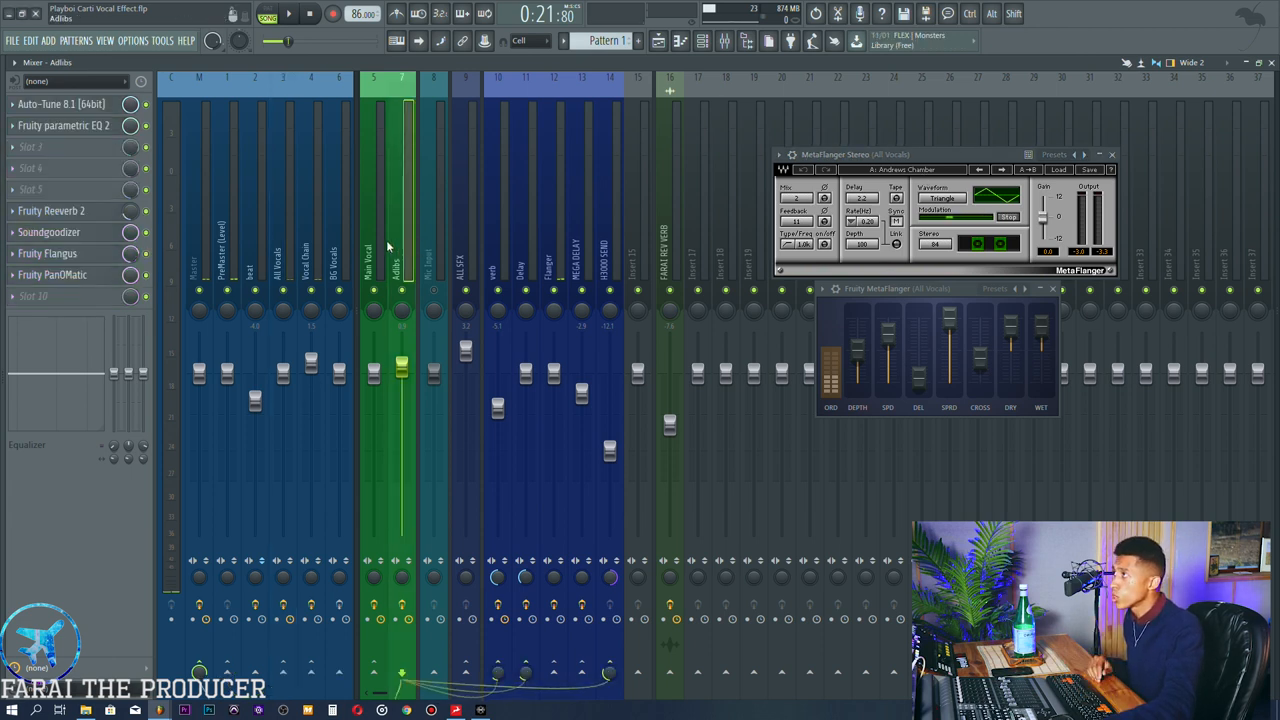
click(284, 250)
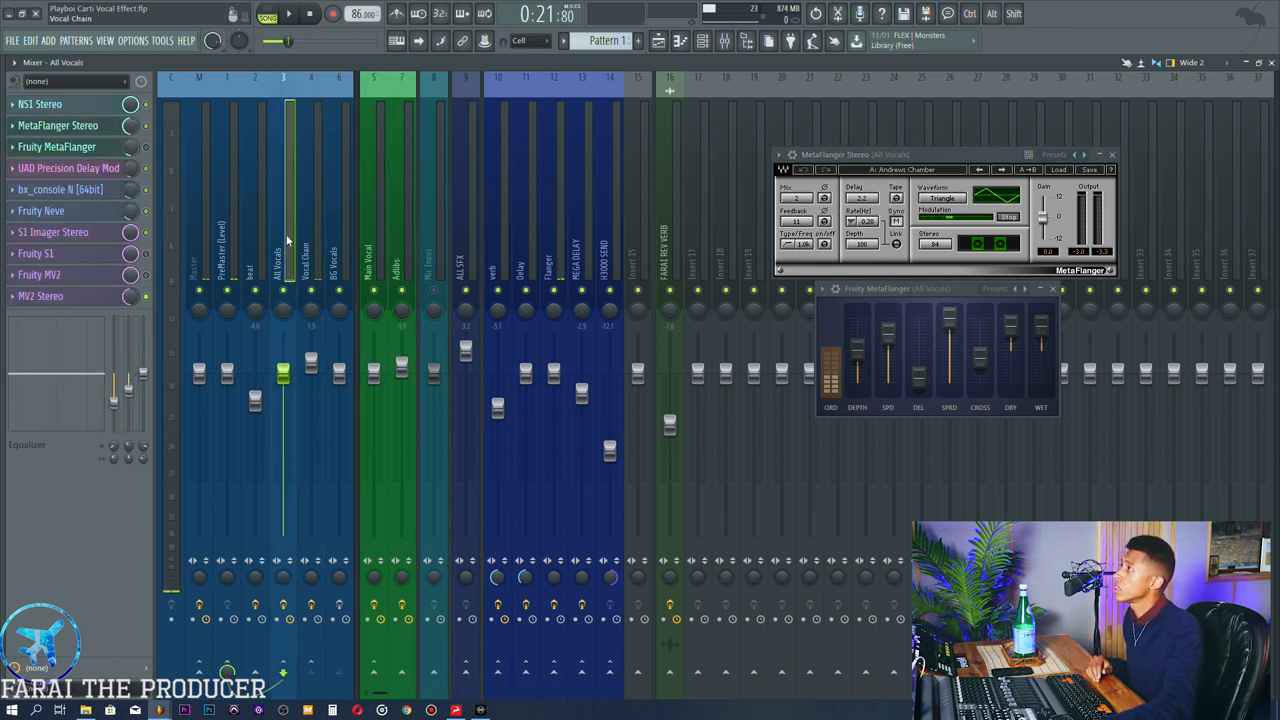
click(68, 168)
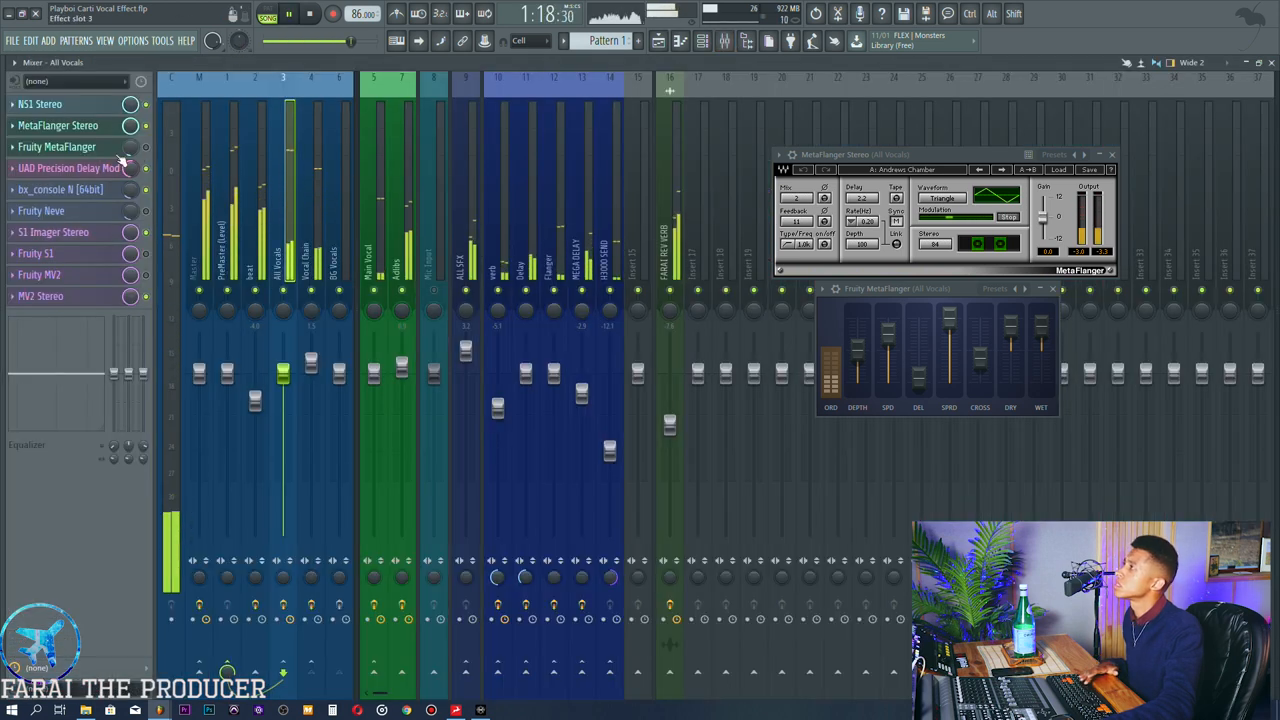
click(68, 168)
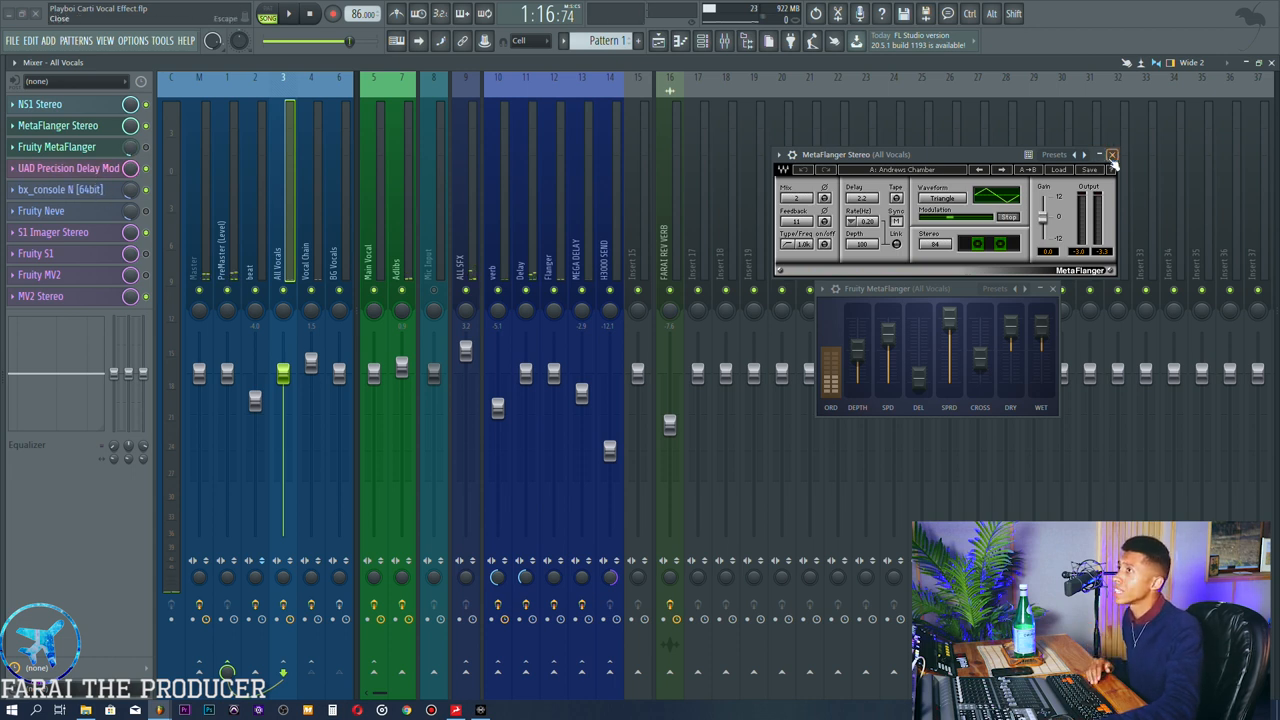
- Close the flangers and review the All Vocals Fruity Reeve EQ, bx_console N and S1 Imager Stereo
click(1112, 154)
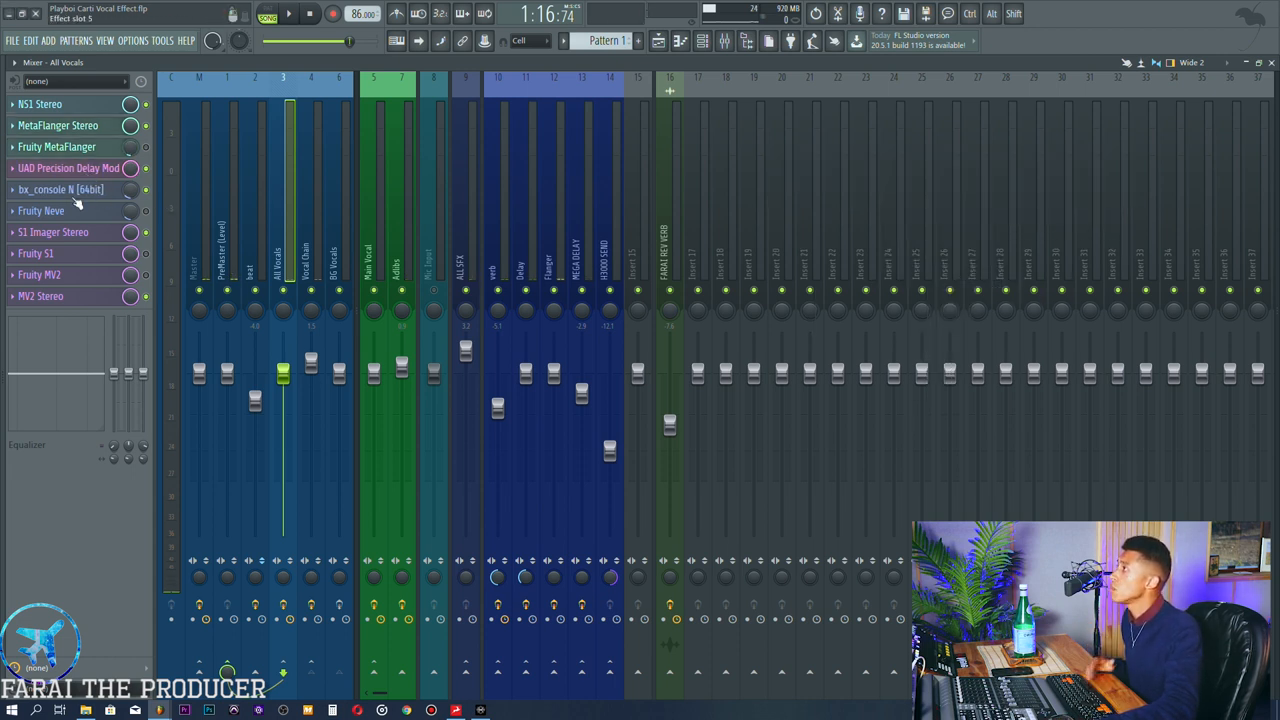
click(40, 210)
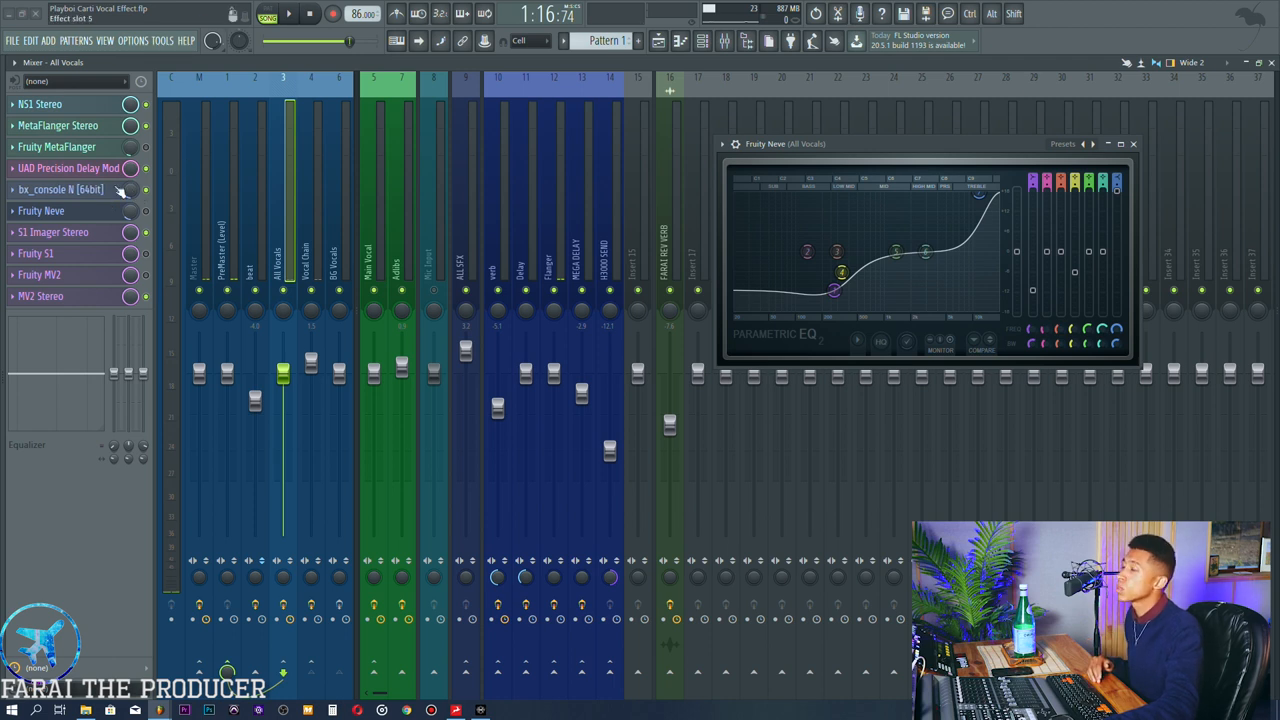
click(60, 188)
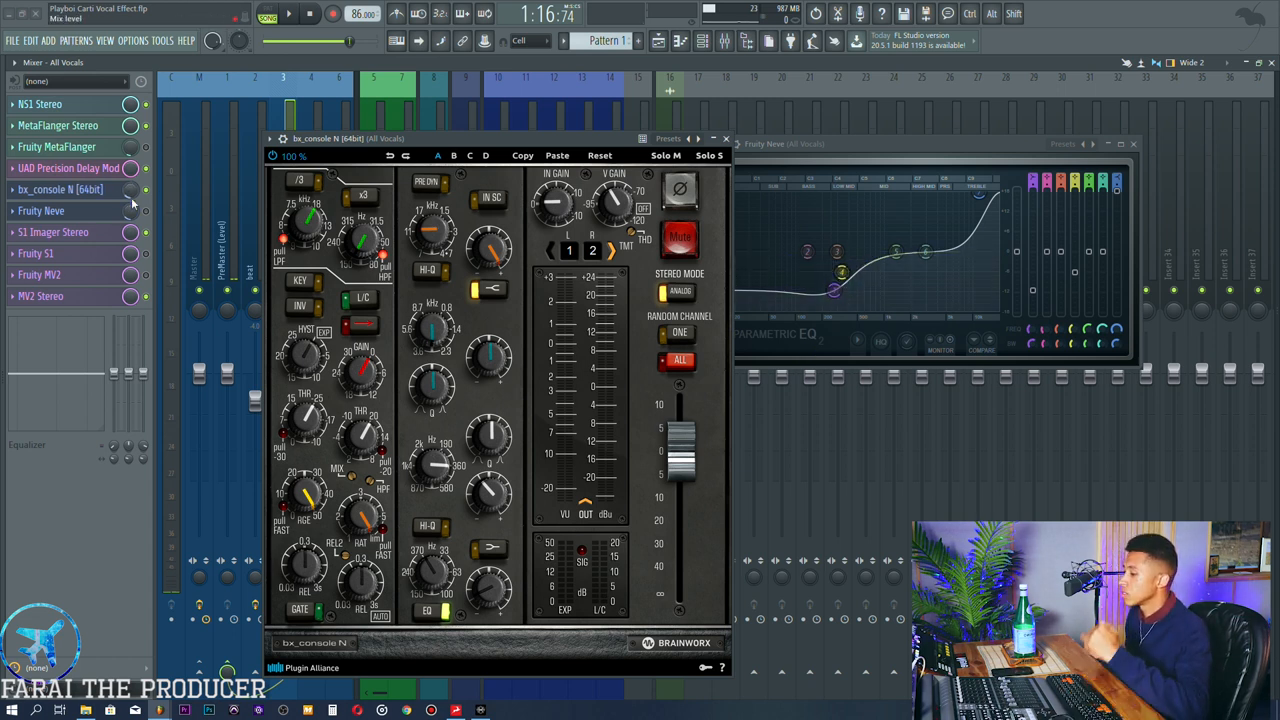
click(726, 138)
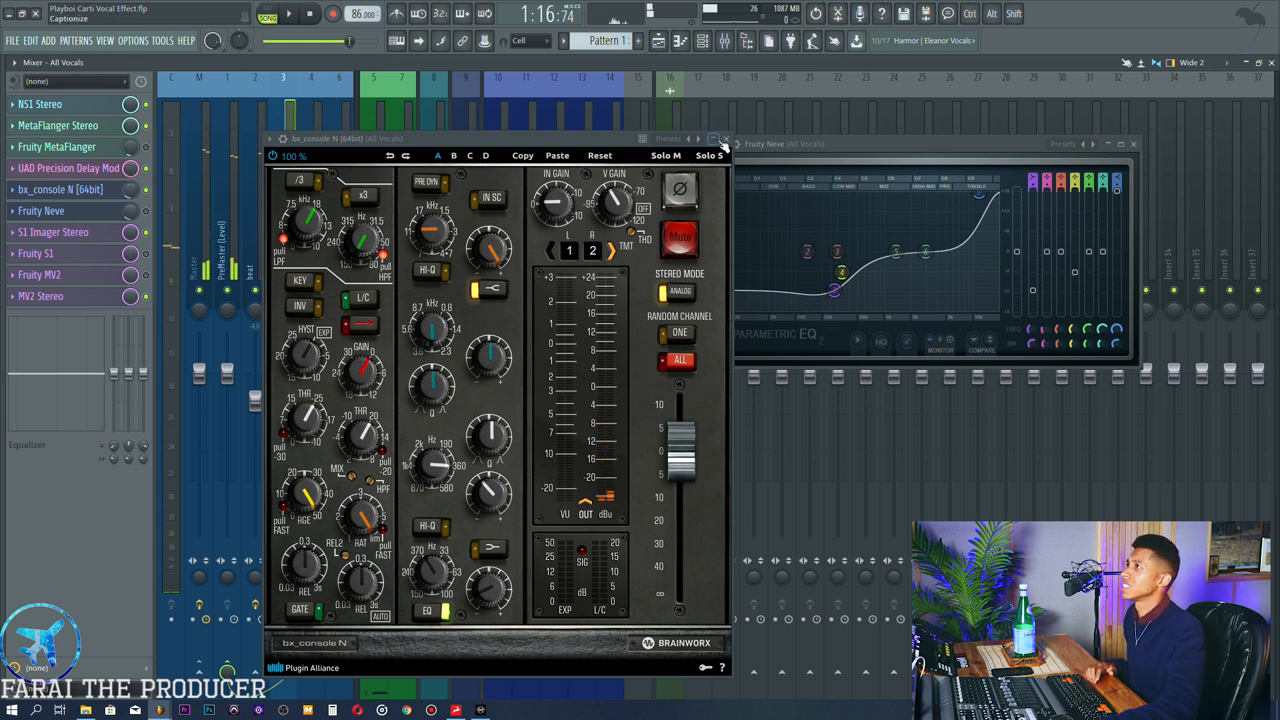
click(726, 140)
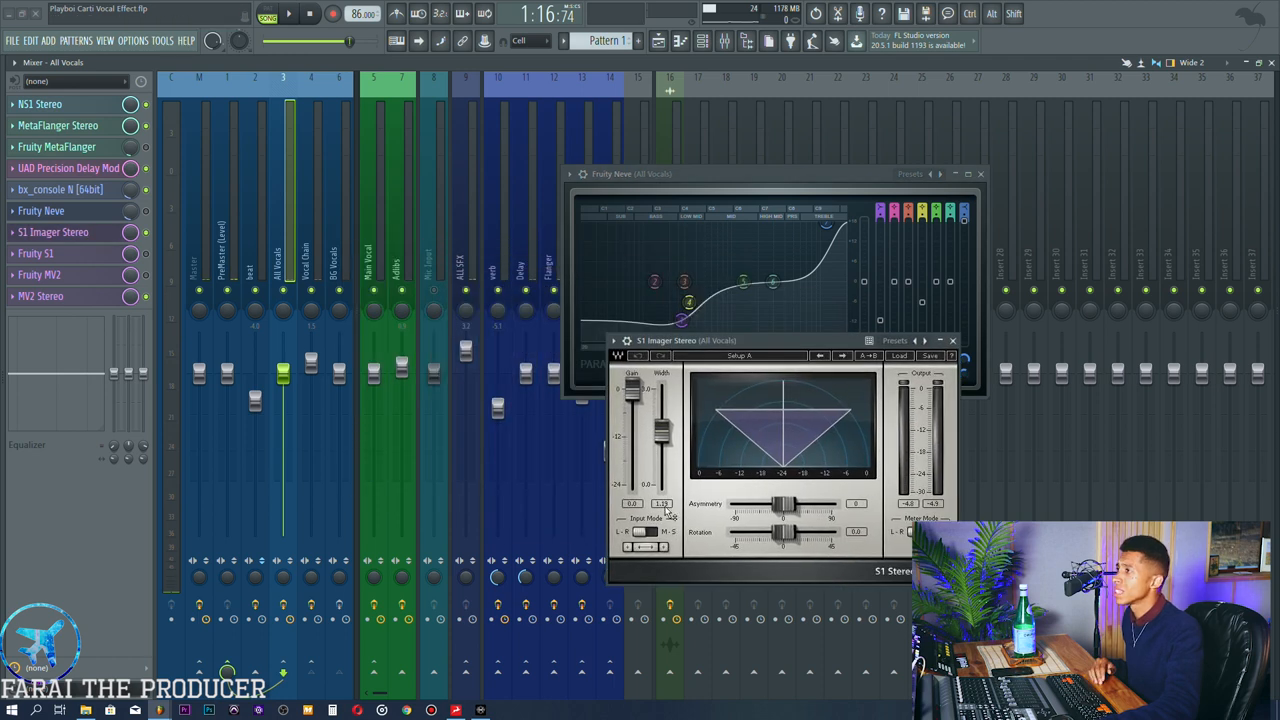
- Close the Fruity Reeve and S1 Imager Stereo windows, leaving the All Vocals mixer bare
drag(662, 436, 662, 424)
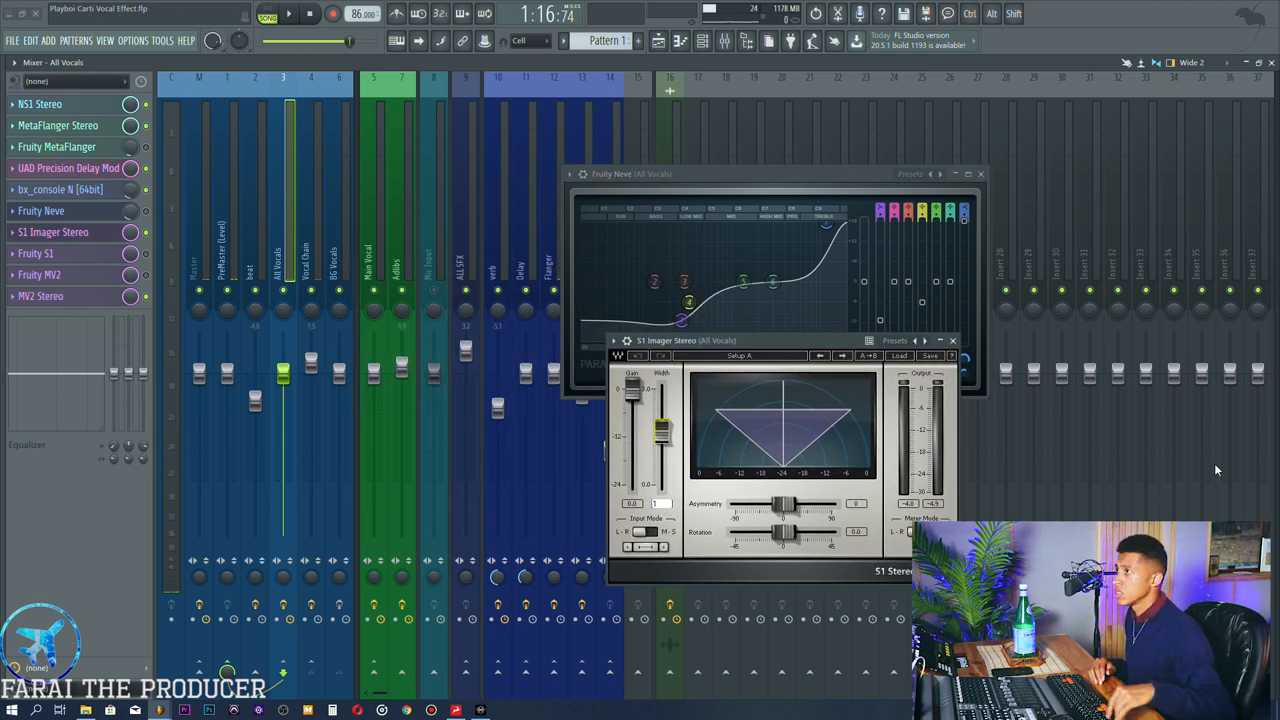
drag(664, 430, 664, 420)
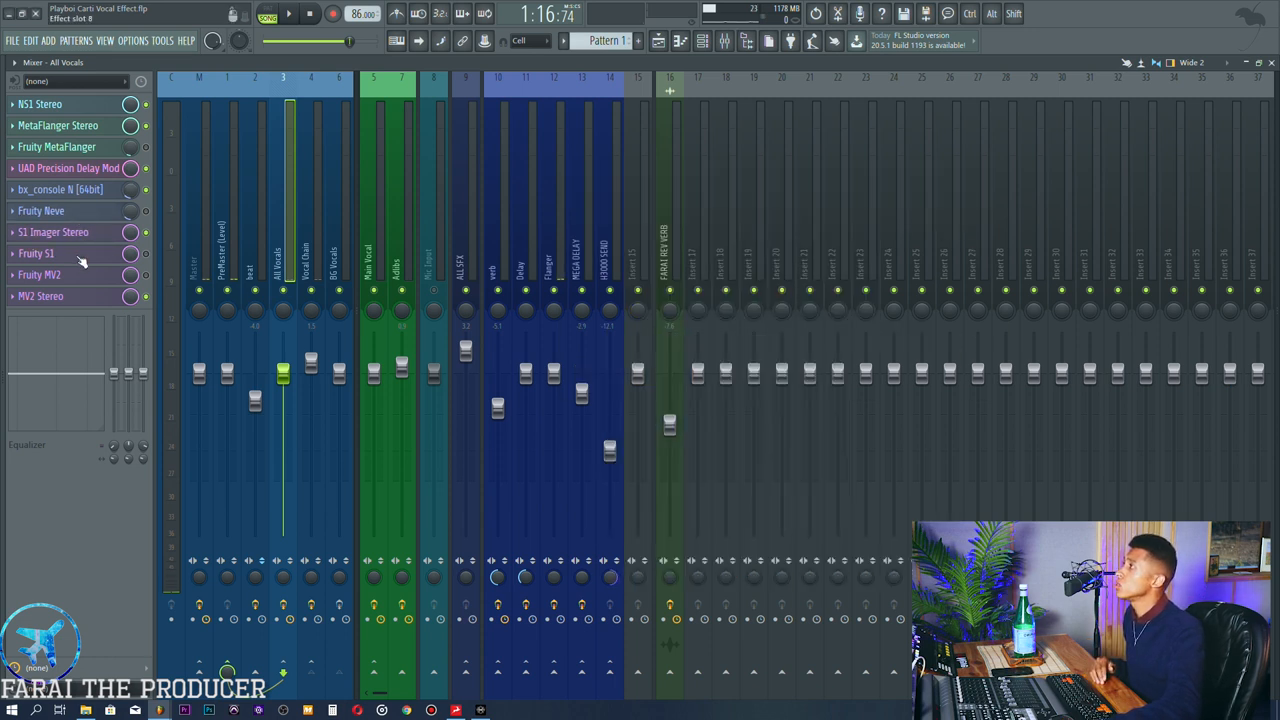
click(36, 252)
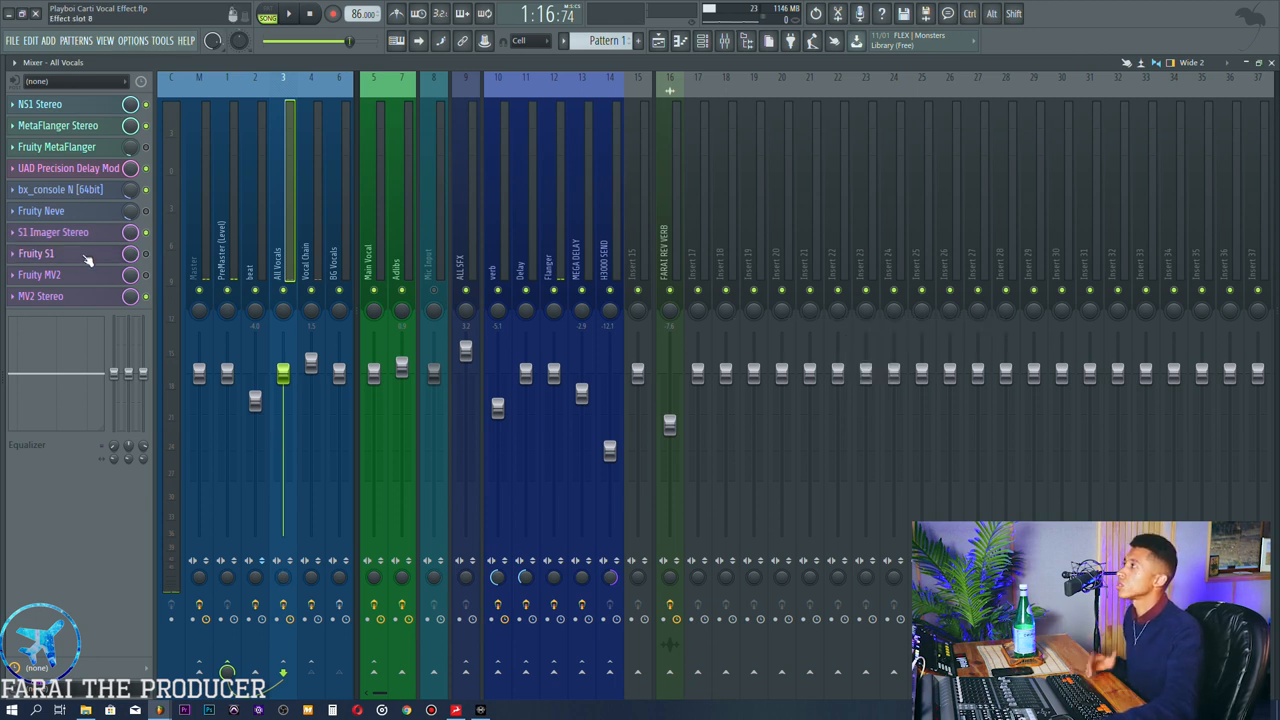
- Check the MV2 effects, then select the Adlibs insert to show its Auto-Tune-to-PanOMatic chain
click(40, 296)
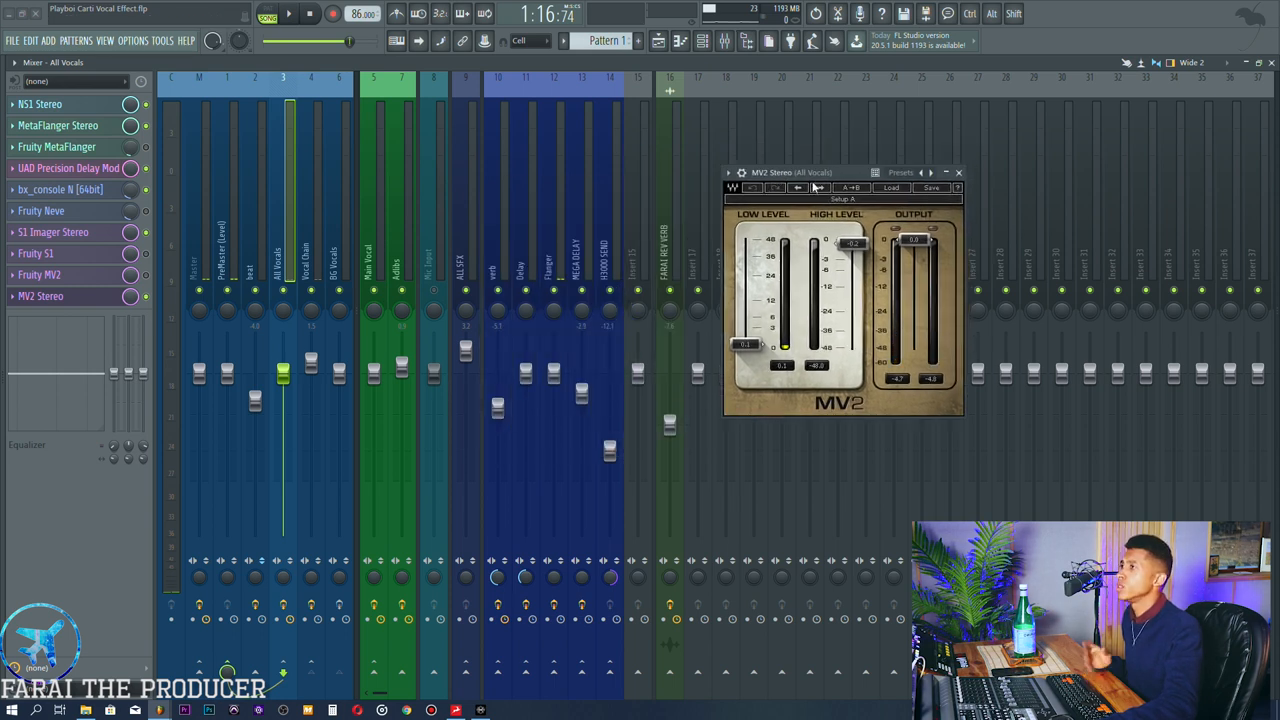
mouse_move(812, 190)
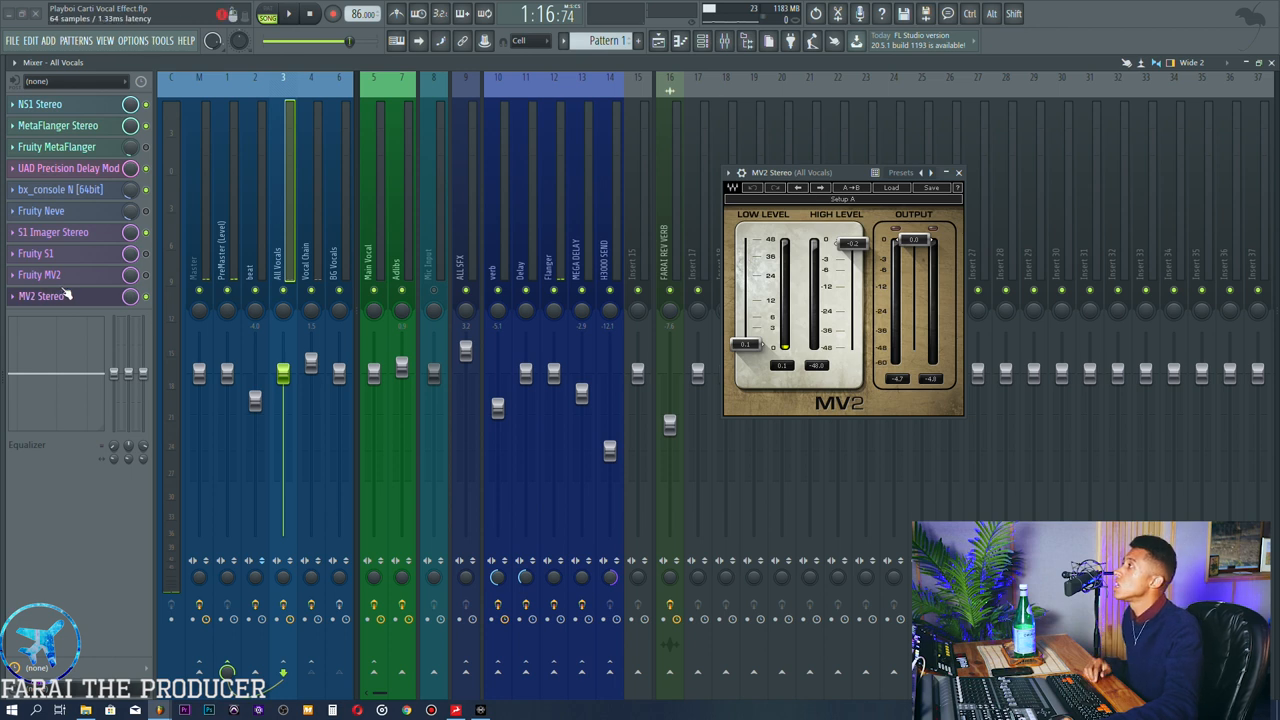
click(40, 274)
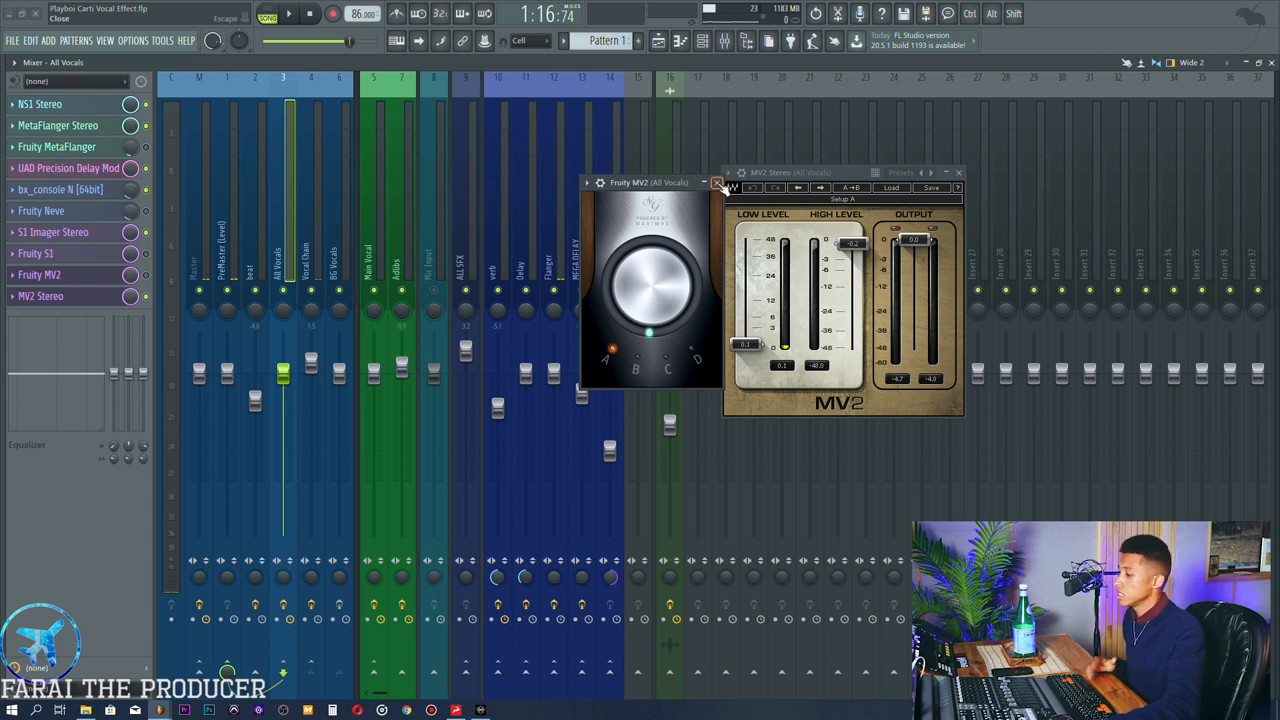
click(716, 184)
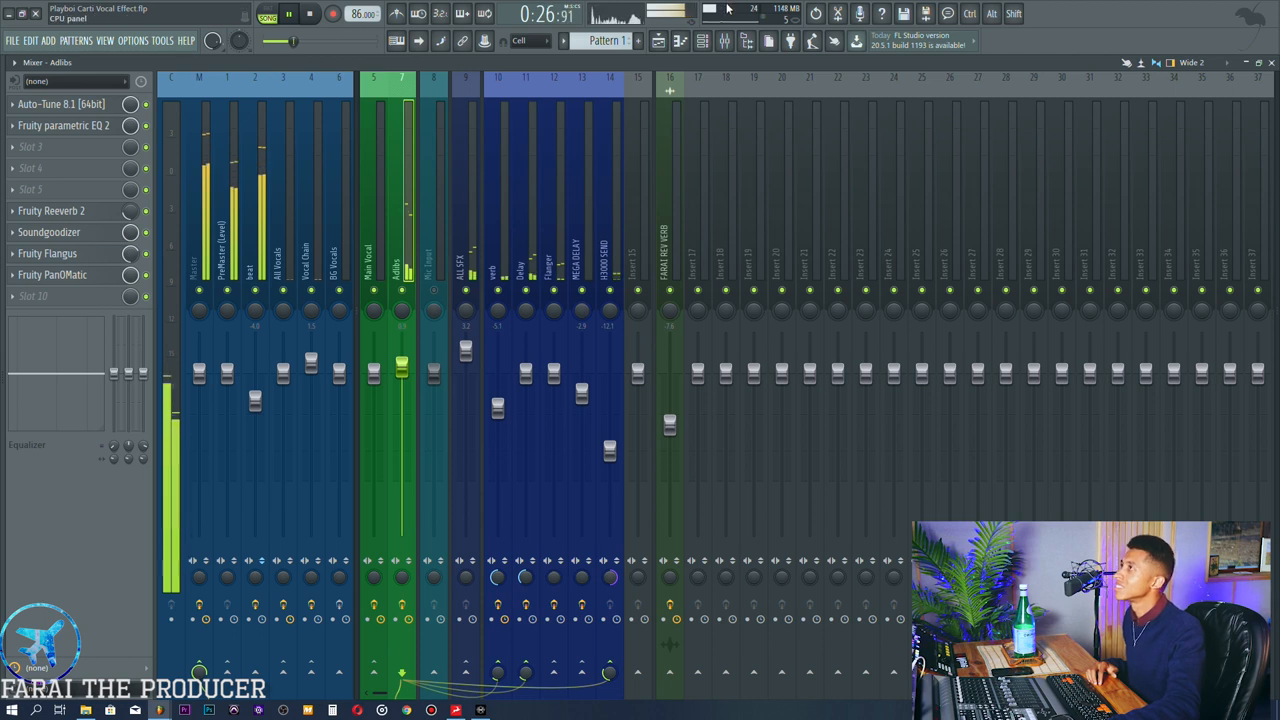
- Show the Adlibs Fruity Parametric EQ 2 with its bell-shaped boost-and-cut curve
click(658, 40)
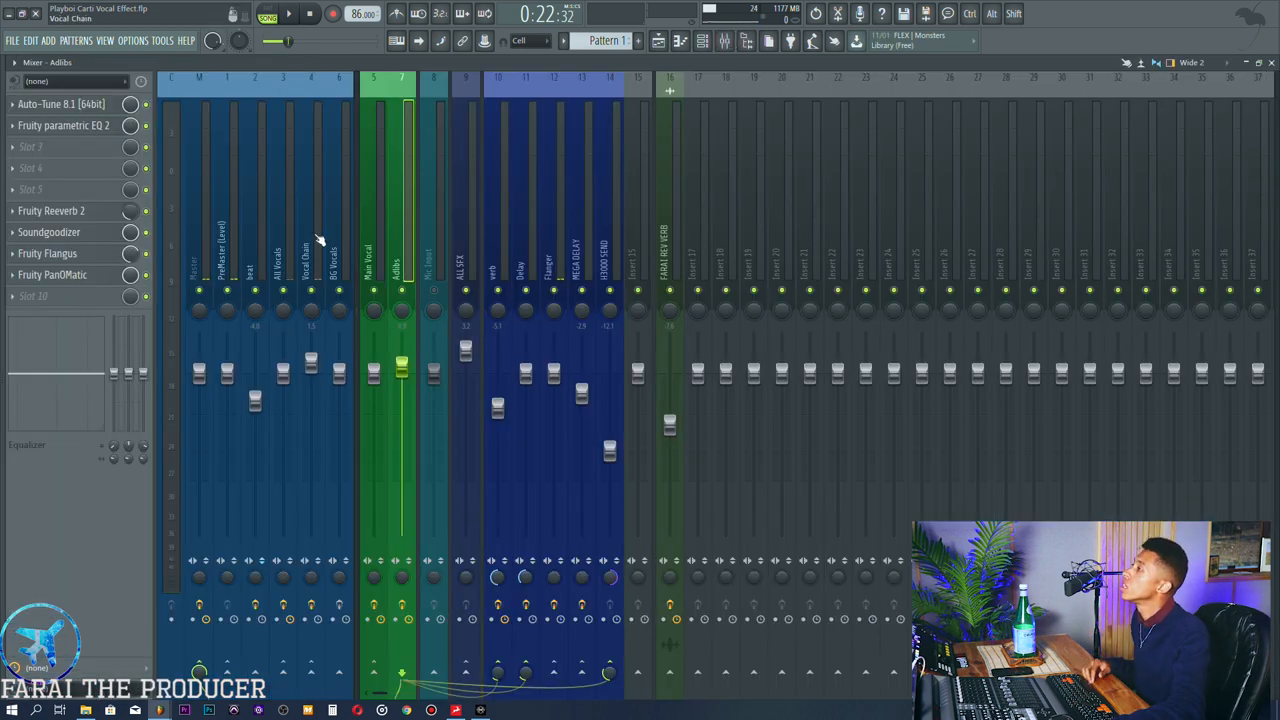
click(64, 124)
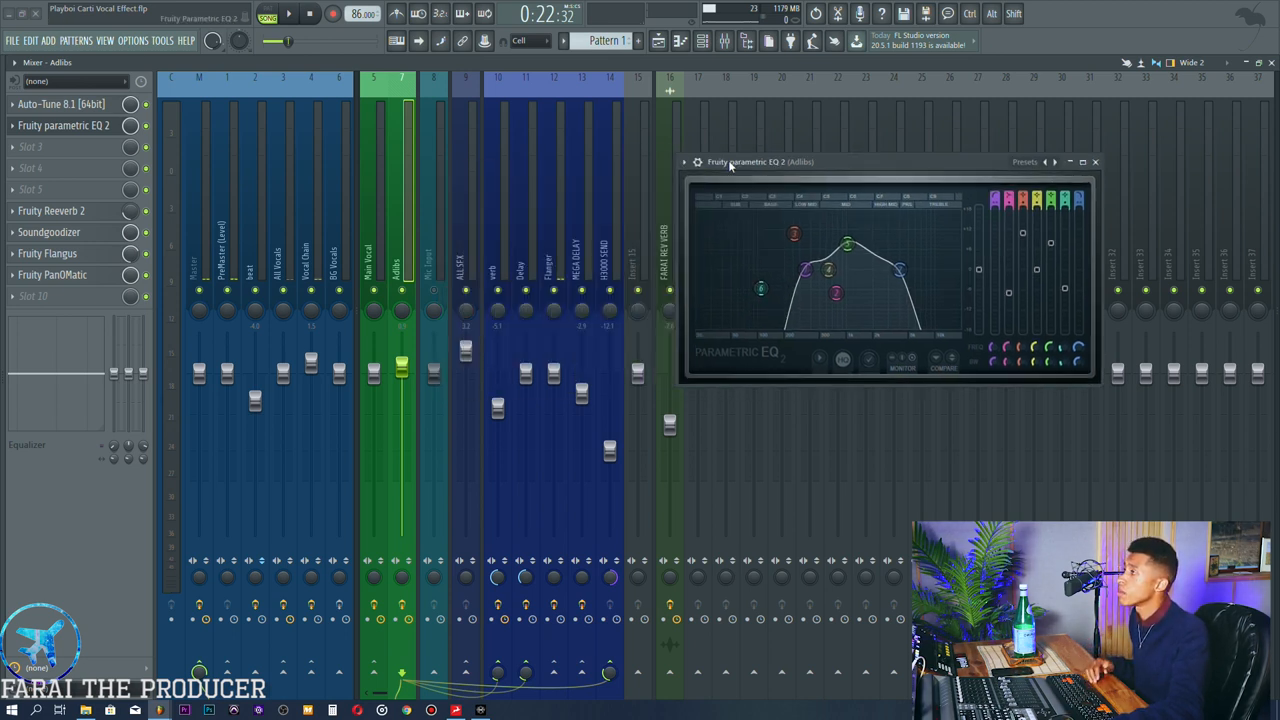
- Close the EQ, check the Adlibs Reeverb 2, then bring up its Fruity Flangus settings
drag(760, 160, 796, 122)
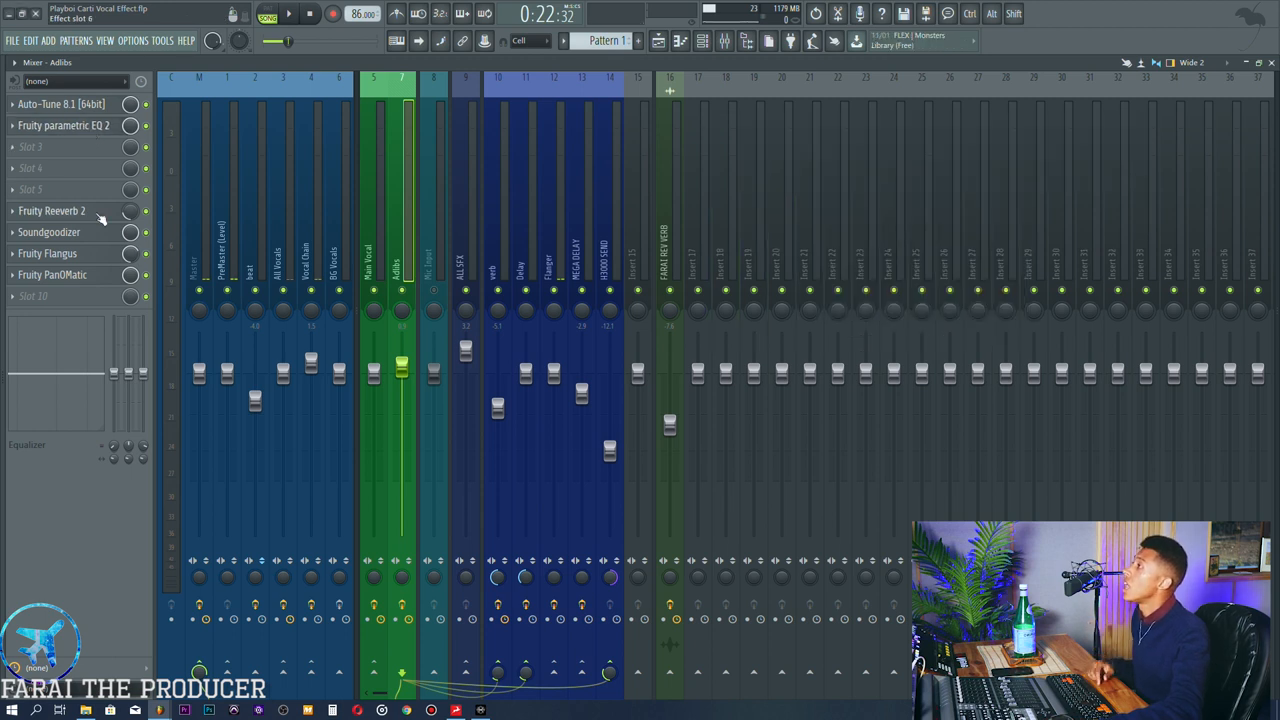
click(52, 210)
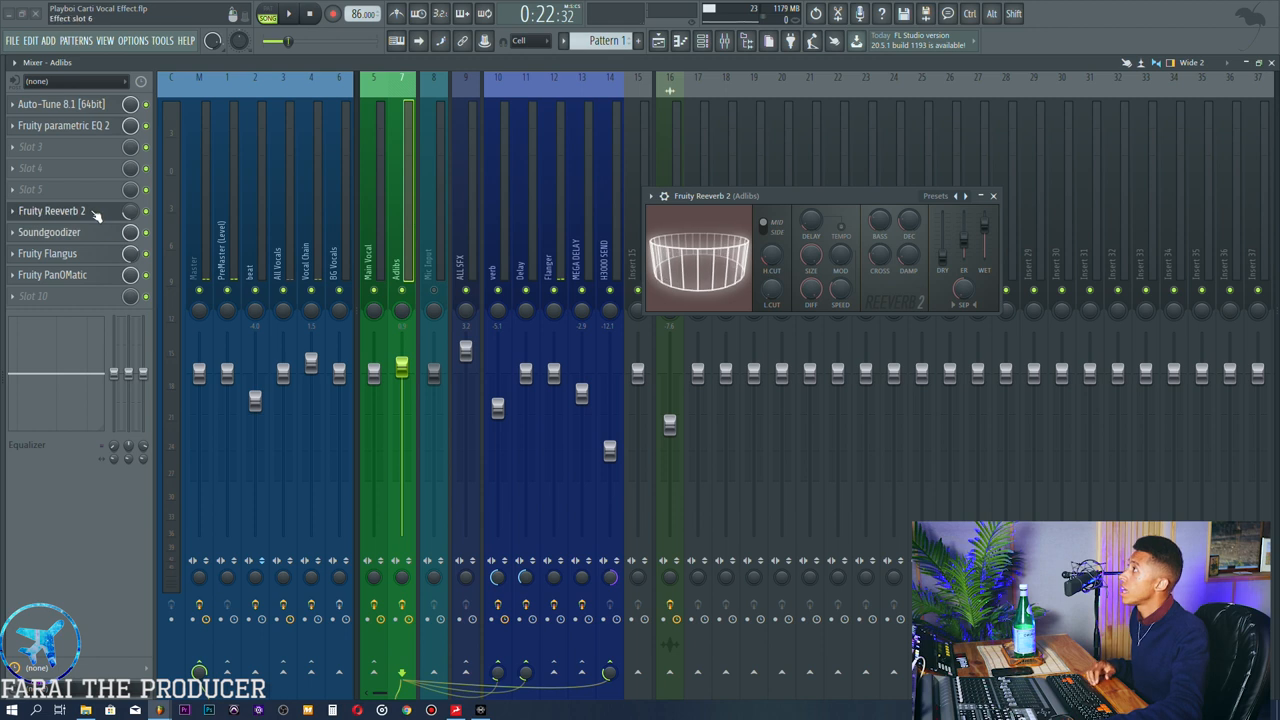
click(48, 232)
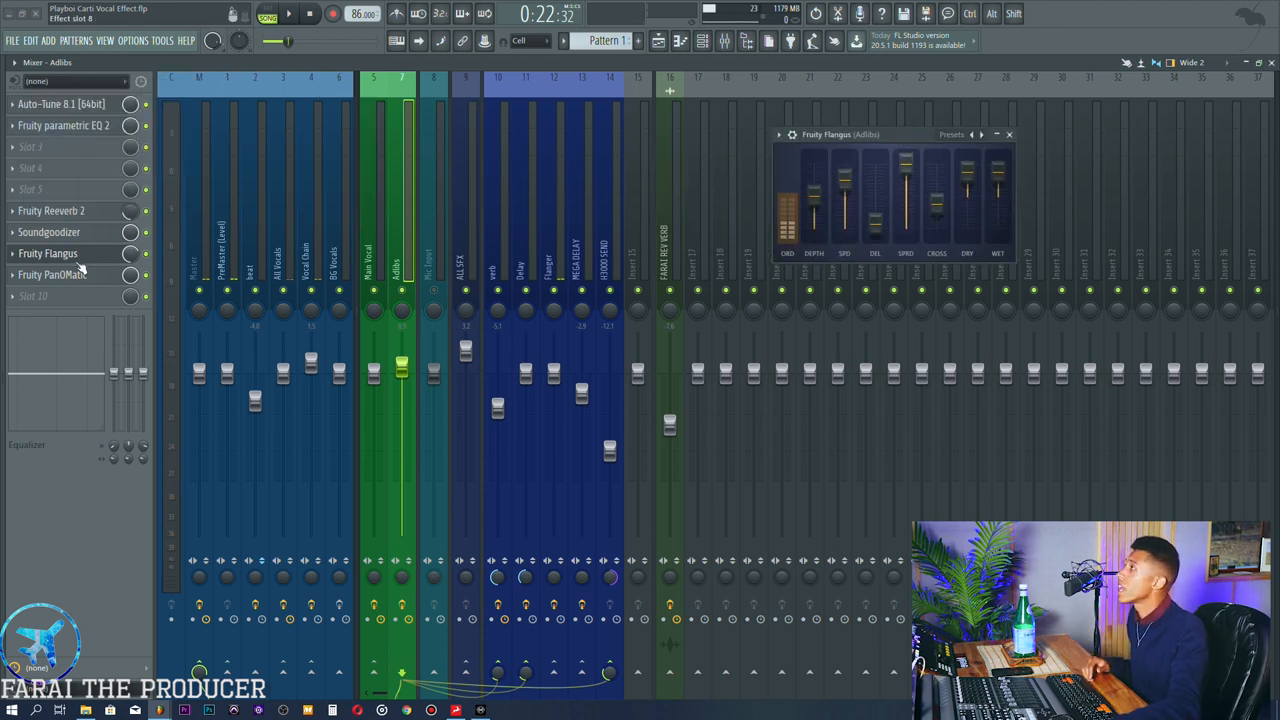
- Review the Adlibs Fruity PanOMatic, move it aside and close it
click(52, 274)
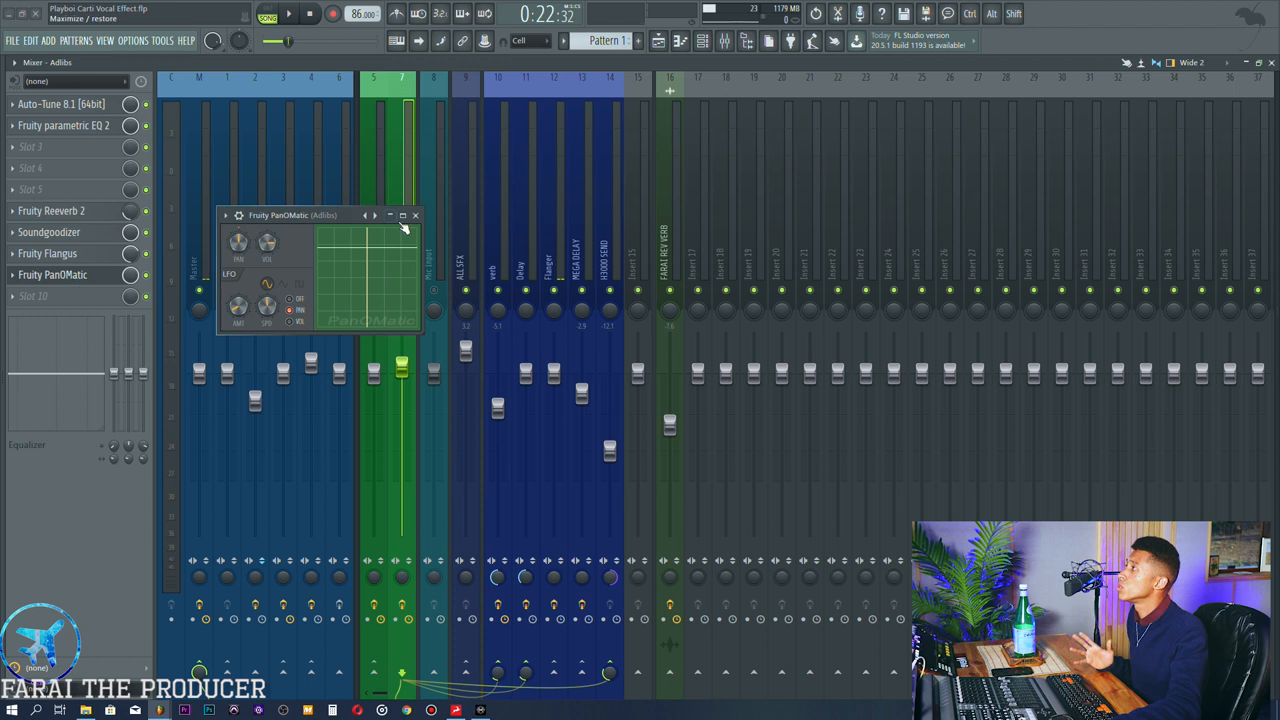
drag(292, 216, 826, 216)
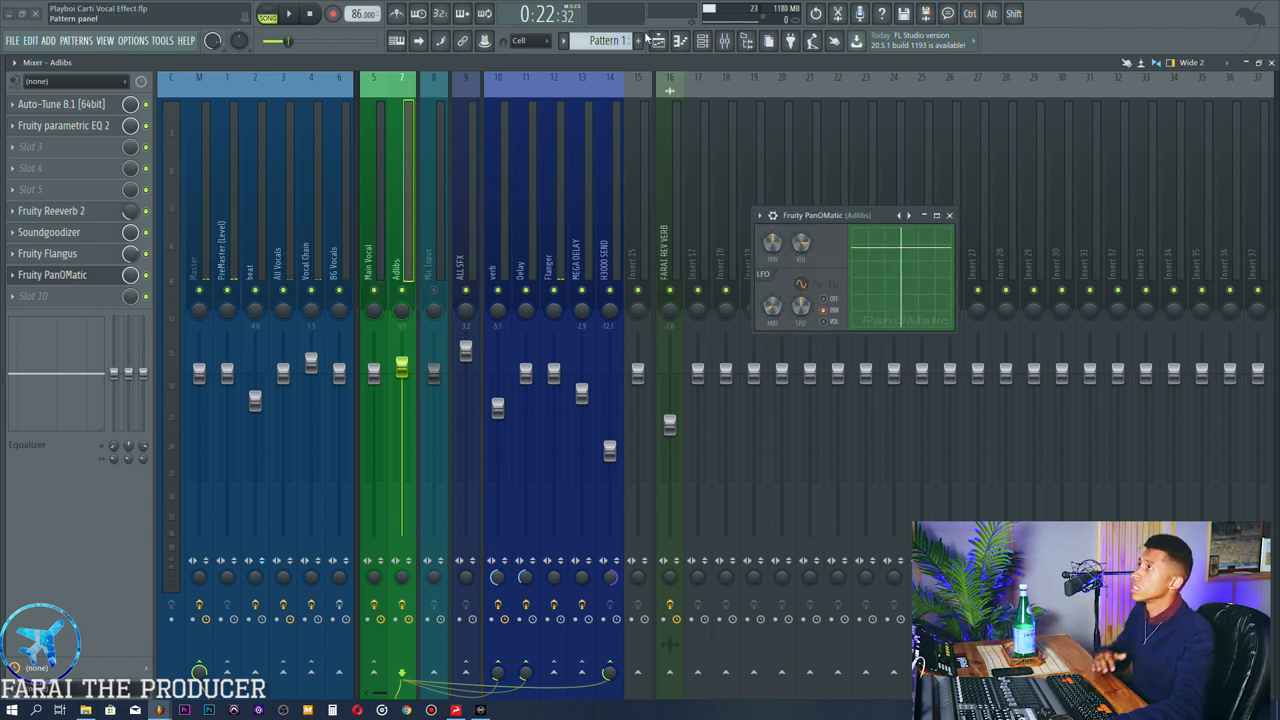
click(288, 12)
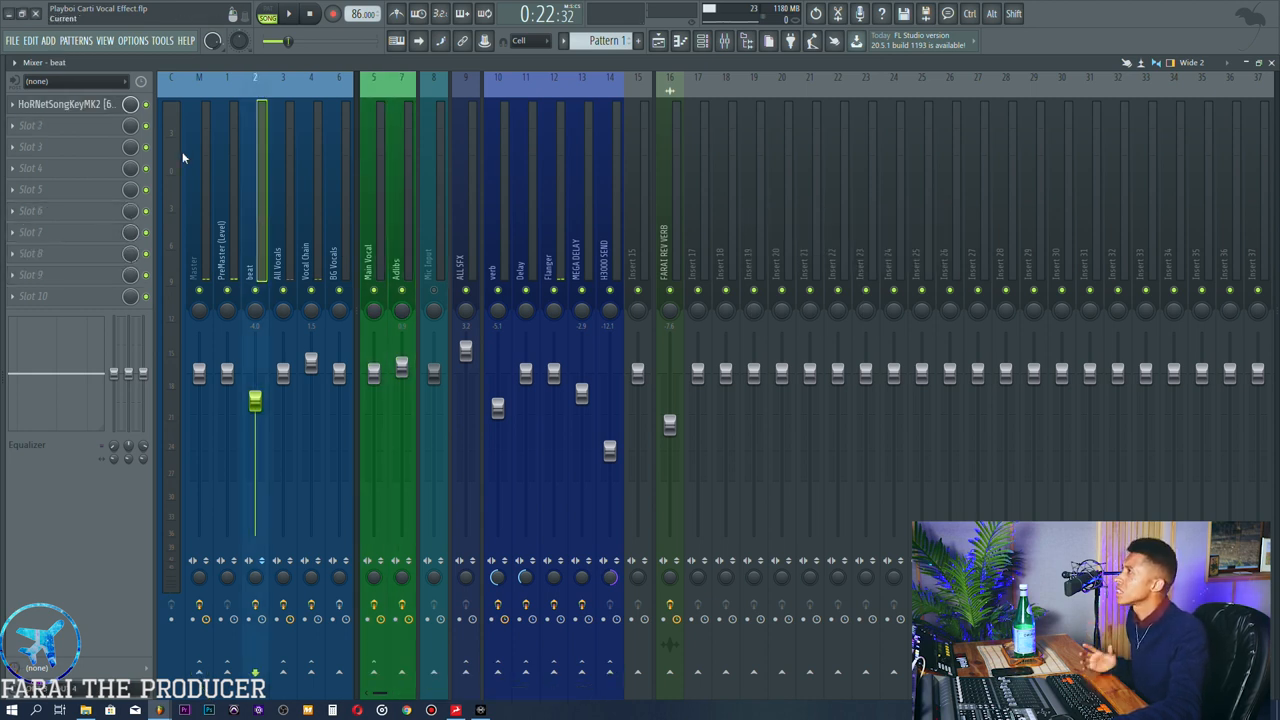
- Inspect the verb track's SP2016 plate reverb, nudge its decay, and close it
click(258, 250)
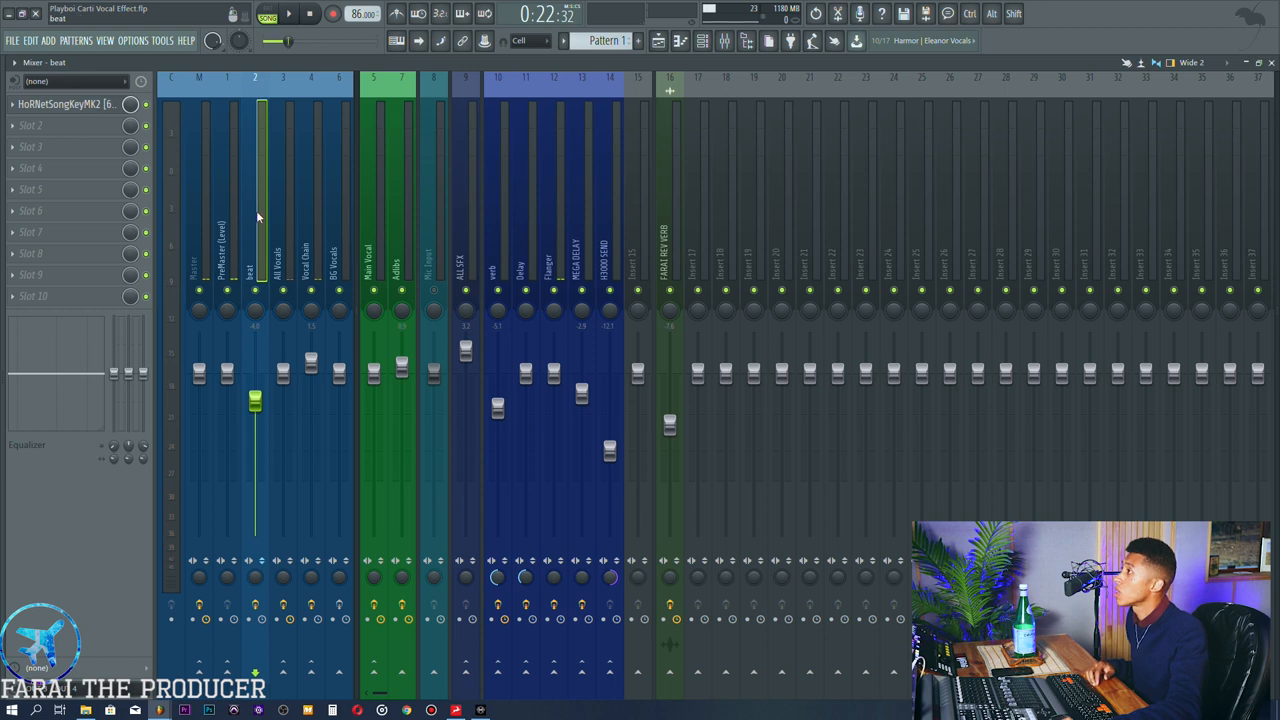
click(496, 200)
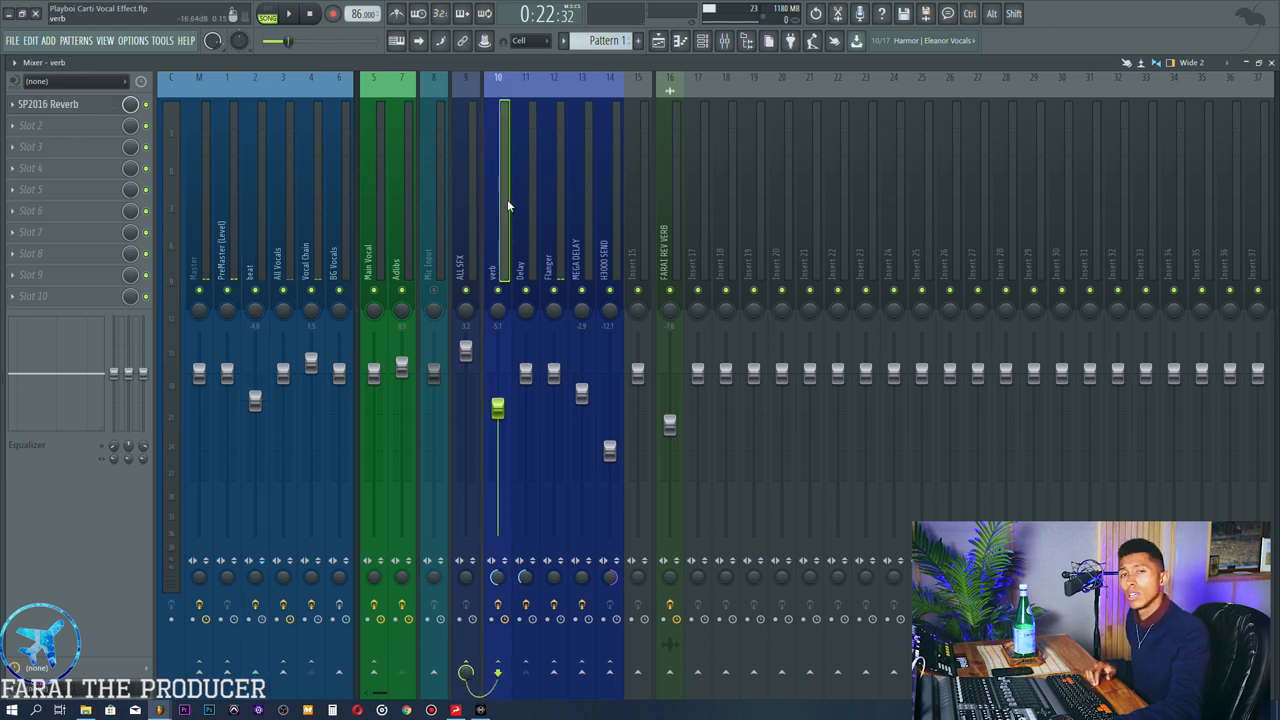
click(724, 40)
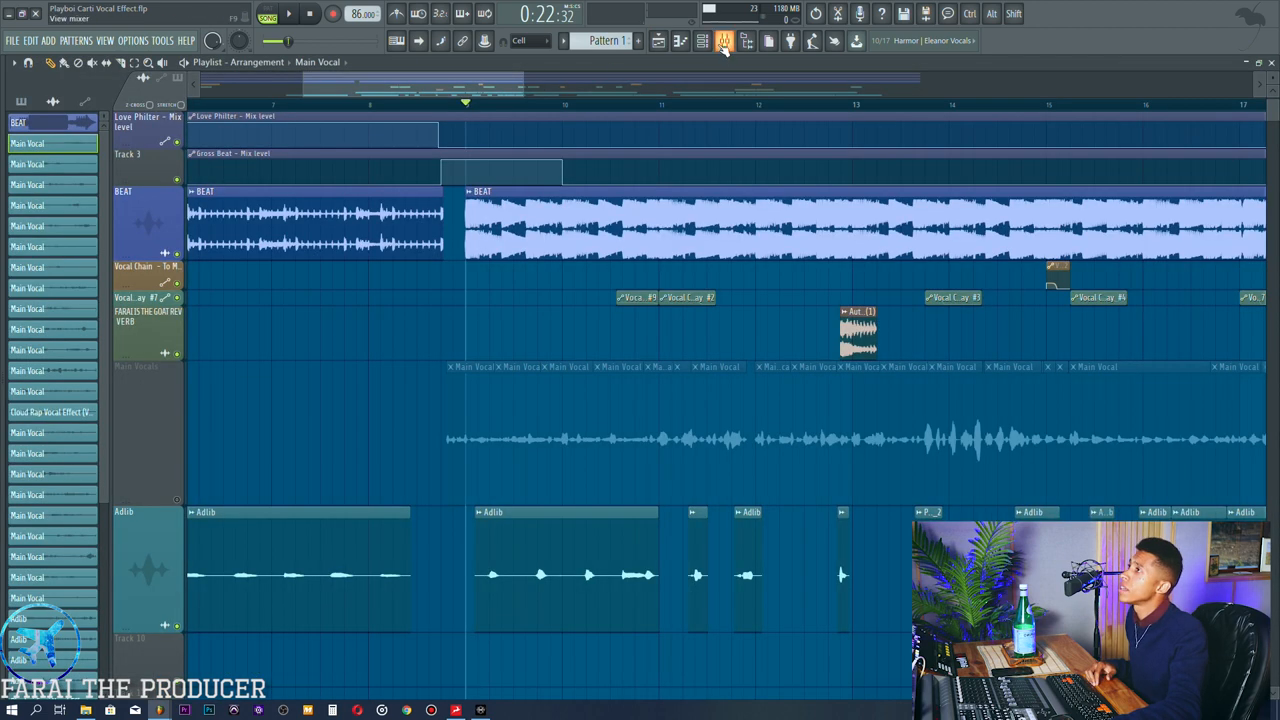
click(724, 40)
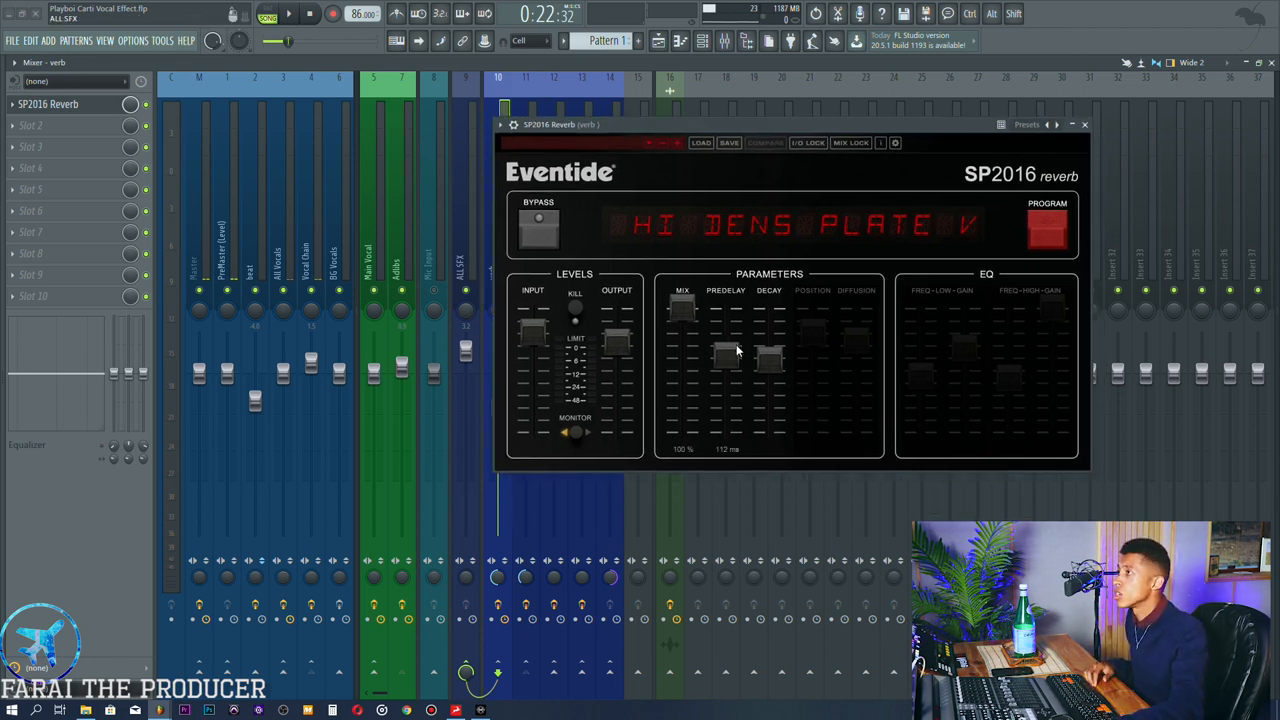
drag(724, 340, 770, 360)
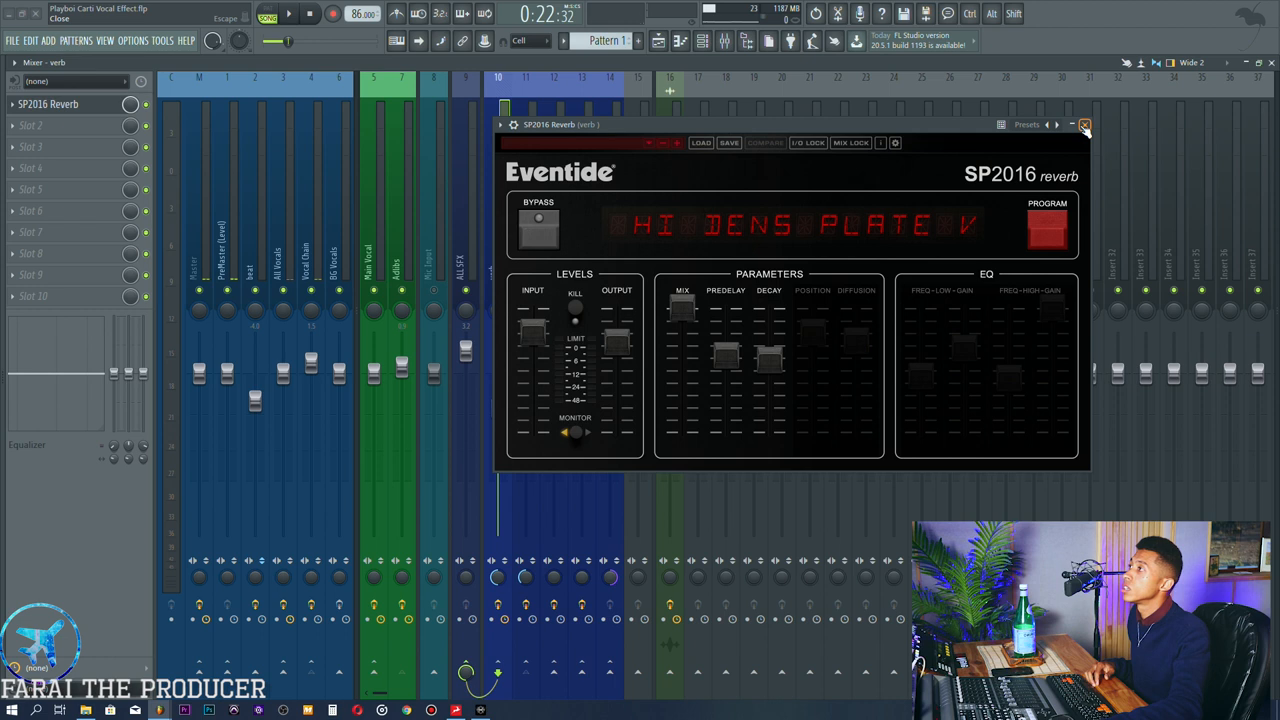
click(1084, 124)
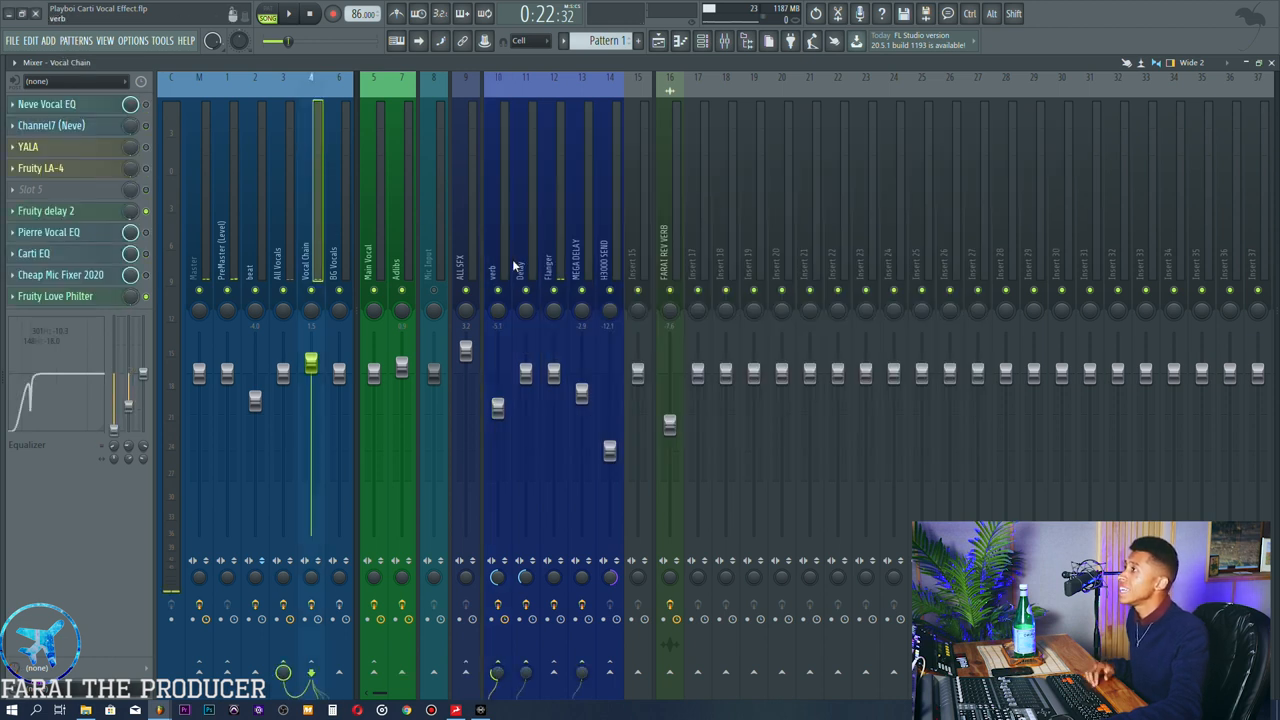
- Play the arrangement from the Playlist, then show the Delay track's flanger-distortion-delay-echo chain
click(524, 250)
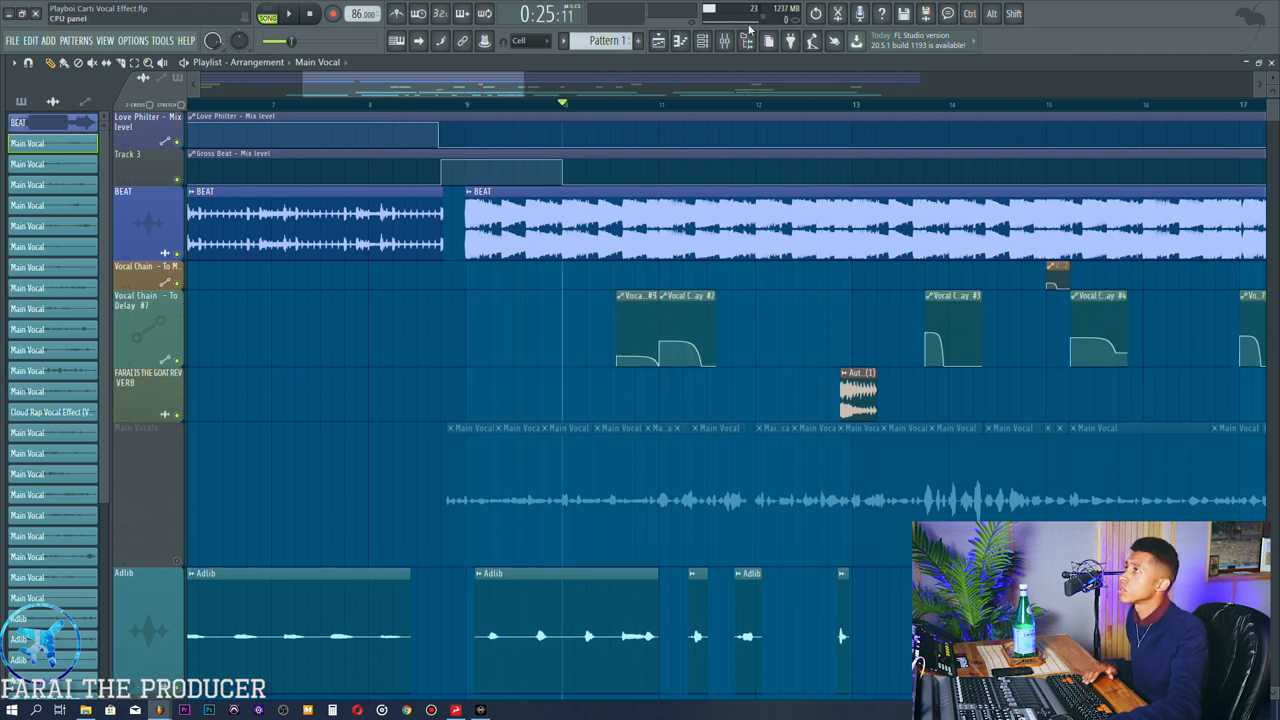
click(658, 40)
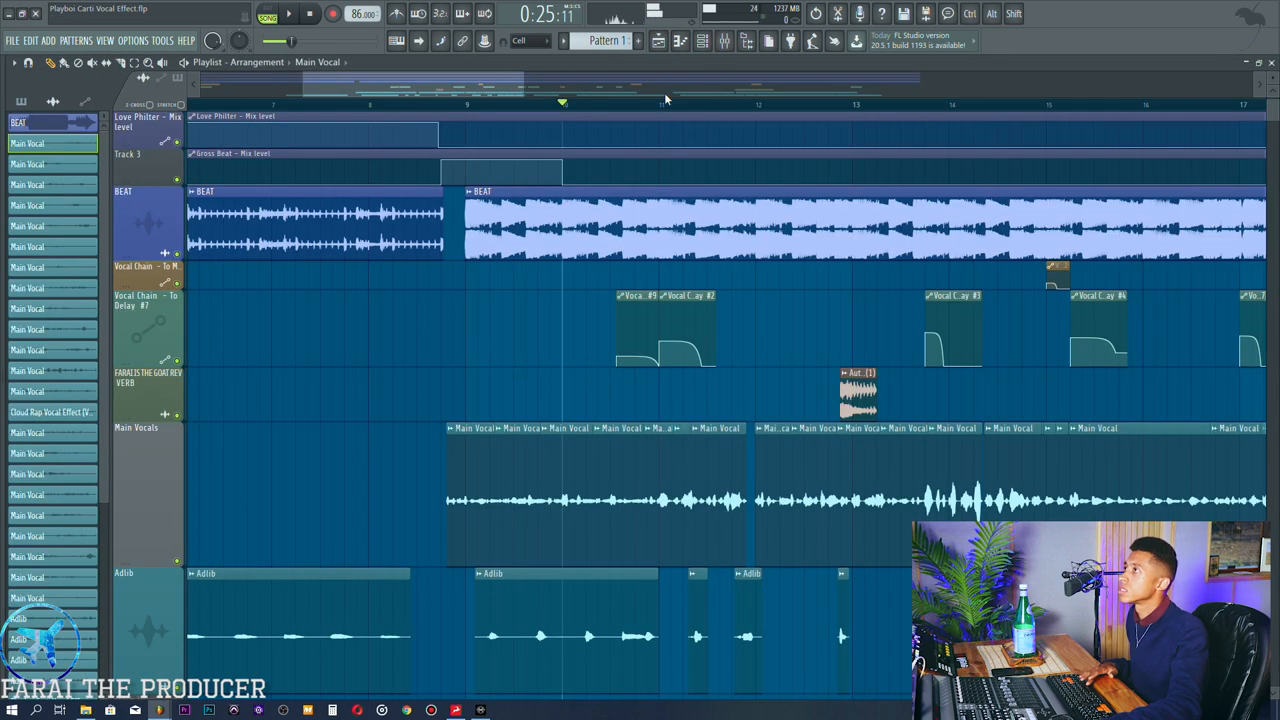
click(658, 104)
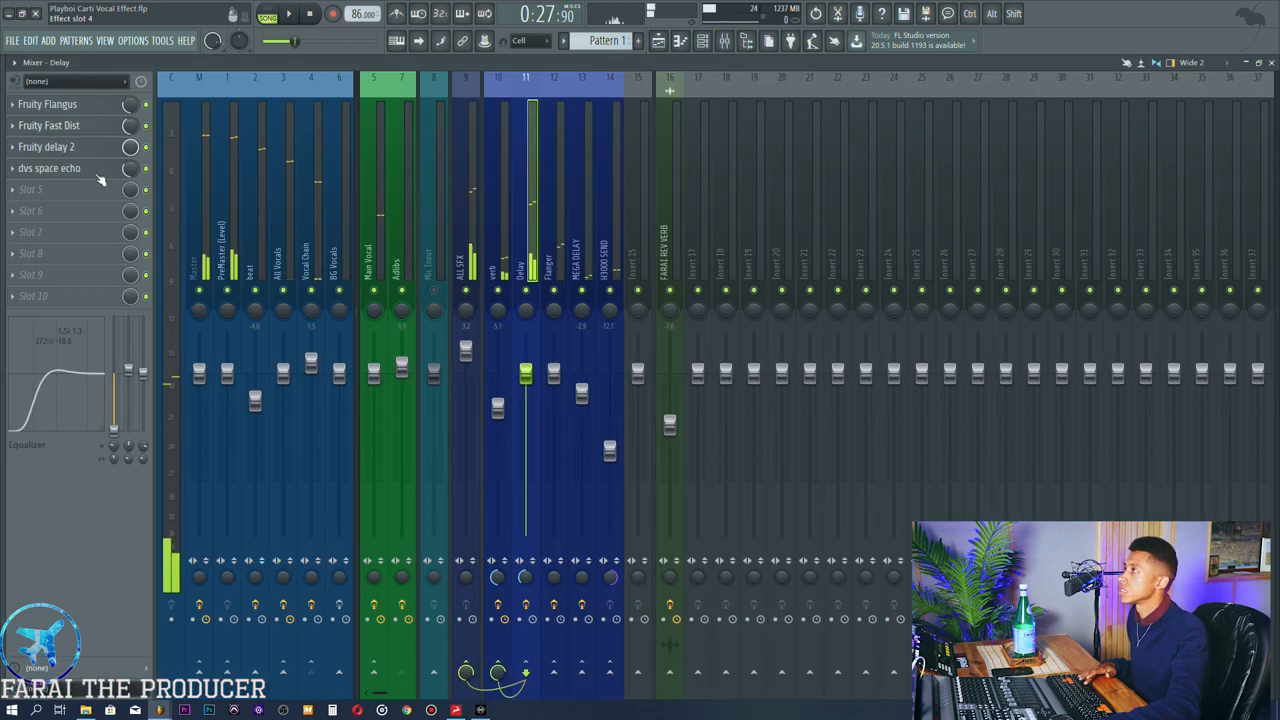
- Review the Delay track's Fruity Delay 2 and Space Echo settings, then close both windows
click(228, 250)
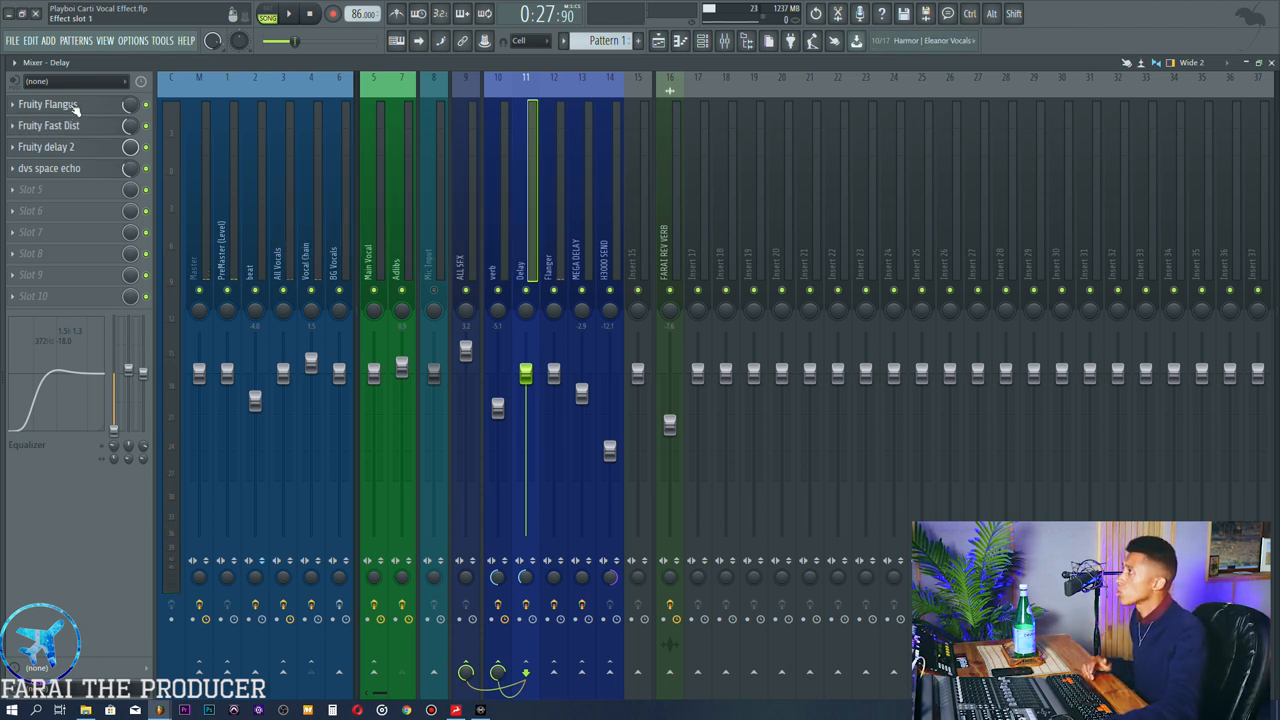
click(46, 146)
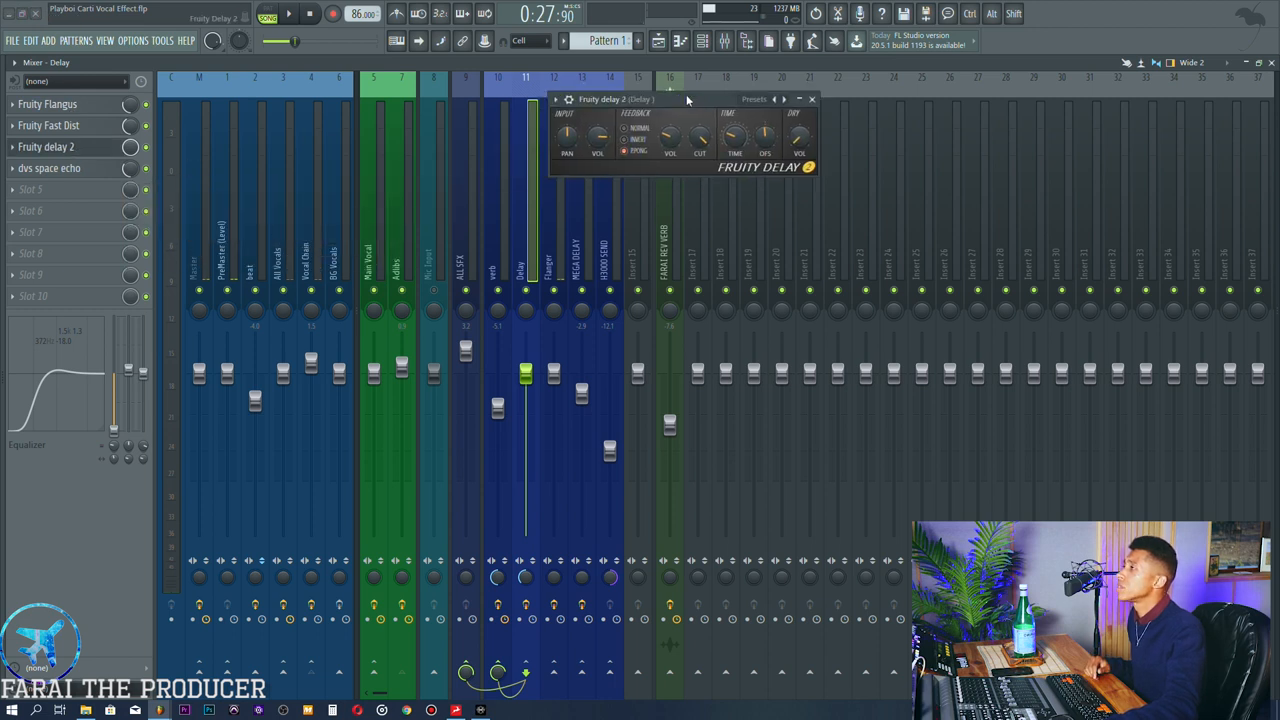
drag(684, 100, 760, 140)
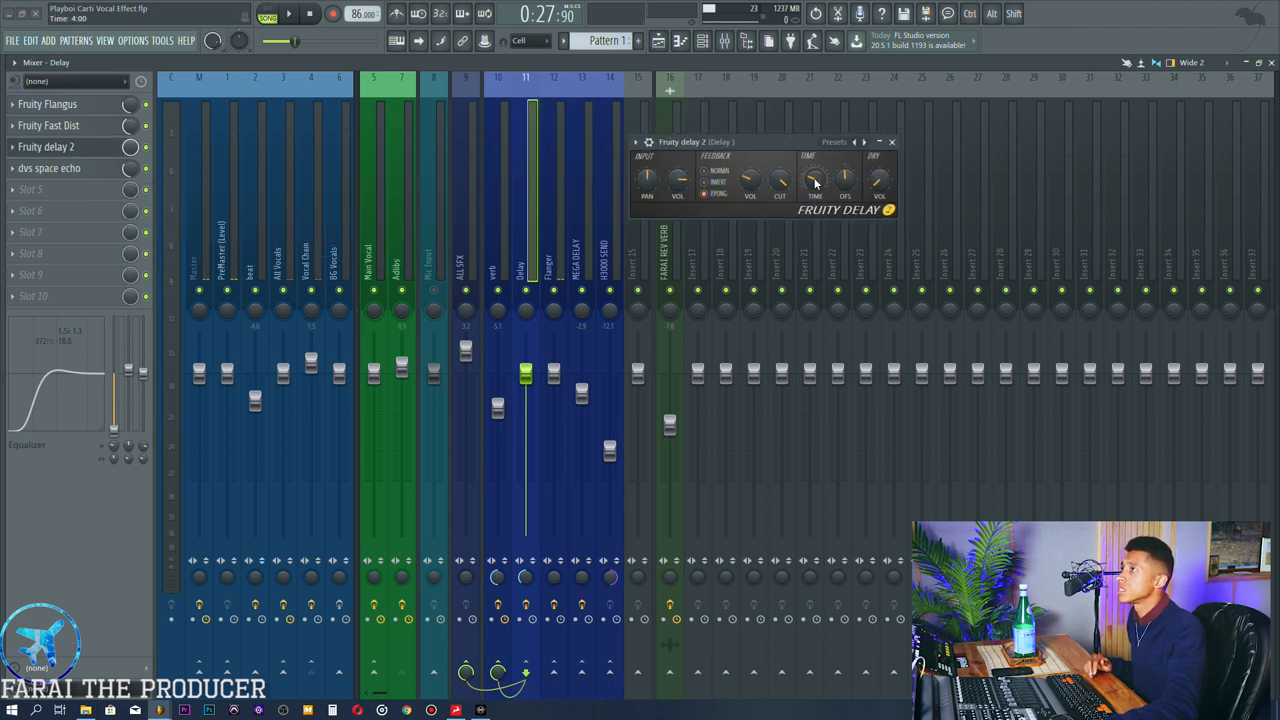
right_click(816, 180)
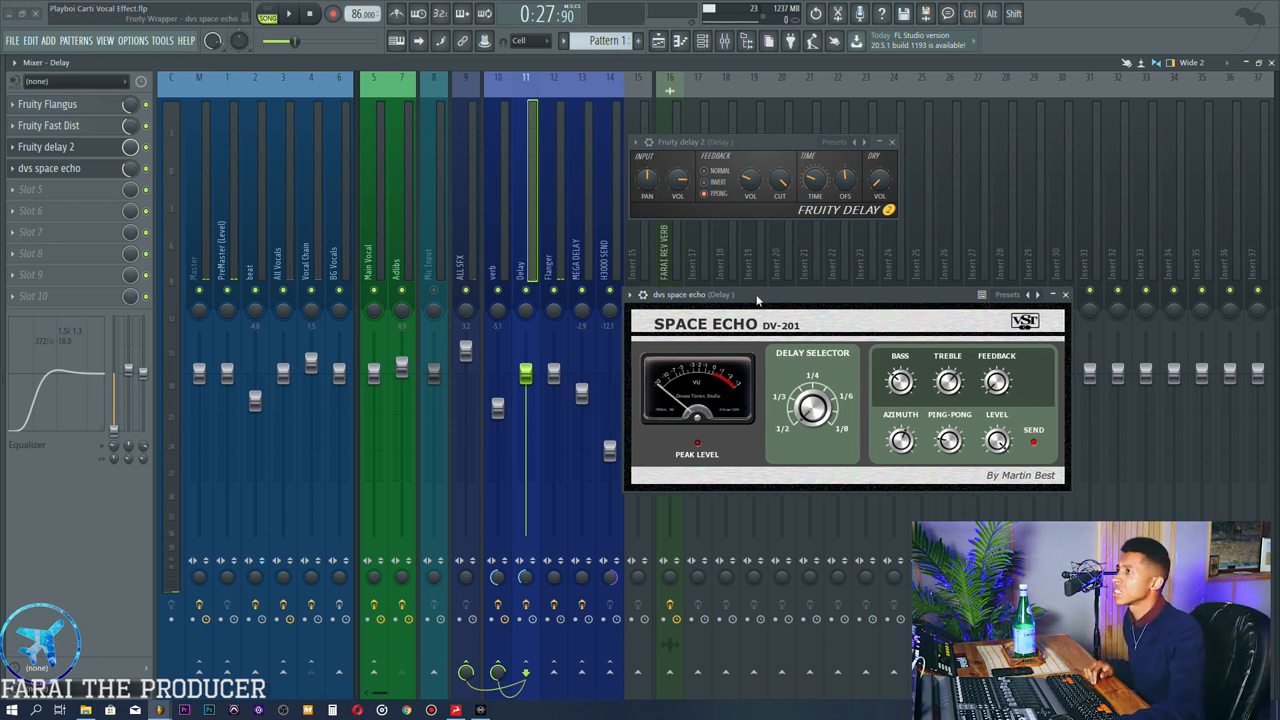
click(682, 316)
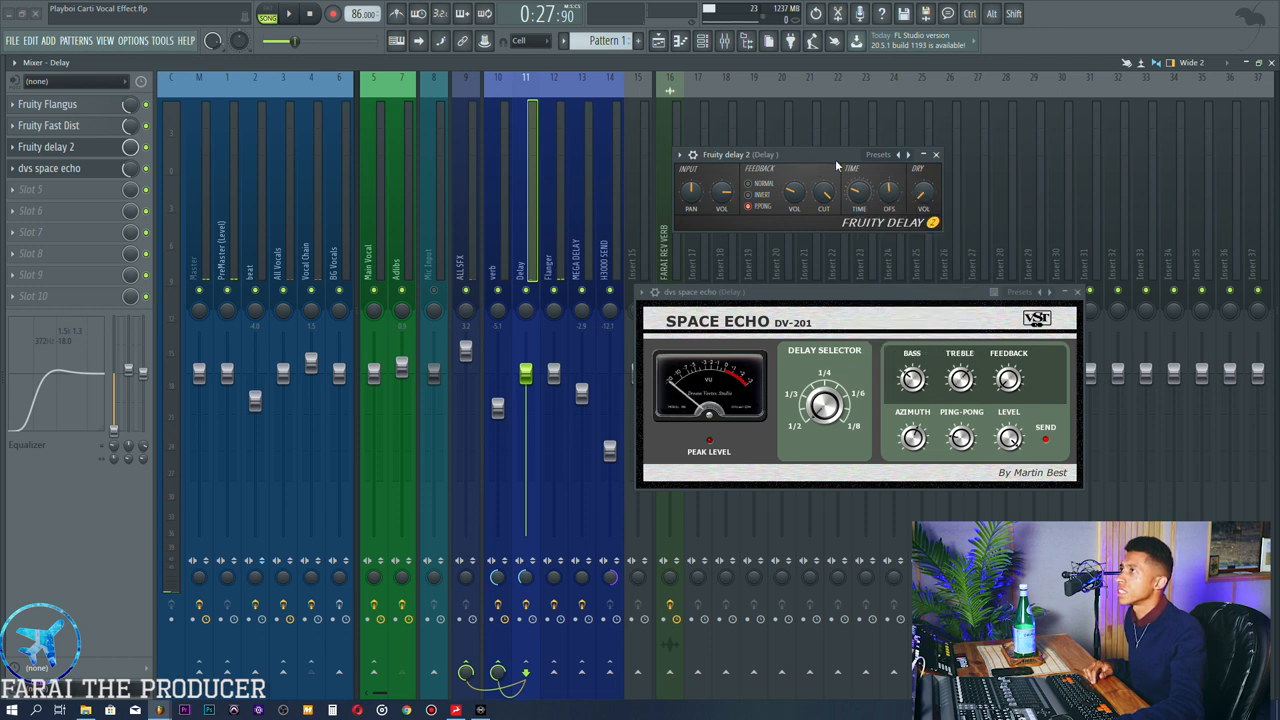
click(936, 154)
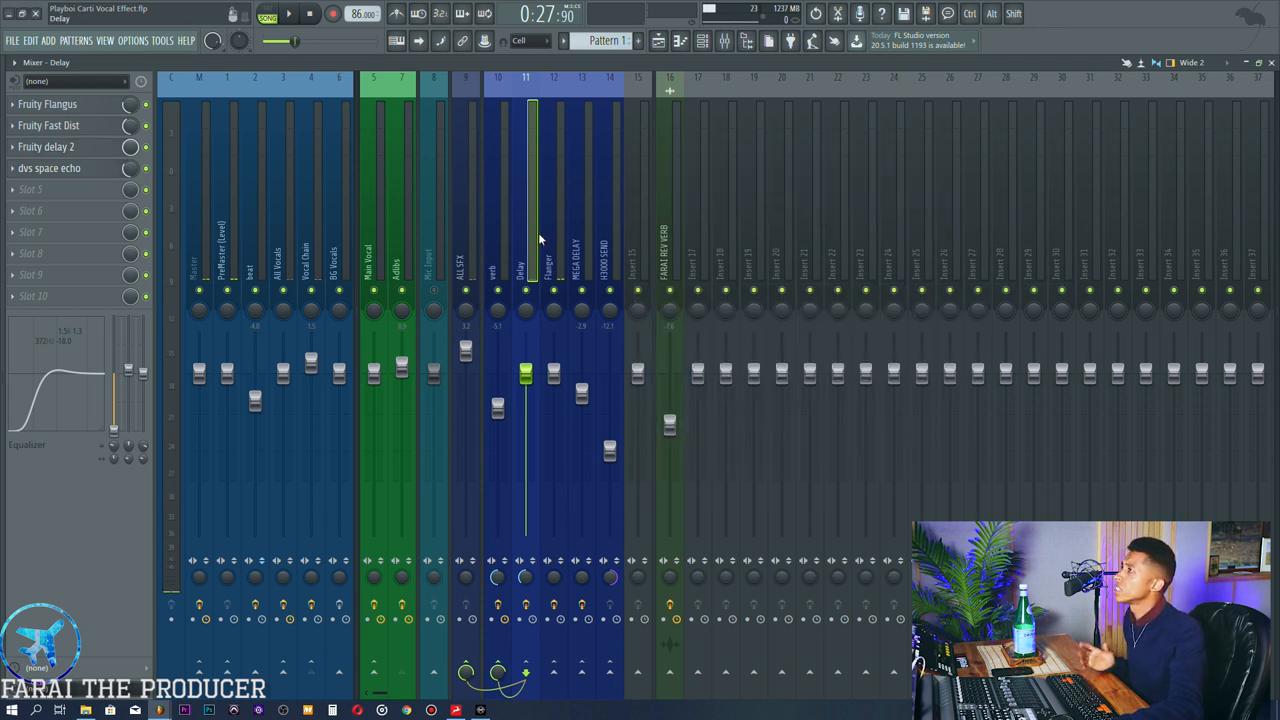
- Check the Flanger and HARD SEND tracks during playback, then show the MEGA DELAY effect chain
click(554, 250)
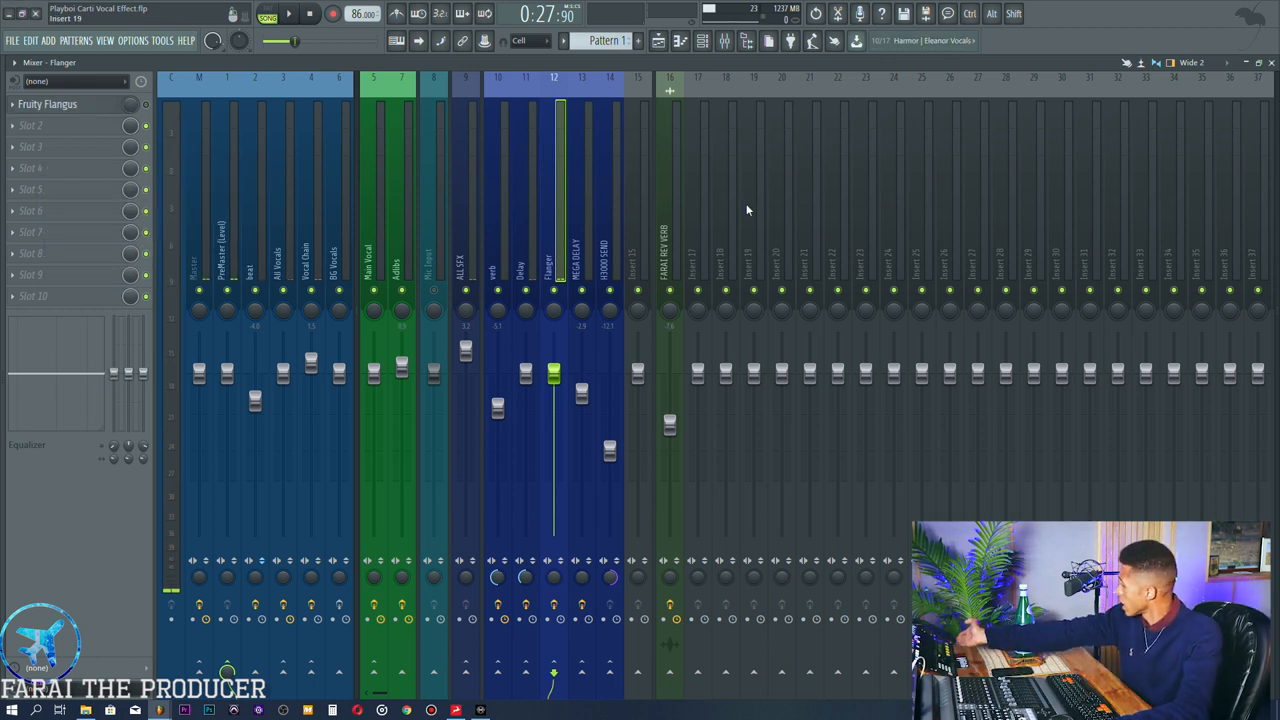
click(288, 12)
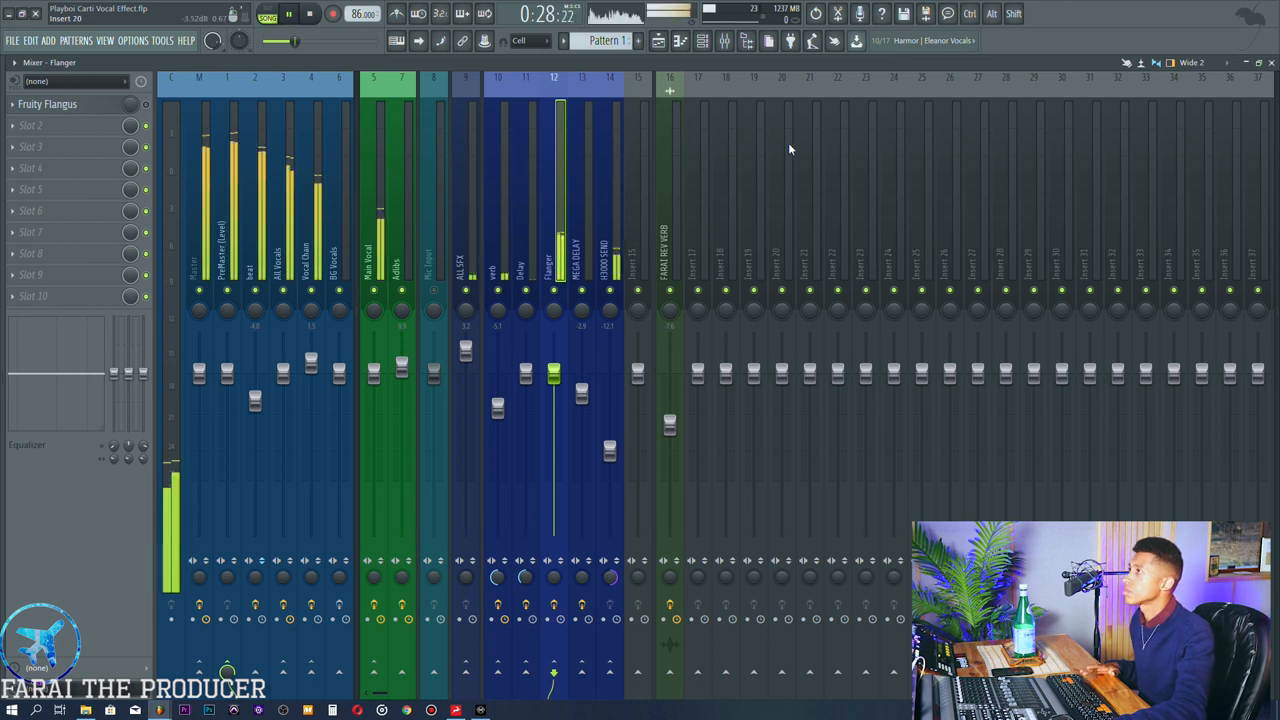
click(610, 250)
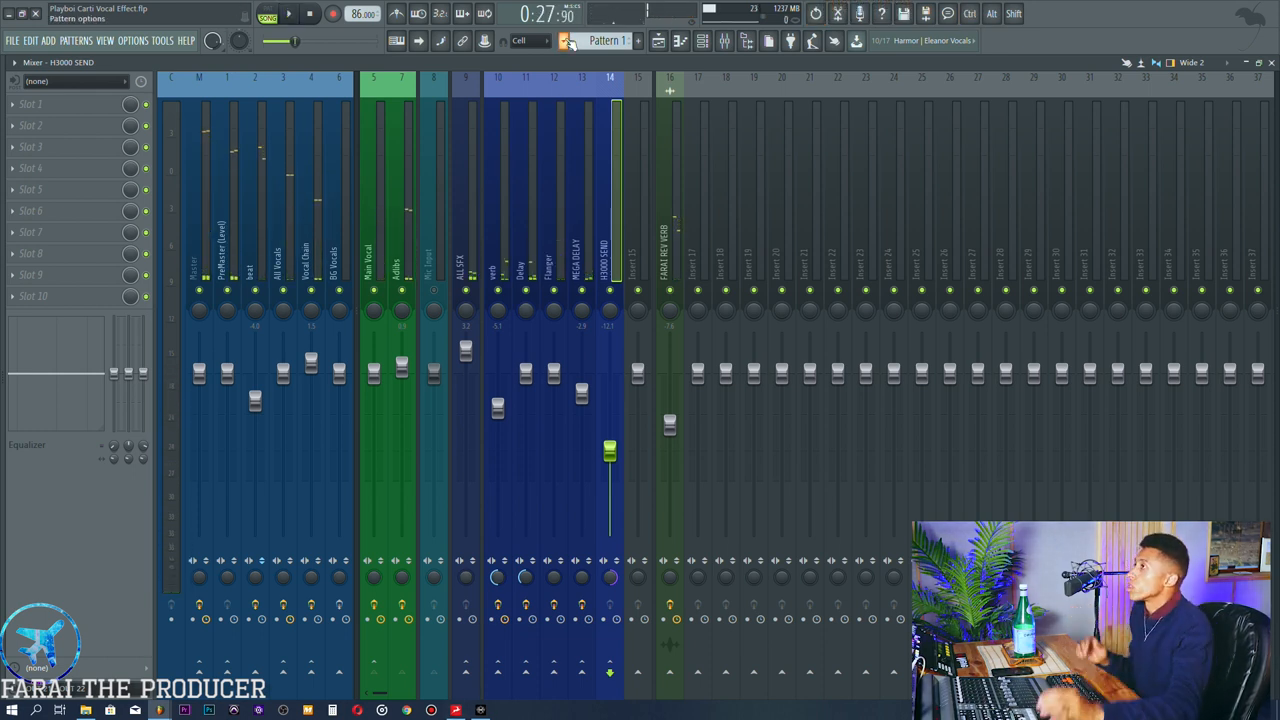
click(580, 250)
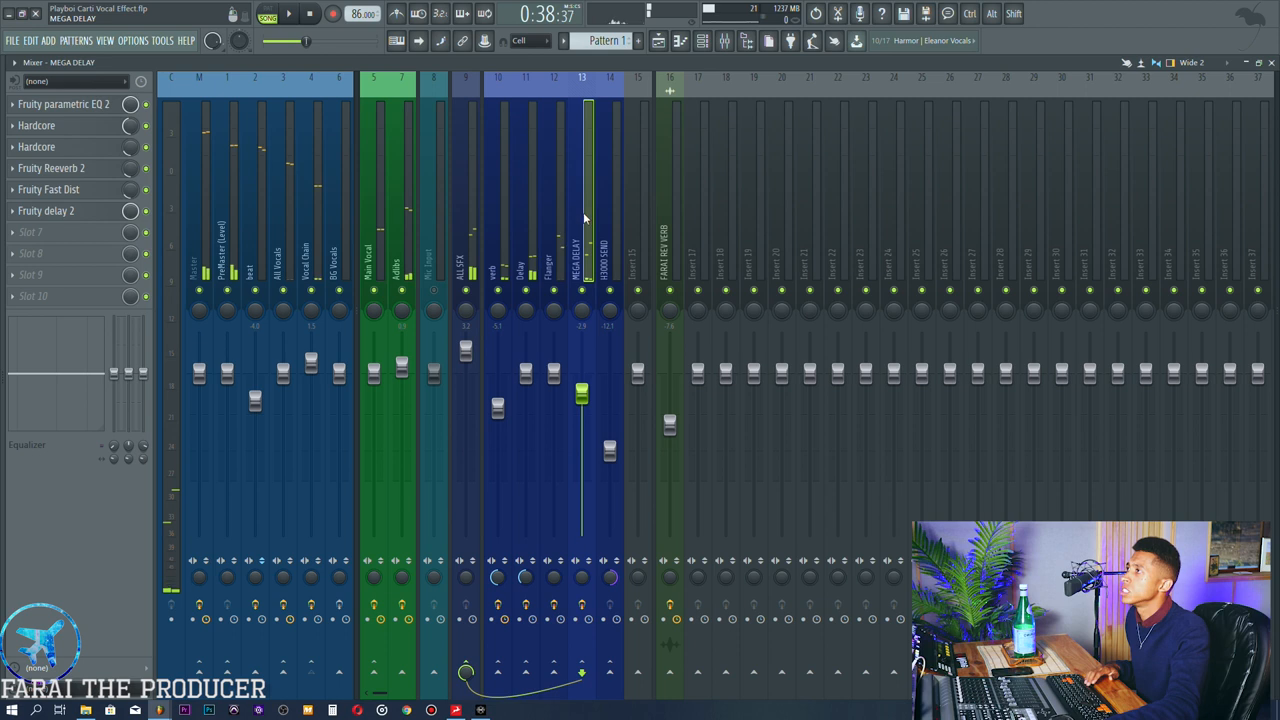
- Raise the MEGA DELAY track's fader in the Mixer
click(288, 12)
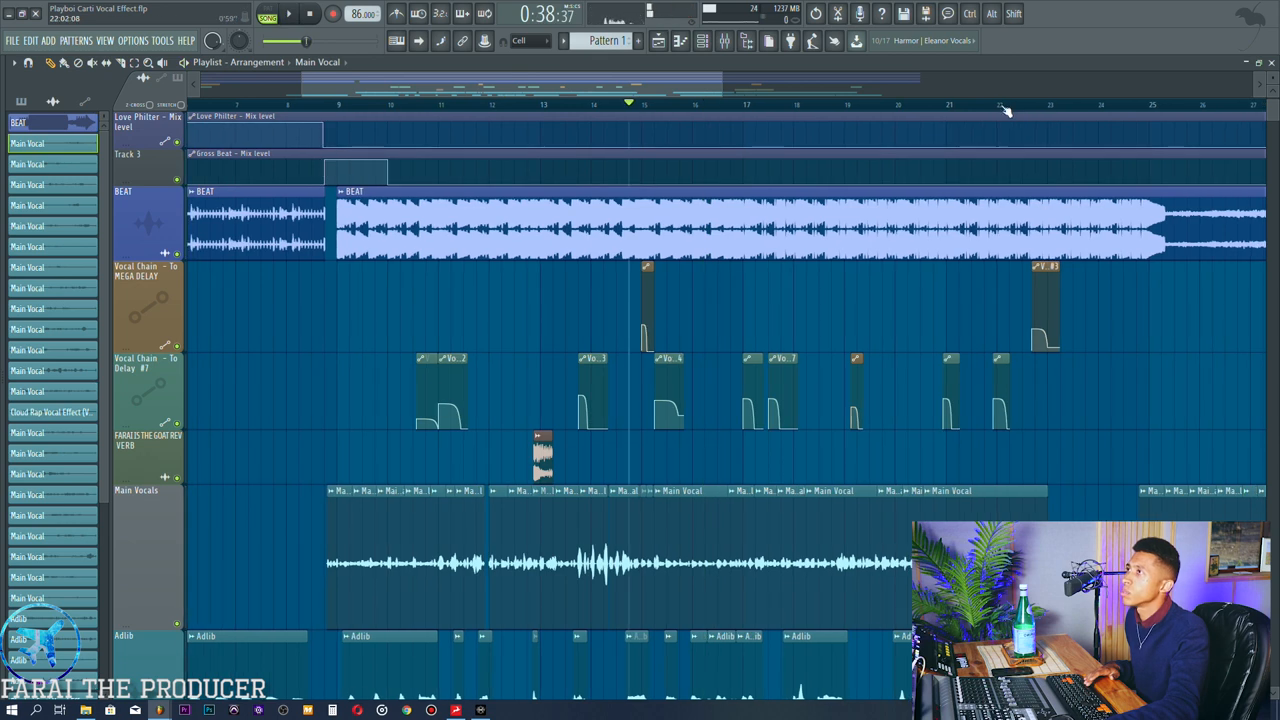
click(288, 14)
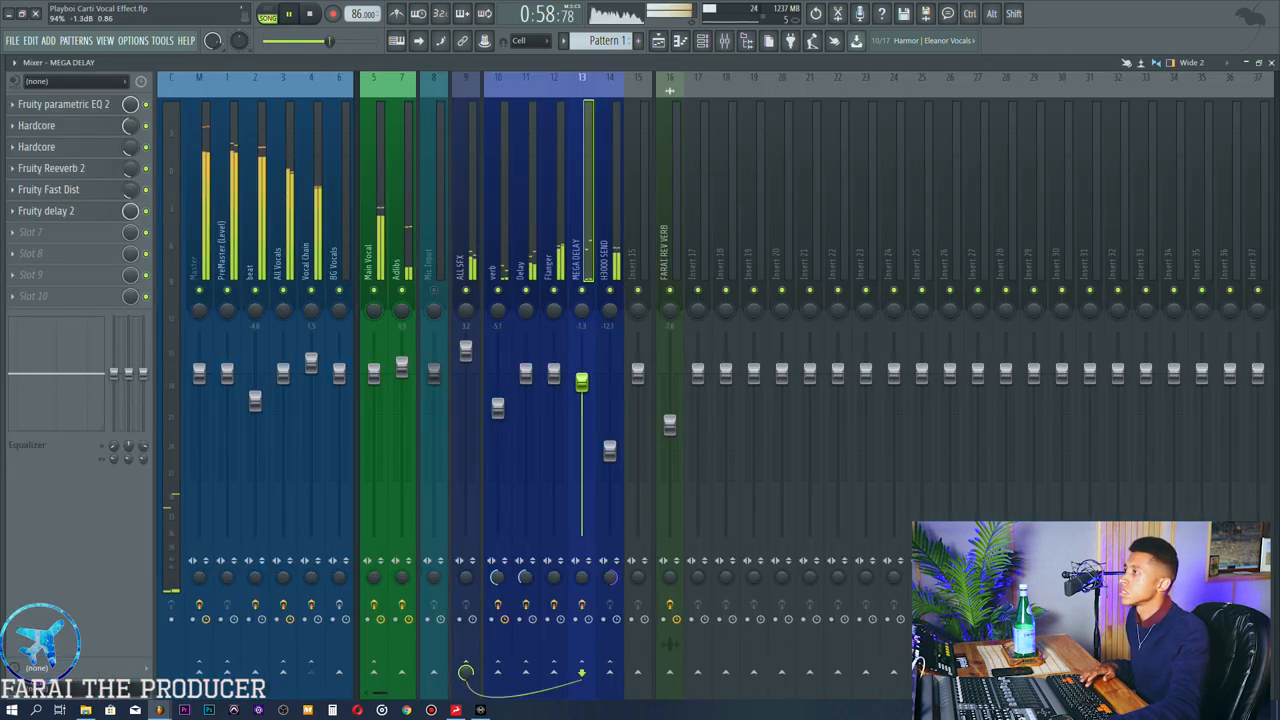
drag(582, 384, 582, 330)
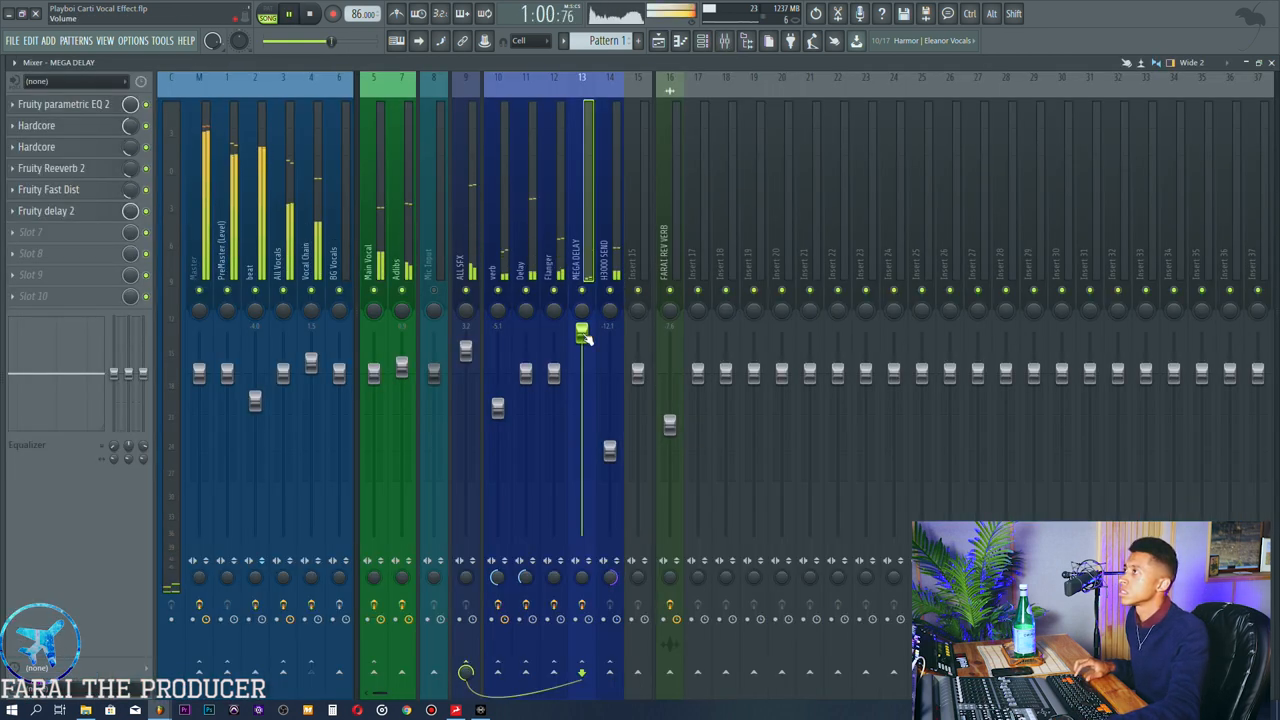
- Review the effect-send automation clips in the arrangement, then return to the Mixer
click(658, 40)
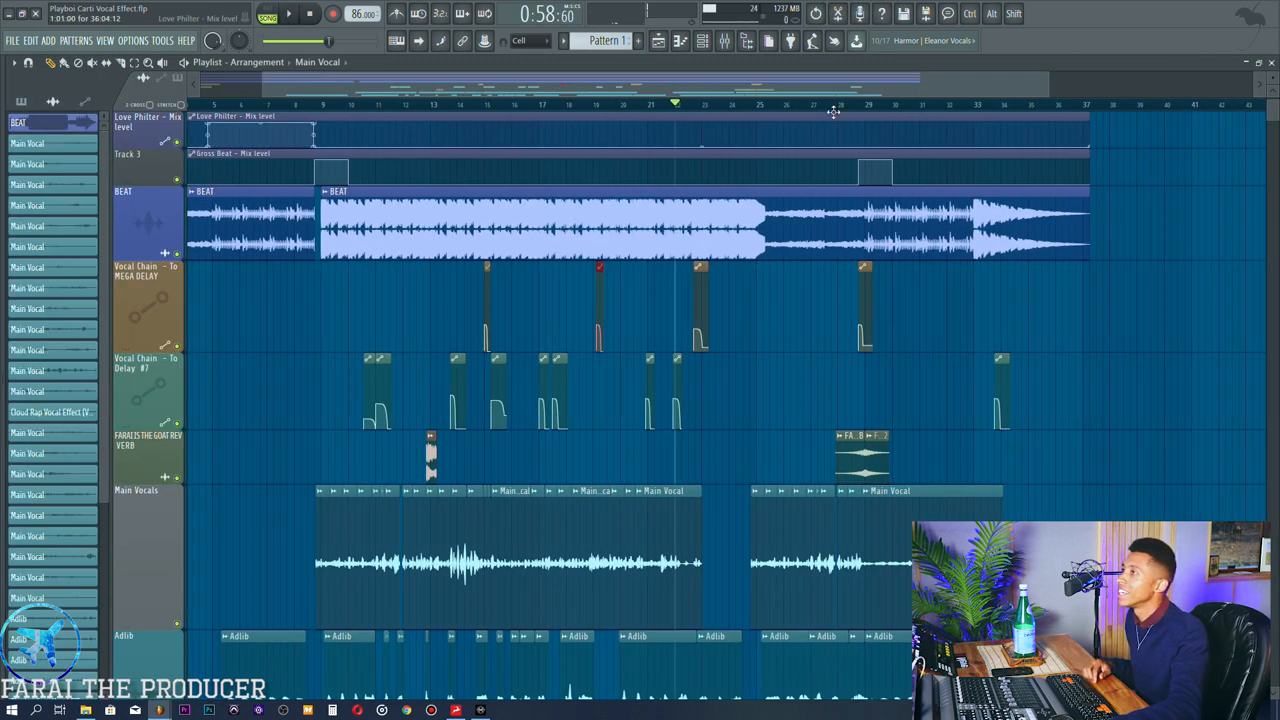
scroll(down, 3)
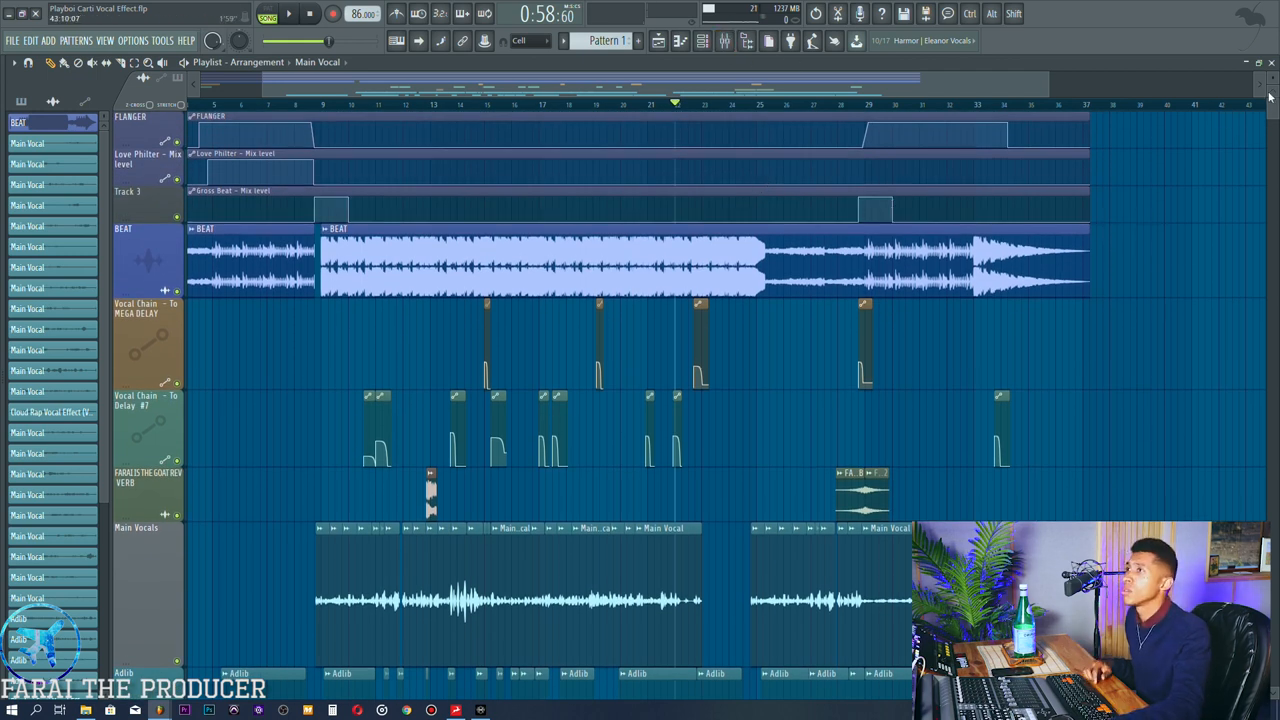
scroll(down, 3)
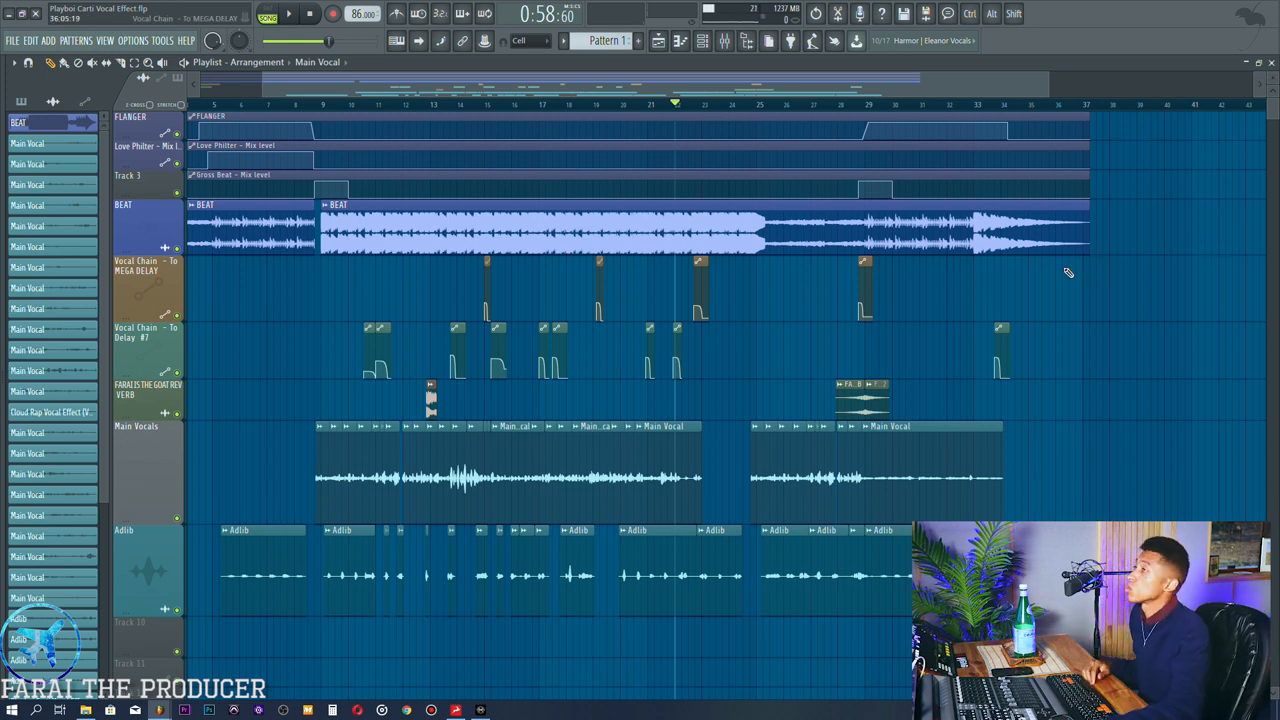
click(724, 40)
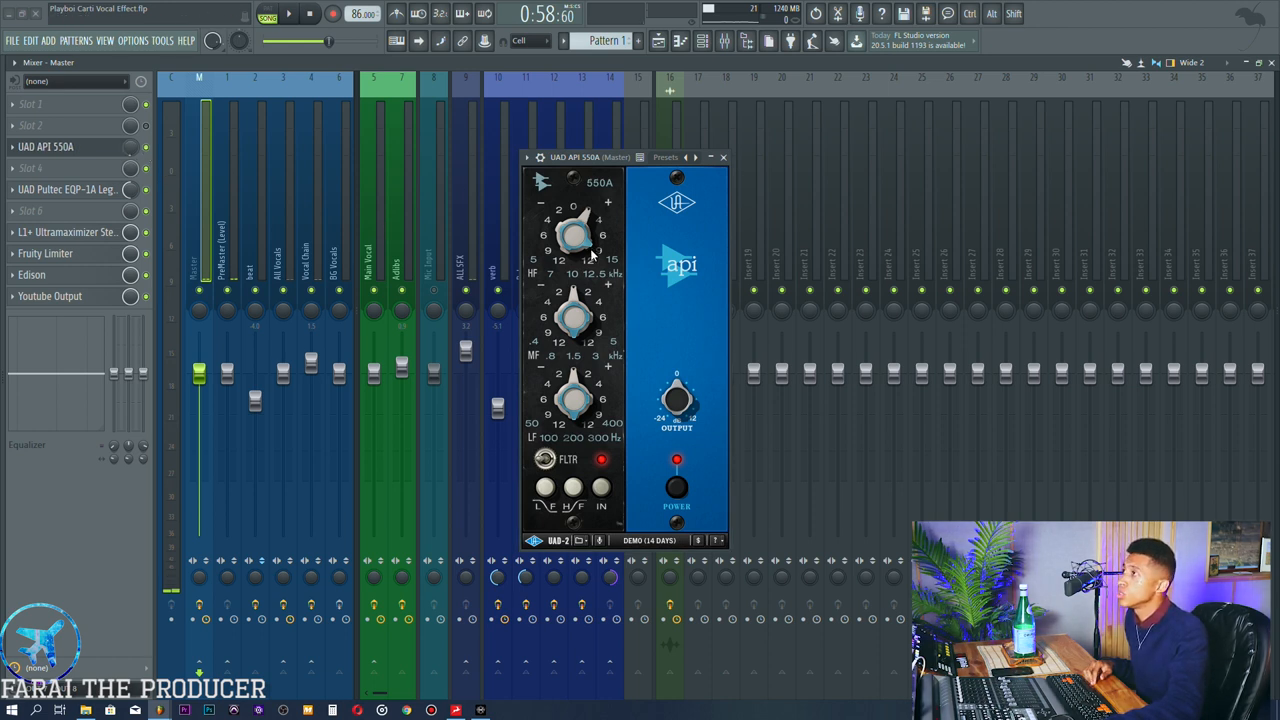
mouse_move(604, 262)
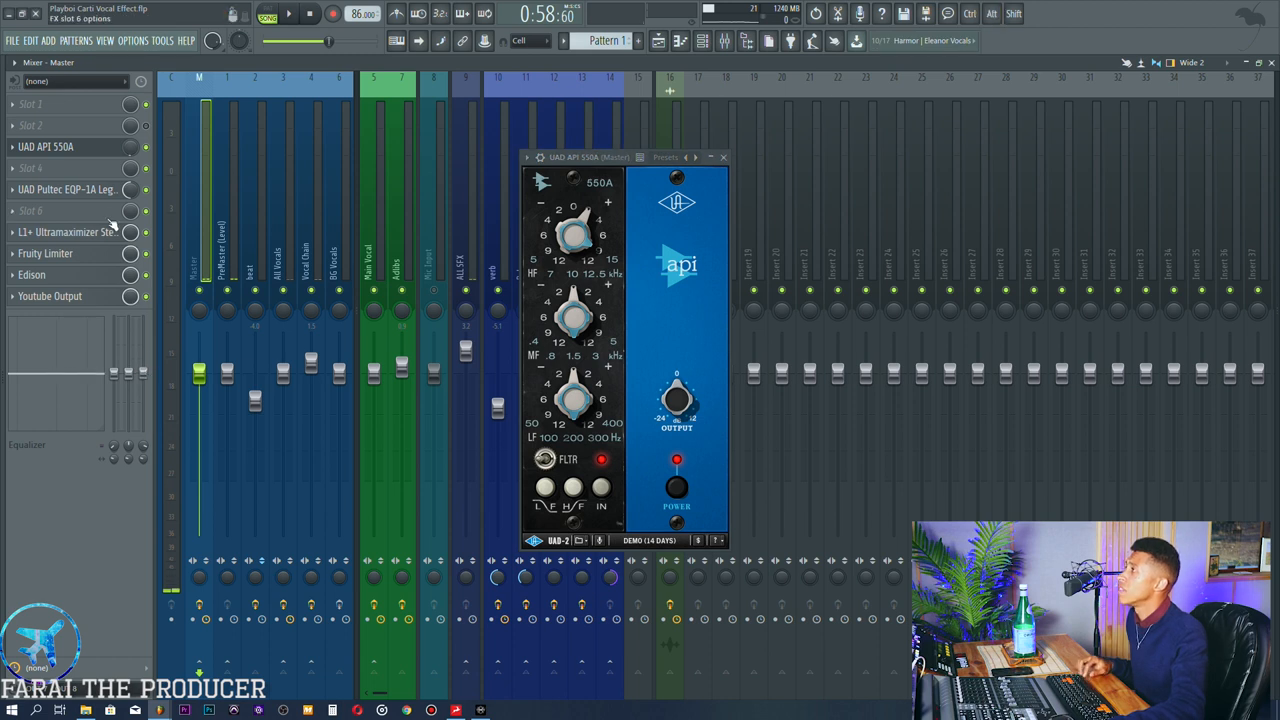
- Review the Master chain's API 550A EQ, L1 Ultramaximizer and Fruity Limiter, closing their windows
click(68, 188)
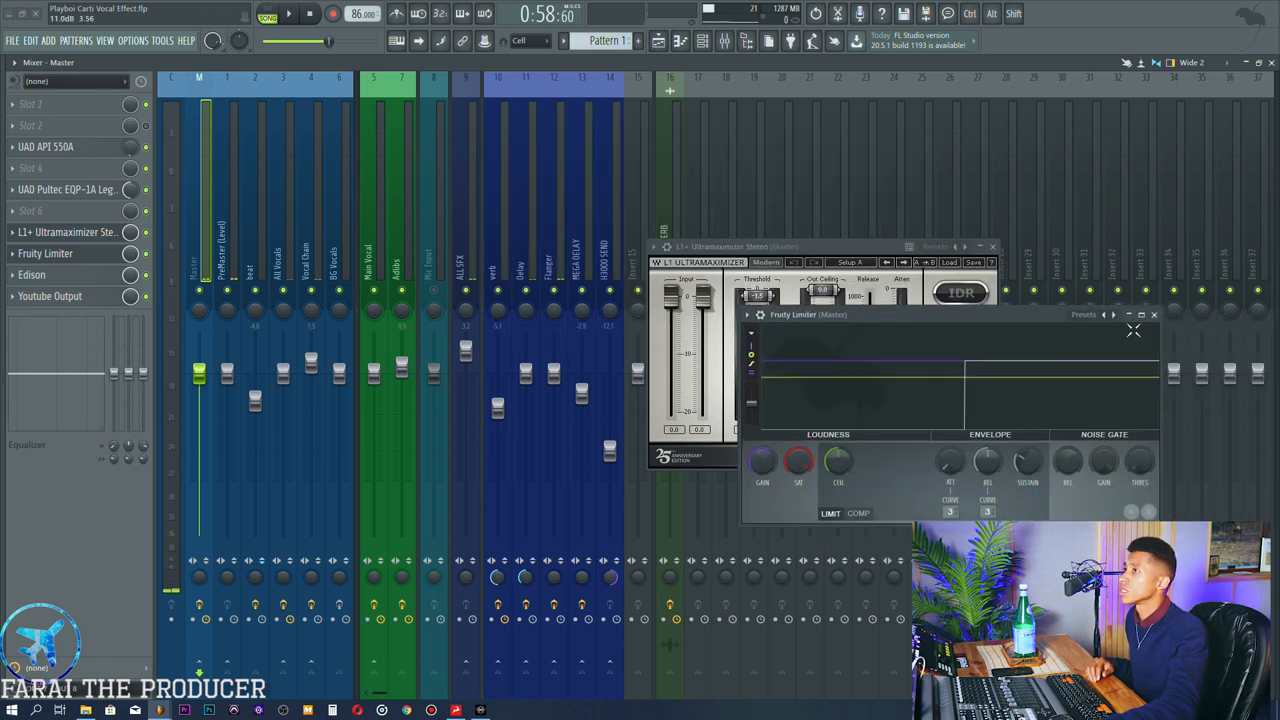
click(1154, 314)
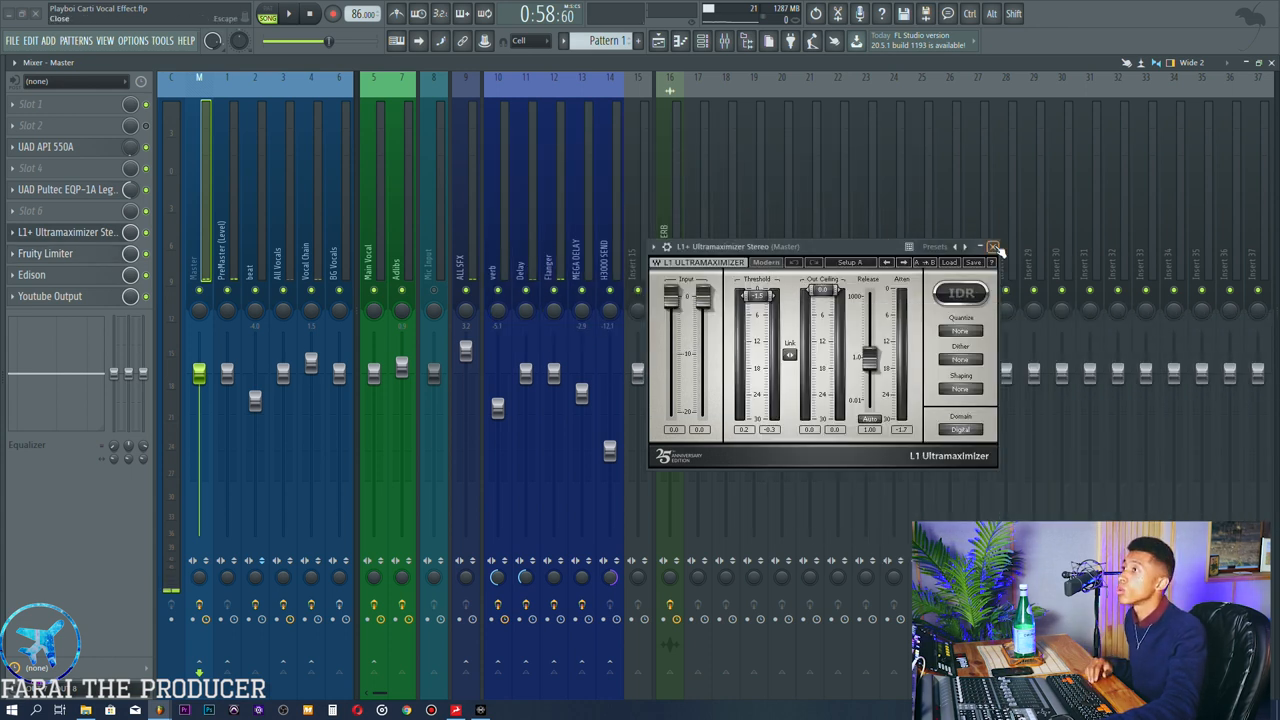
click(994, 248)
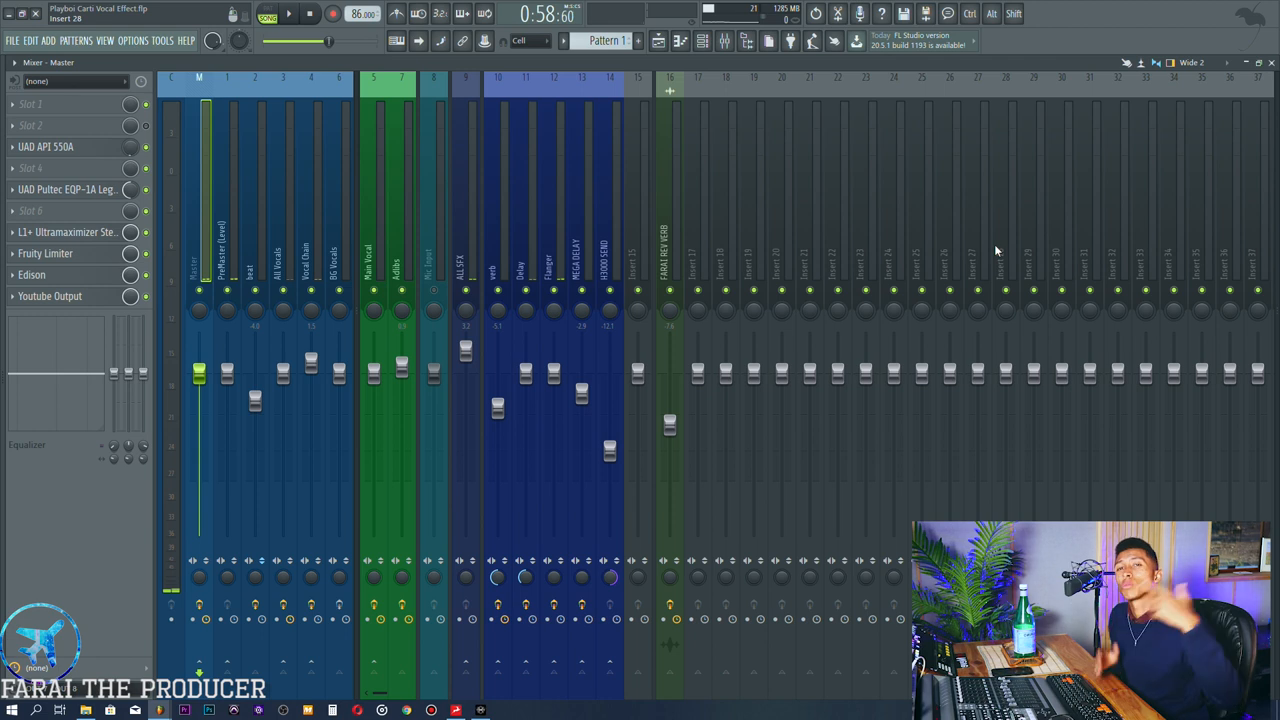